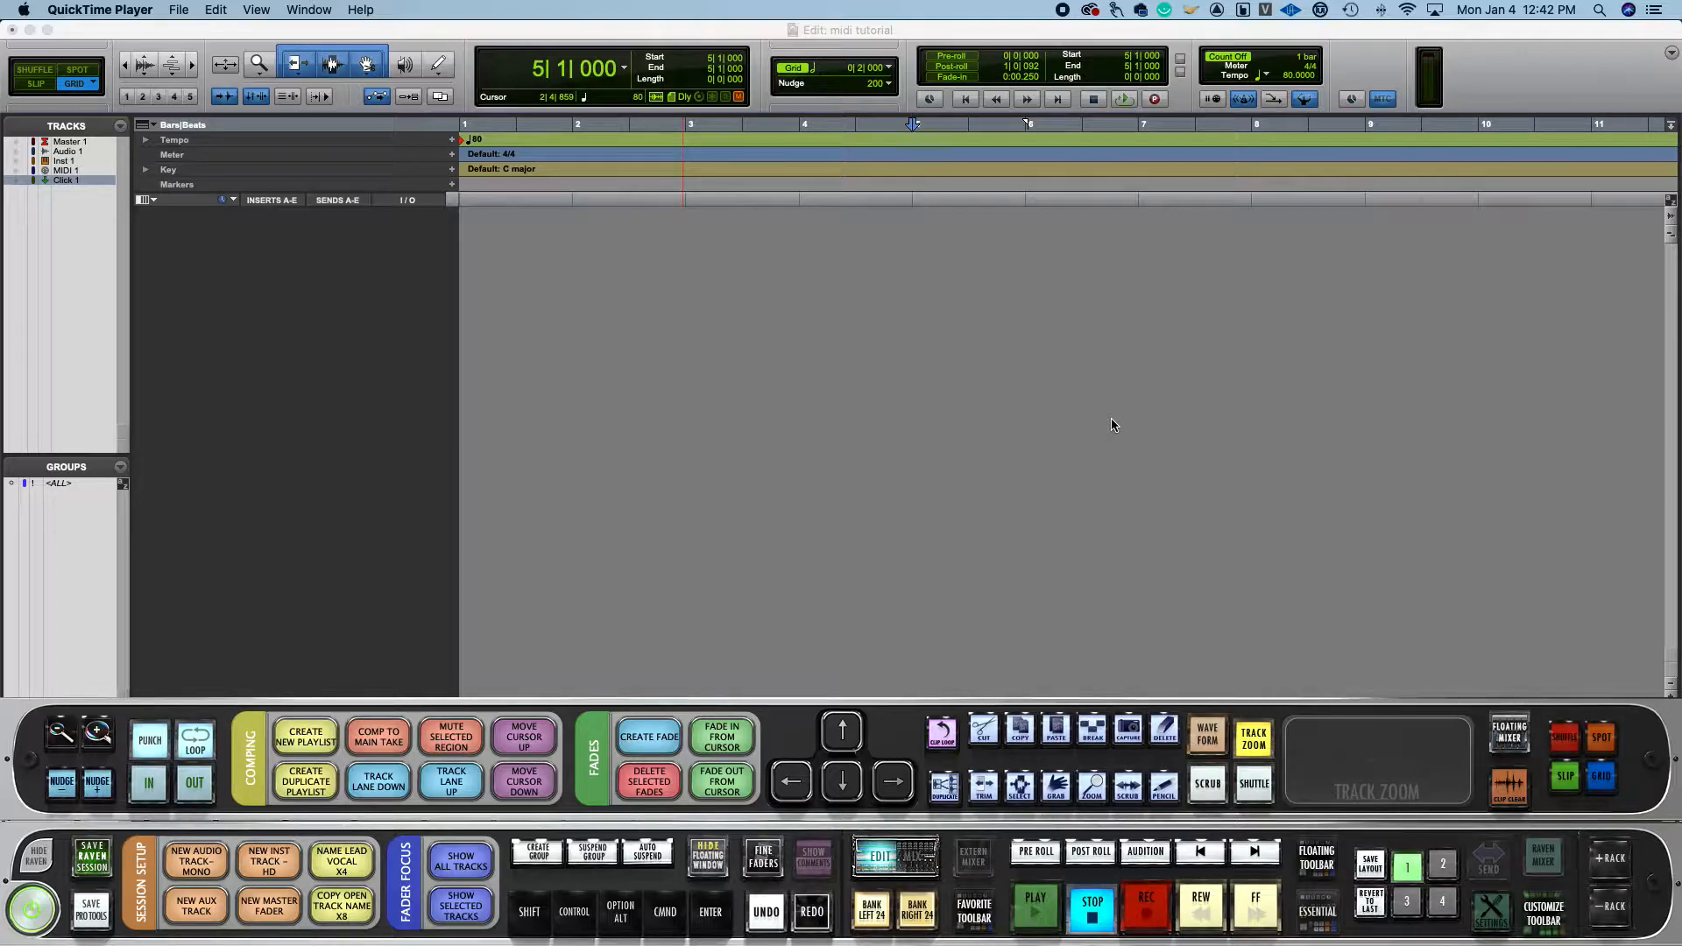
{"action": "mouse_move", "coordinate": [1025, 424]}
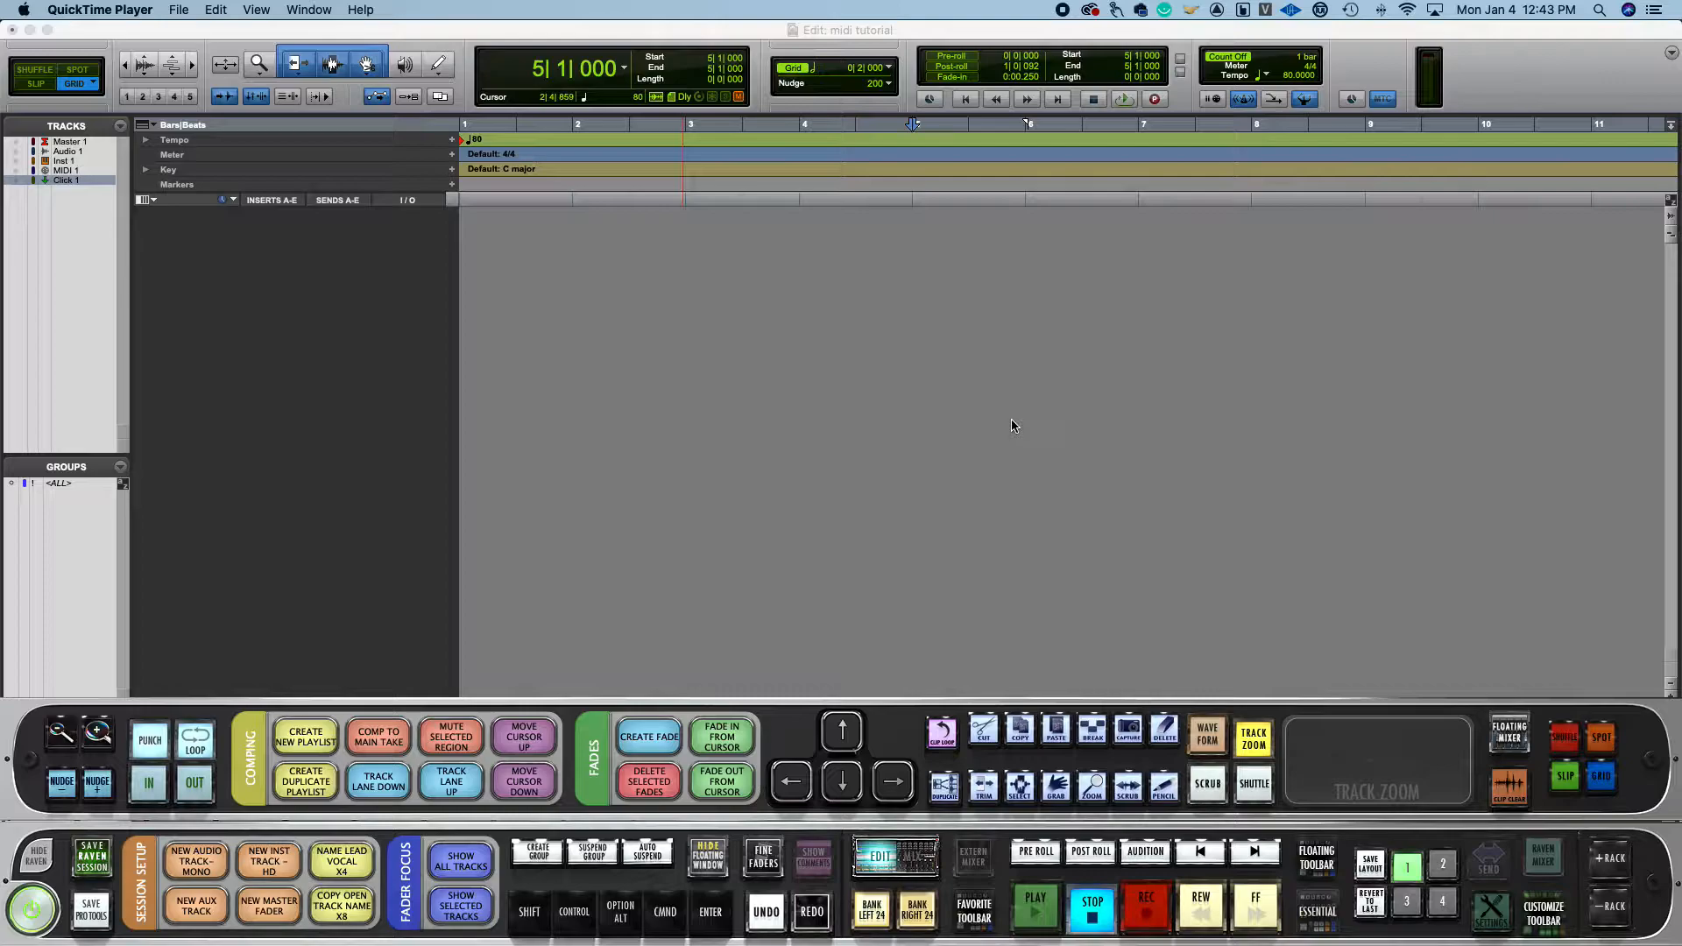
{"action": "mouse_move", "coordinate": [1014, 557]}
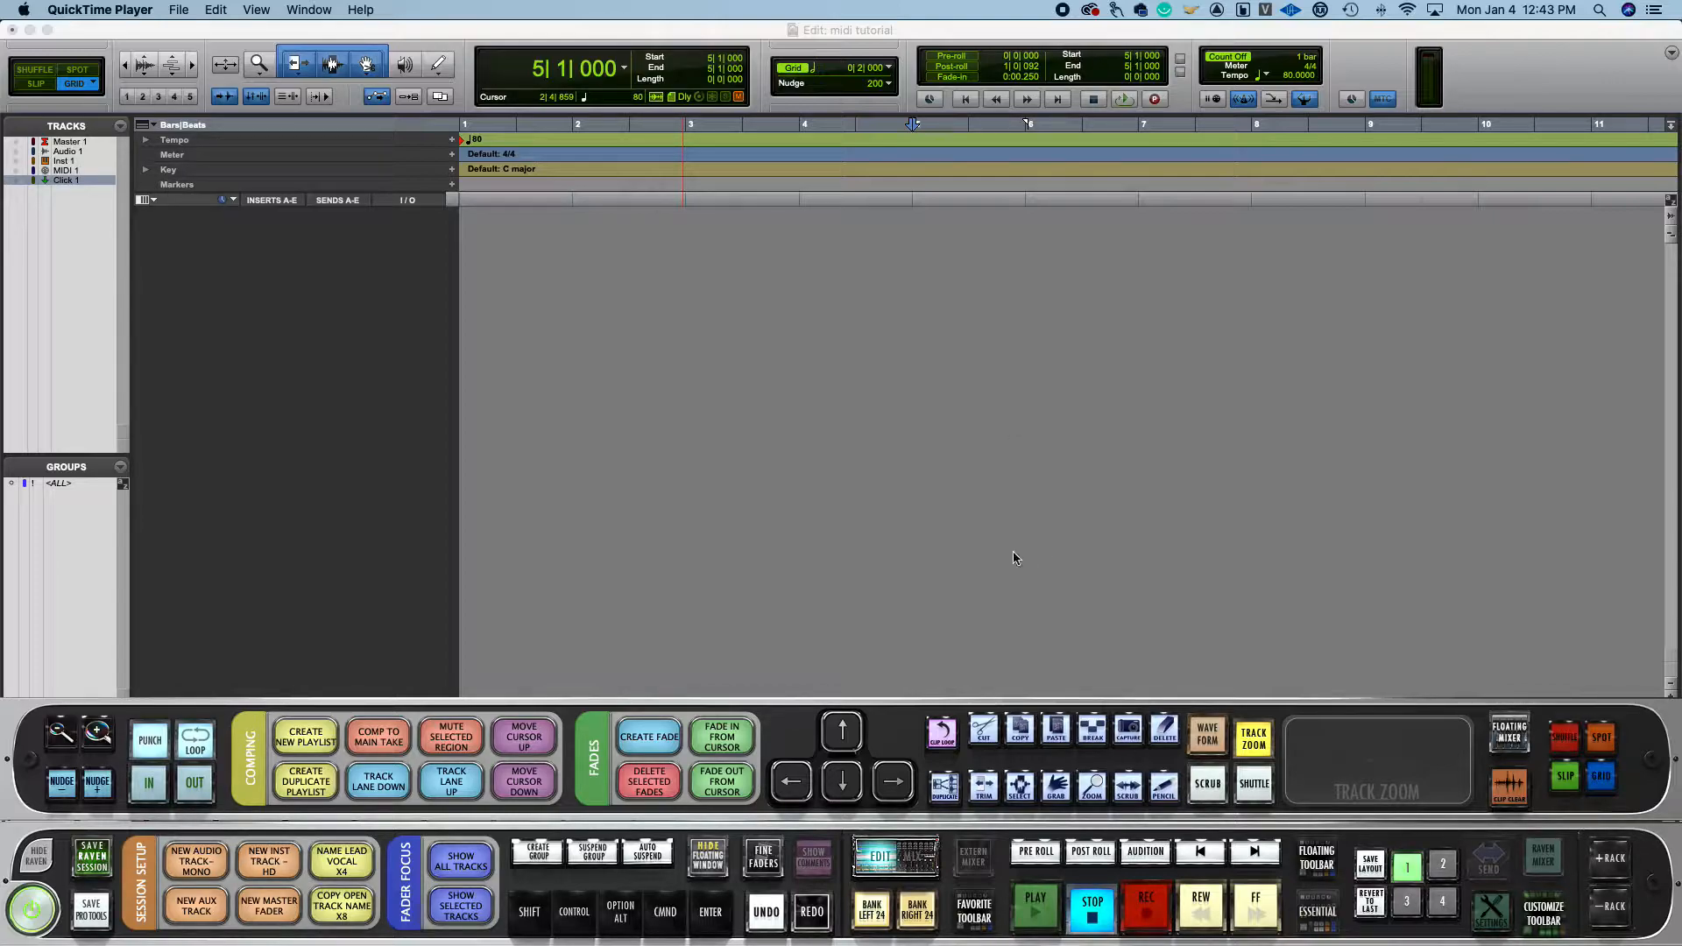
{"action": "mouse_move", "coordinate": [972, 544]}
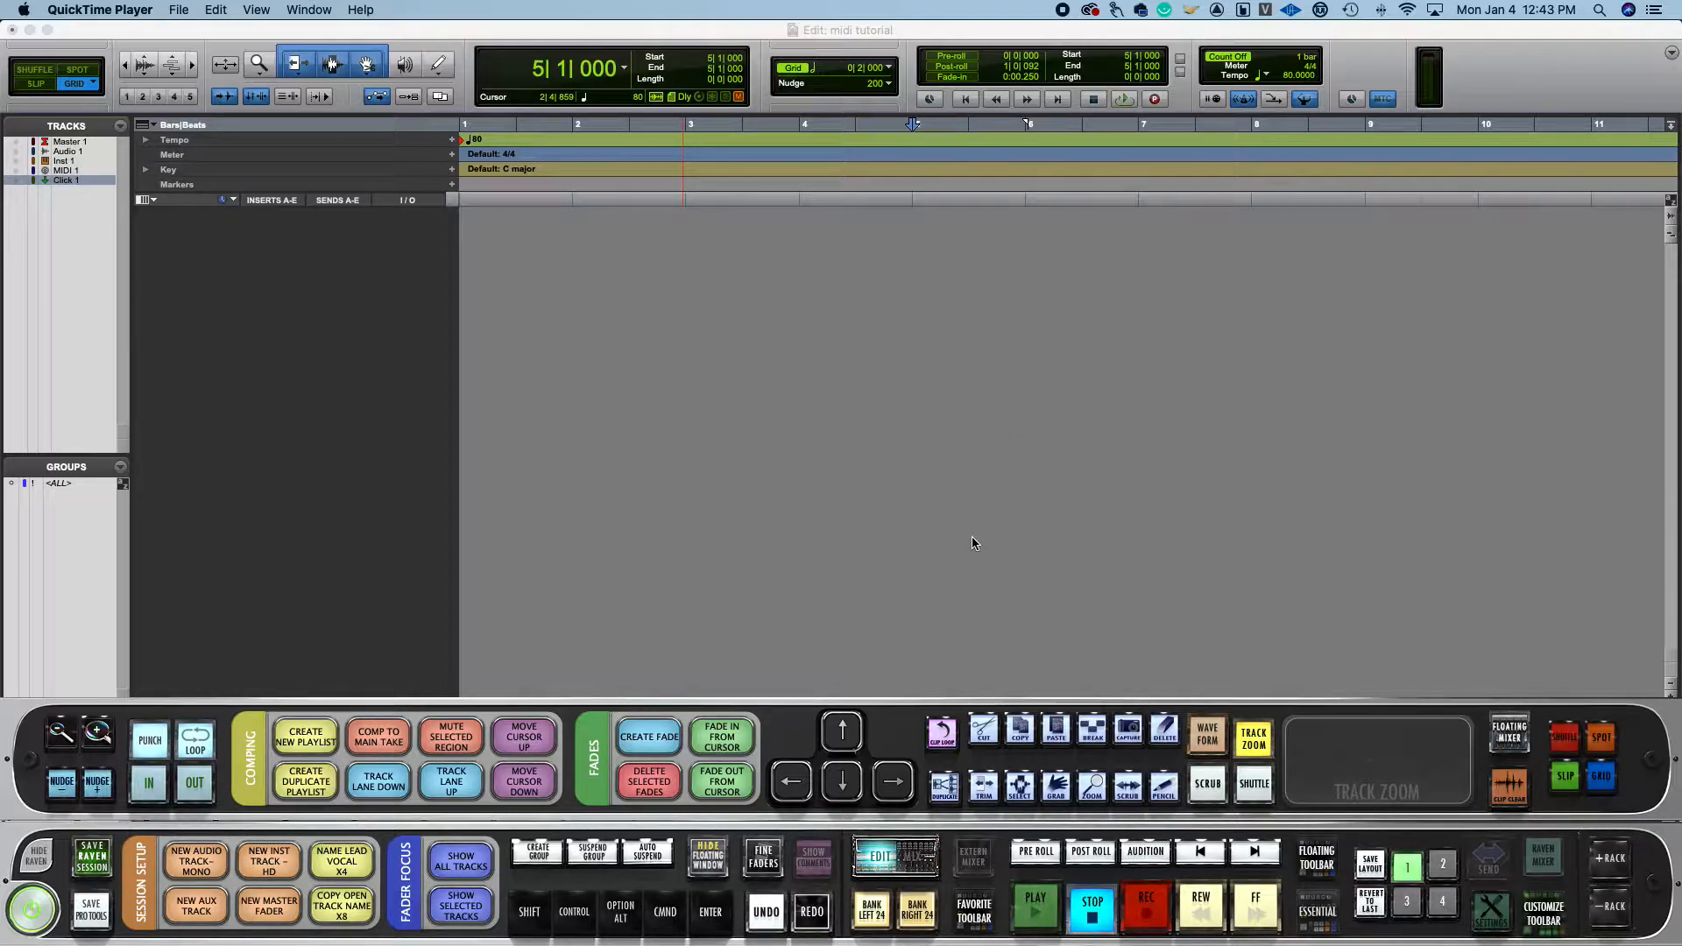
{"action": "mouse_move", "coordinate": [974, 531]}
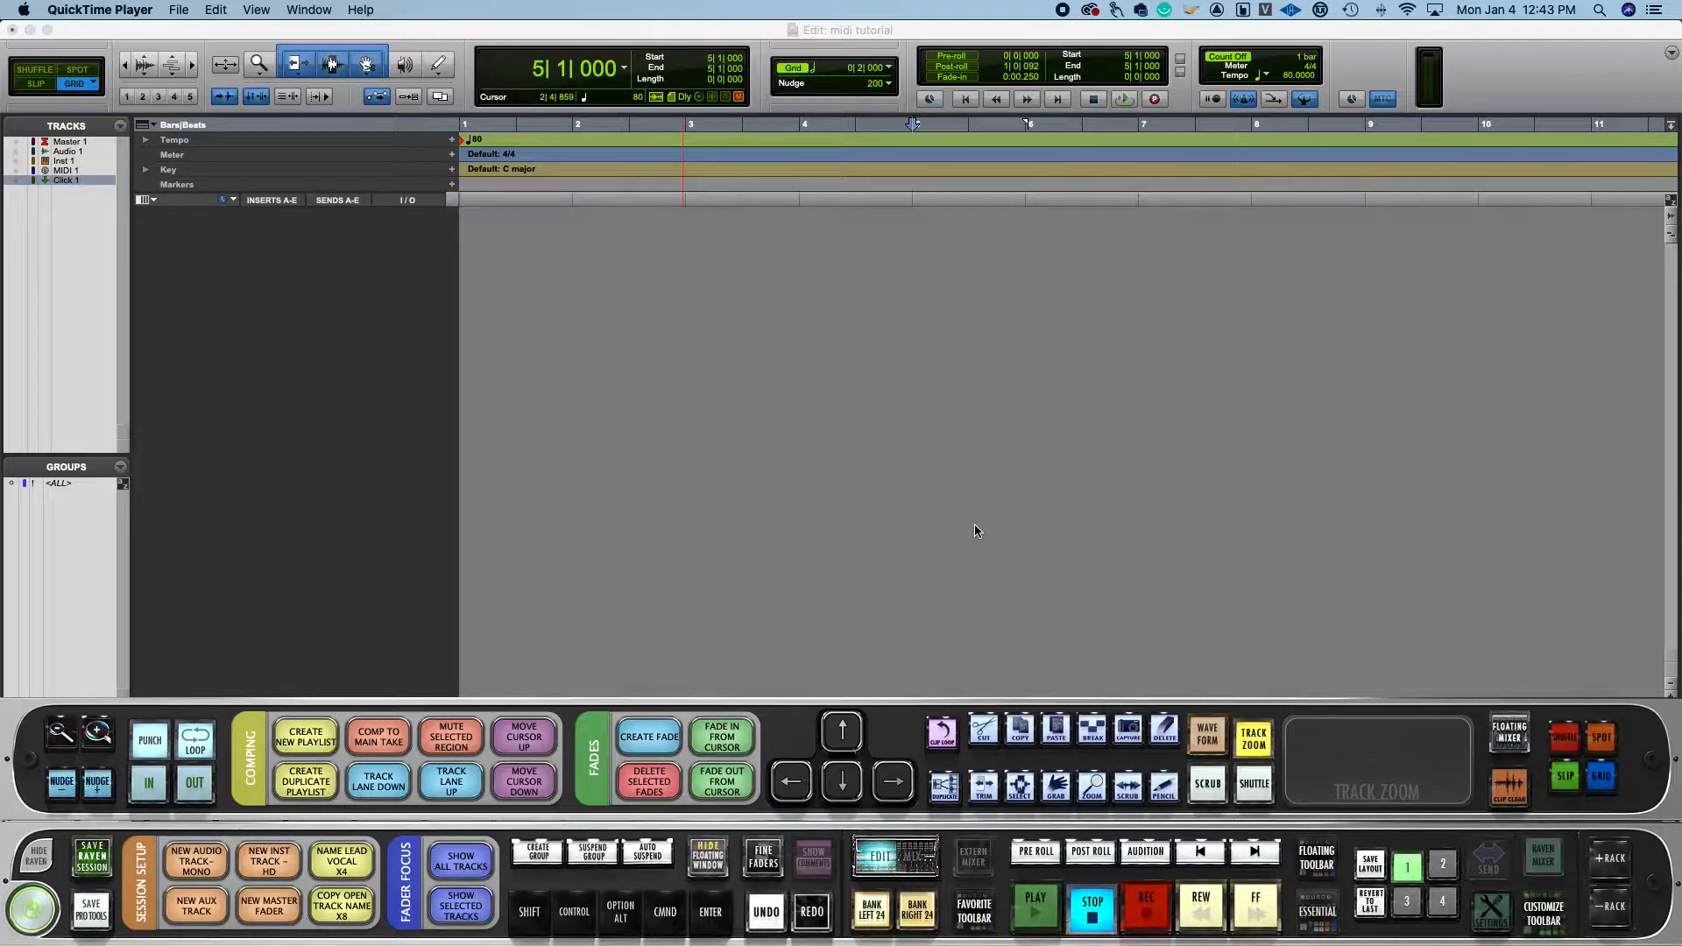
{"action": "mouse_move", "coordinate": [326, 513]}
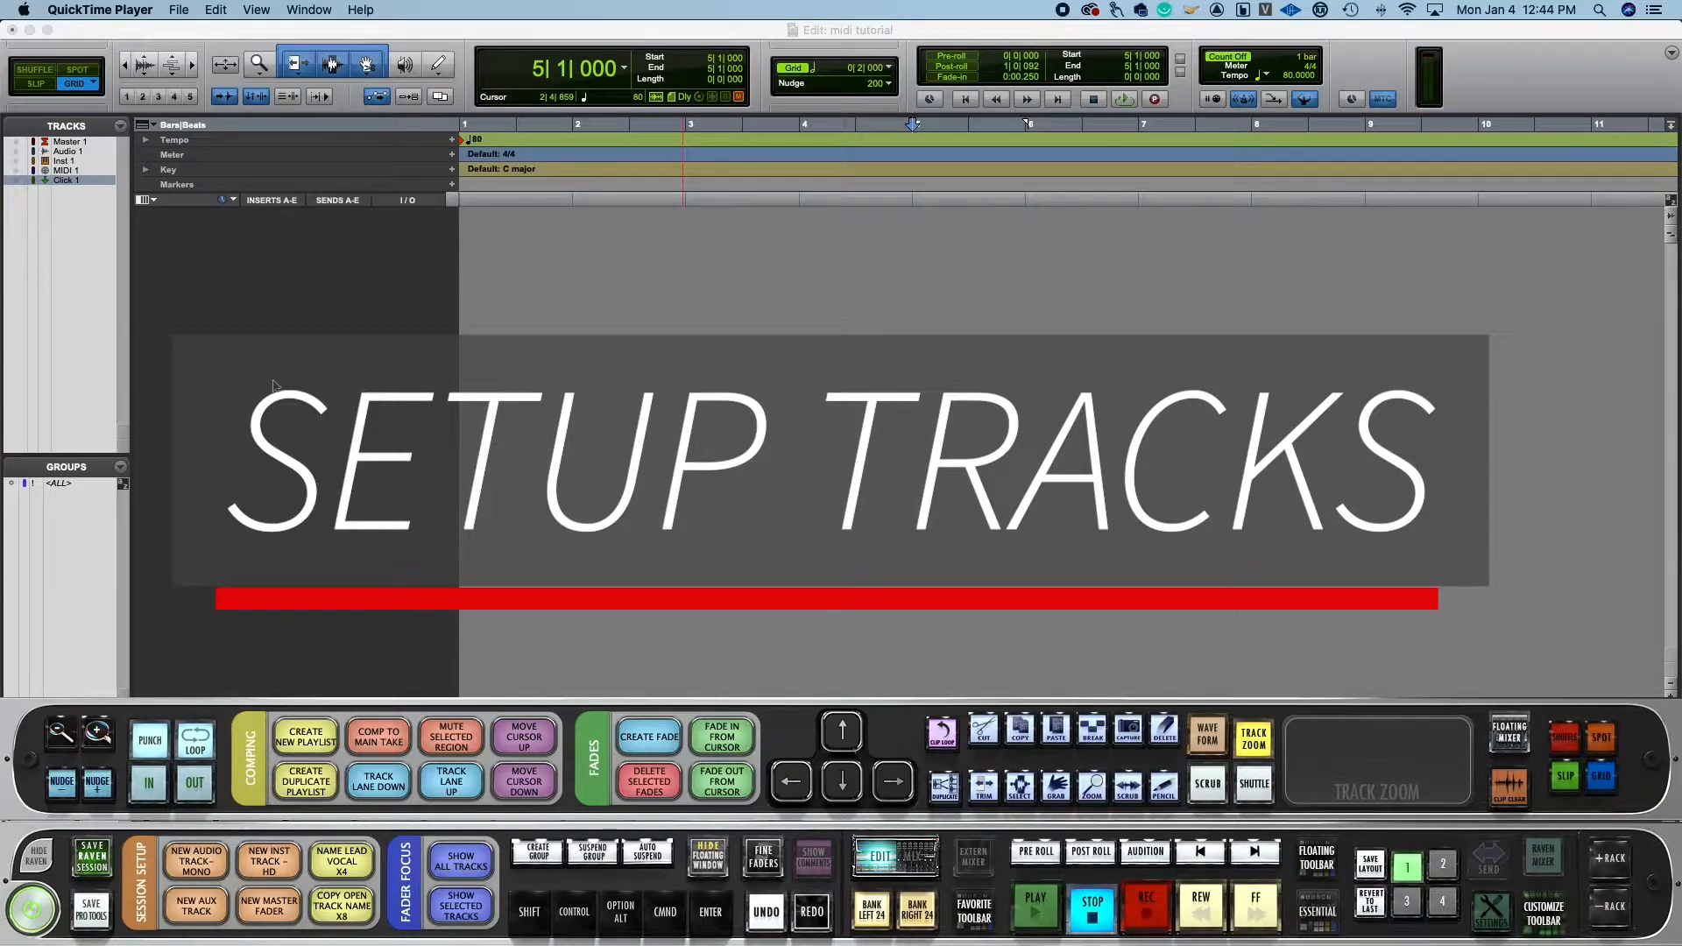
{"action": "mouse_move", "coordinate": [128, 317]}
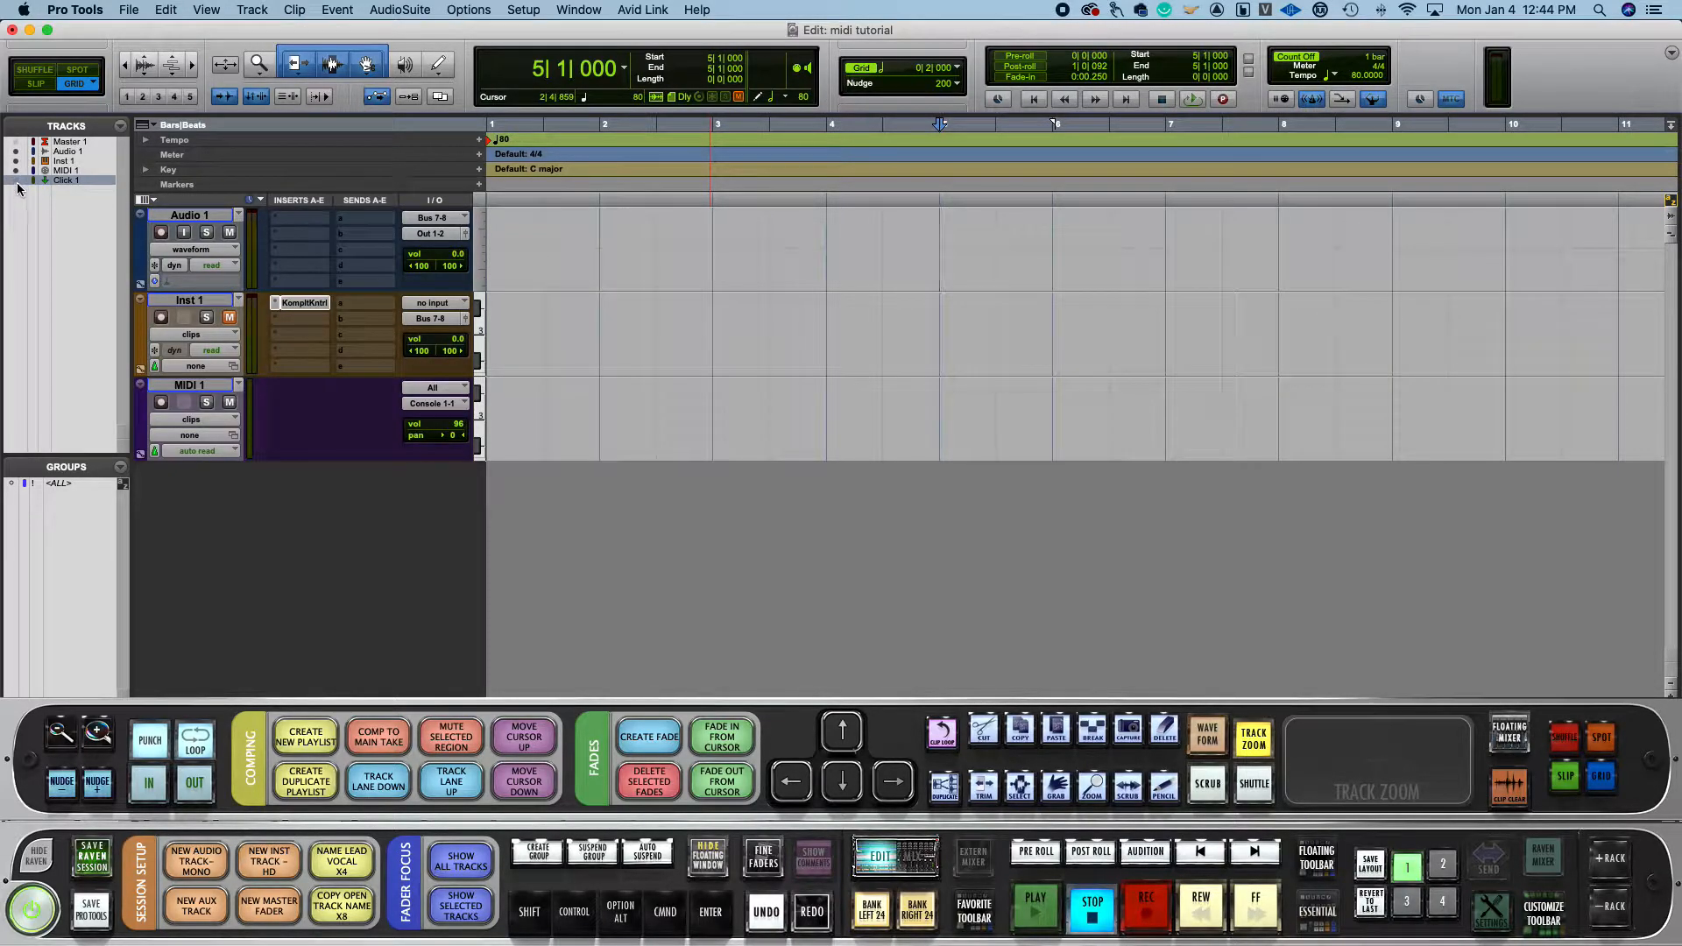
Step: Unhide the Master 1 and Click 1 tracks so all five session tracks show
{"action": "left_click", "coordinate": [18, 179]}
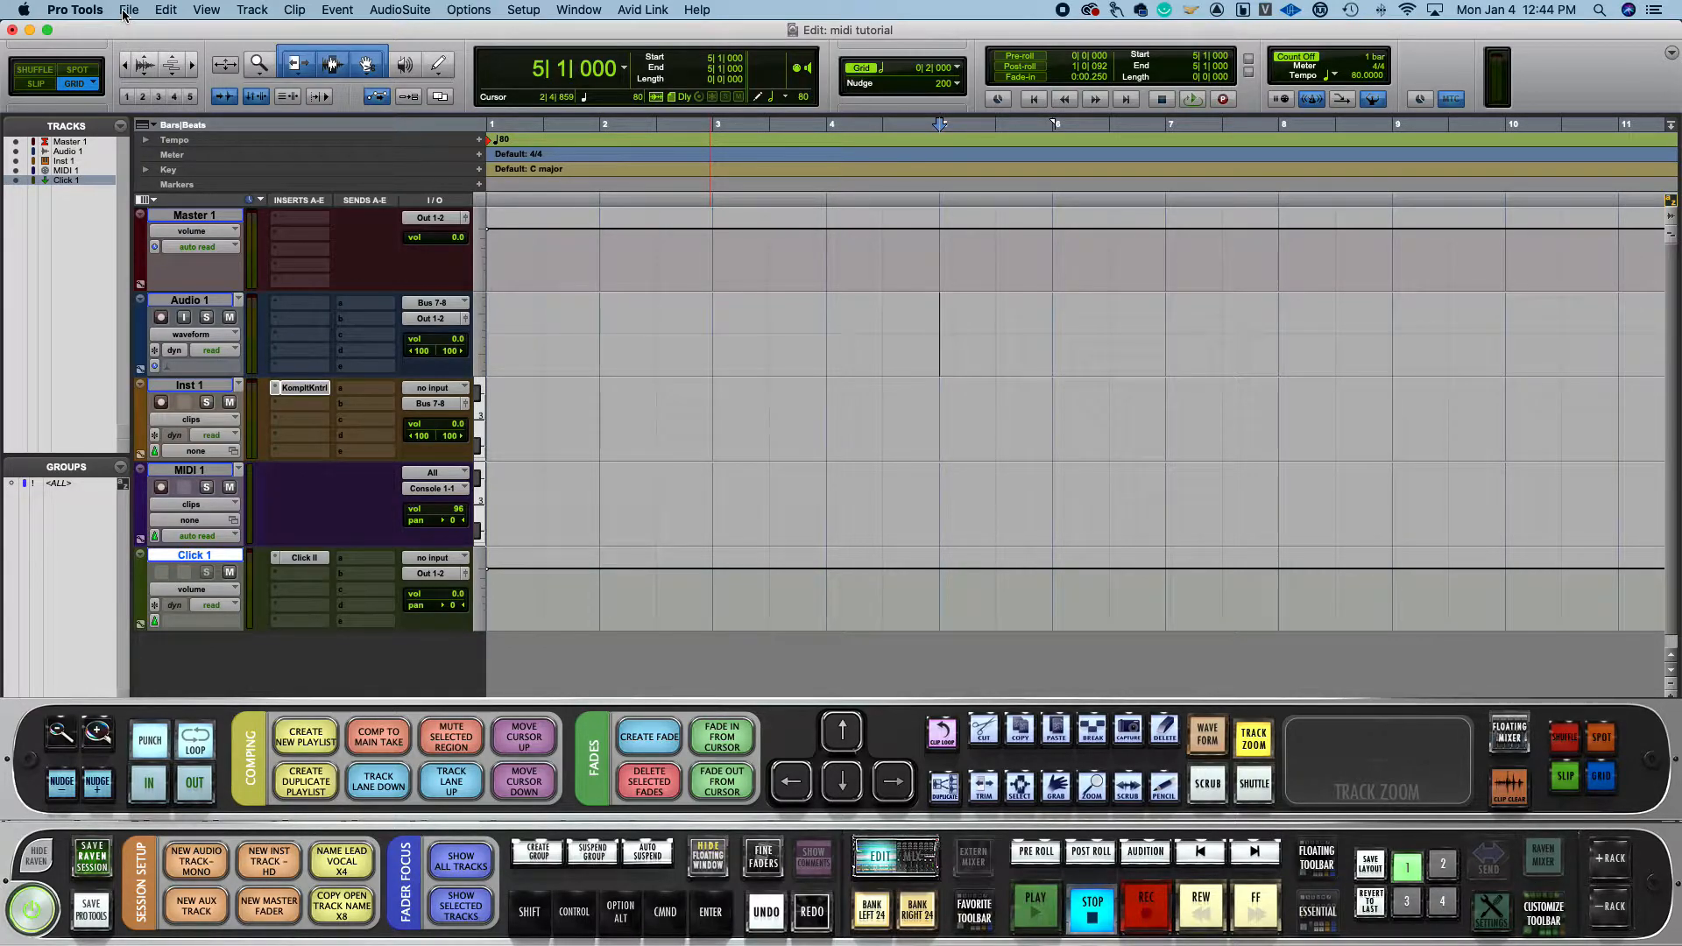
Step: Create three new audio tracks and three new instrument tracks (Audio 2–4, Inst 2–4)
{"action": "key", "text": "shift+cmd+n"}
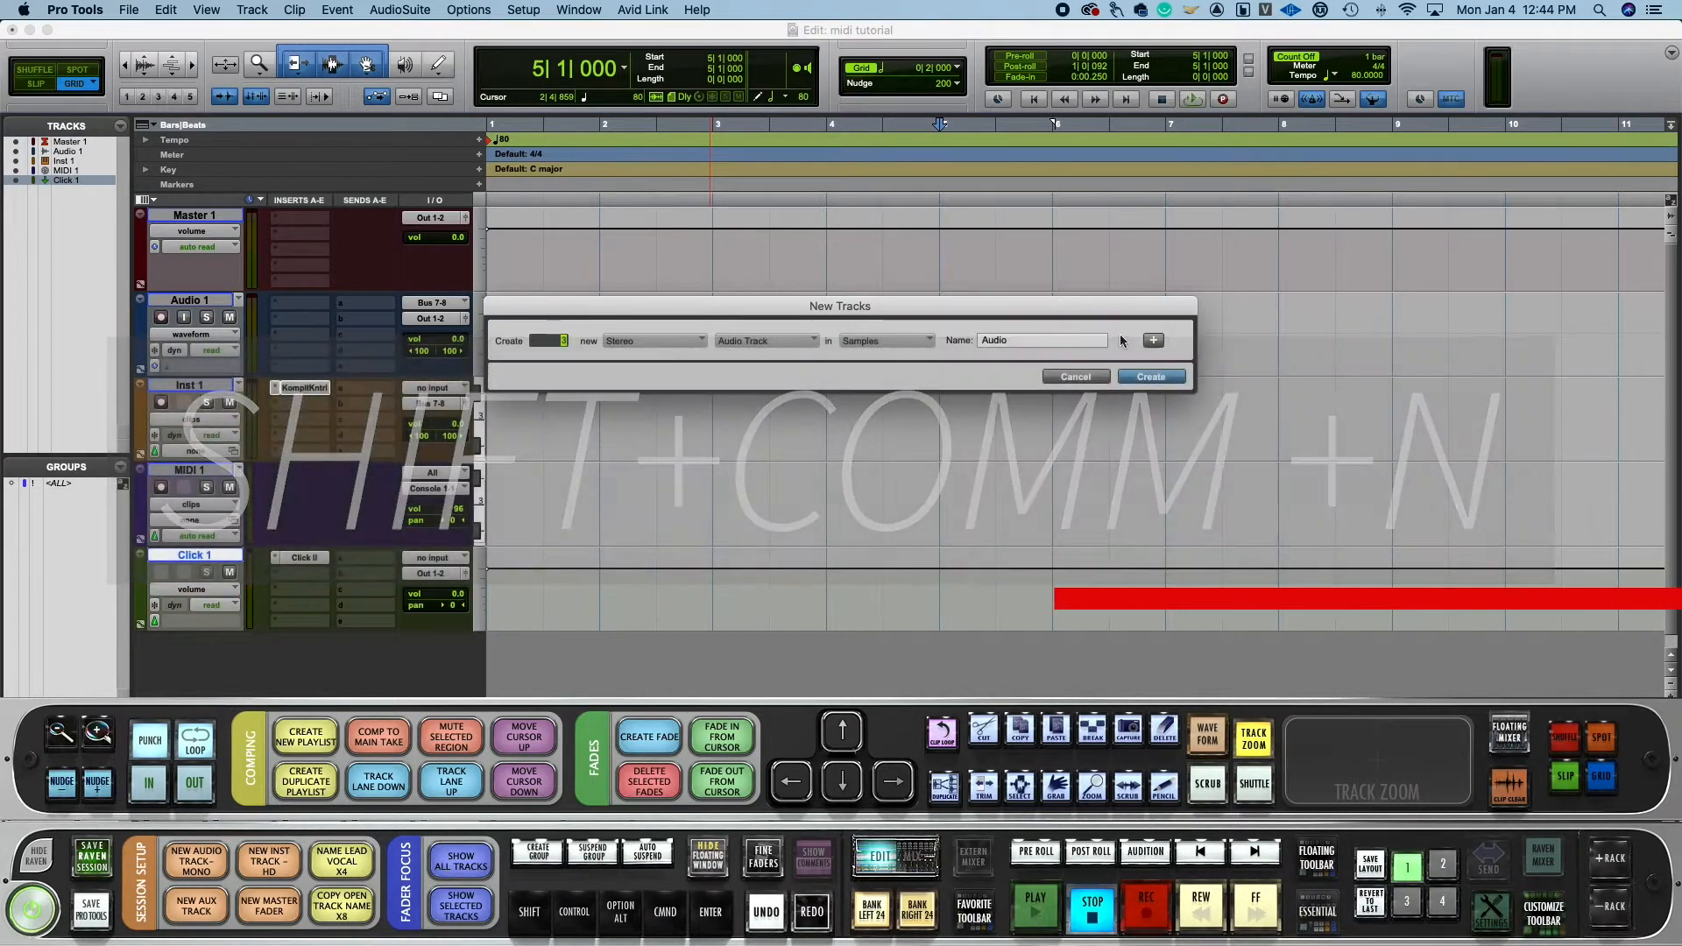
{"action": "left_click", "coordinate": [1153, 340]}
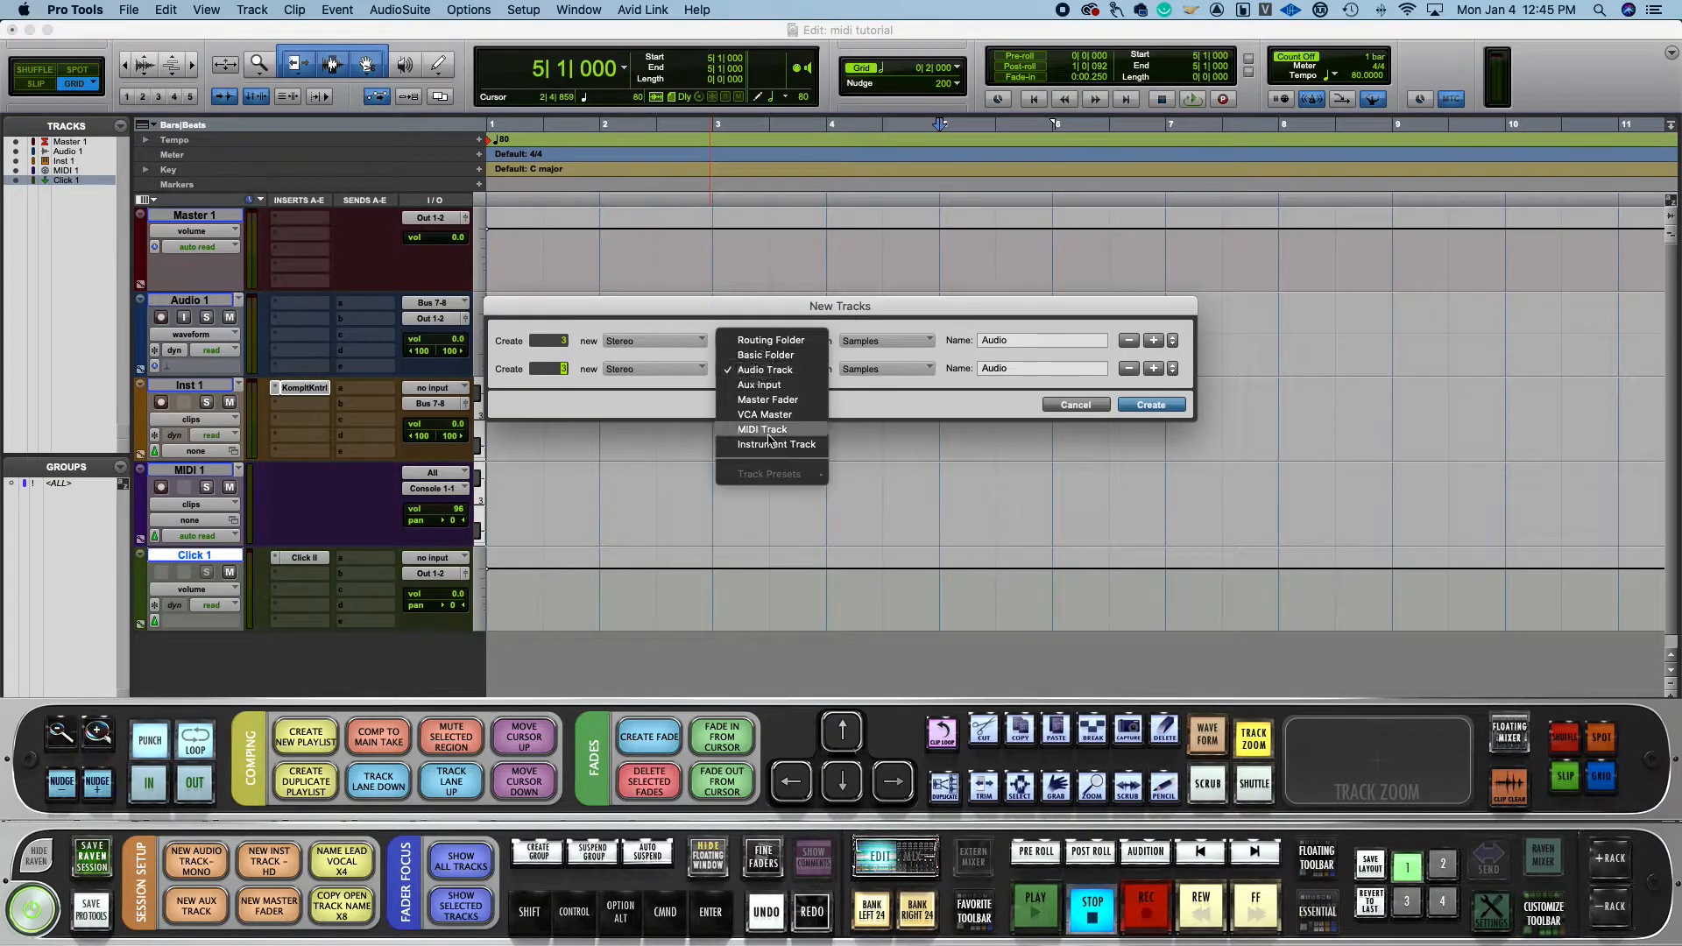
{"action": "left_click", "coordinate": [776, 444]}
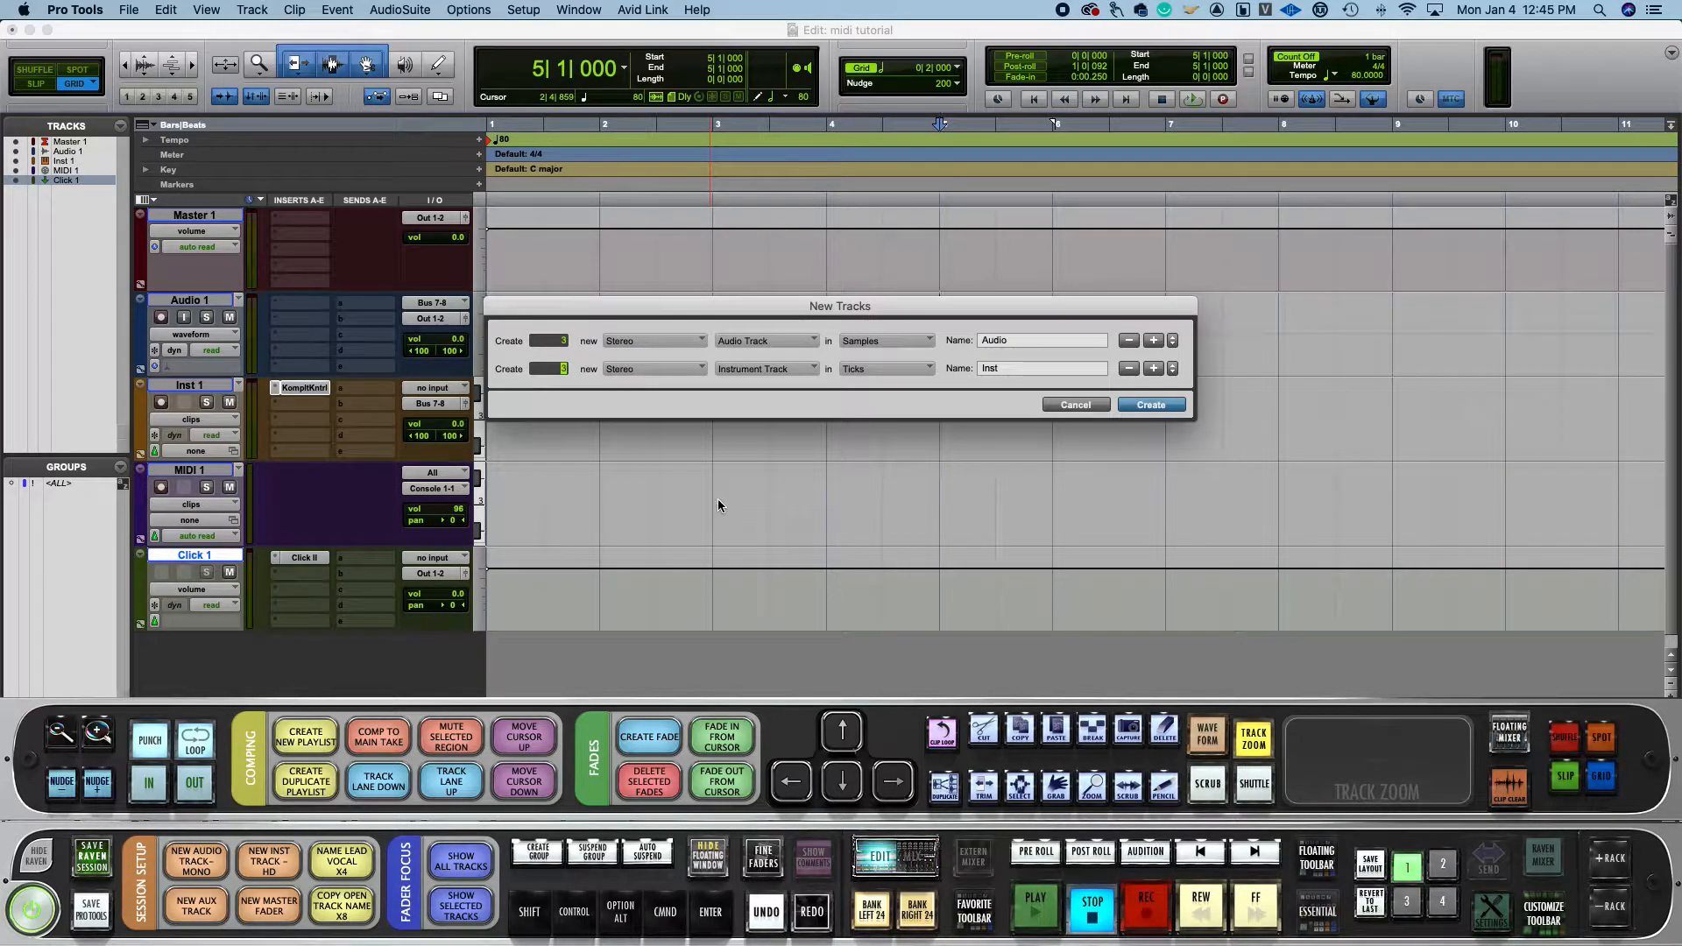
{"action": "left_click", "coordinate": [1149, 405]}
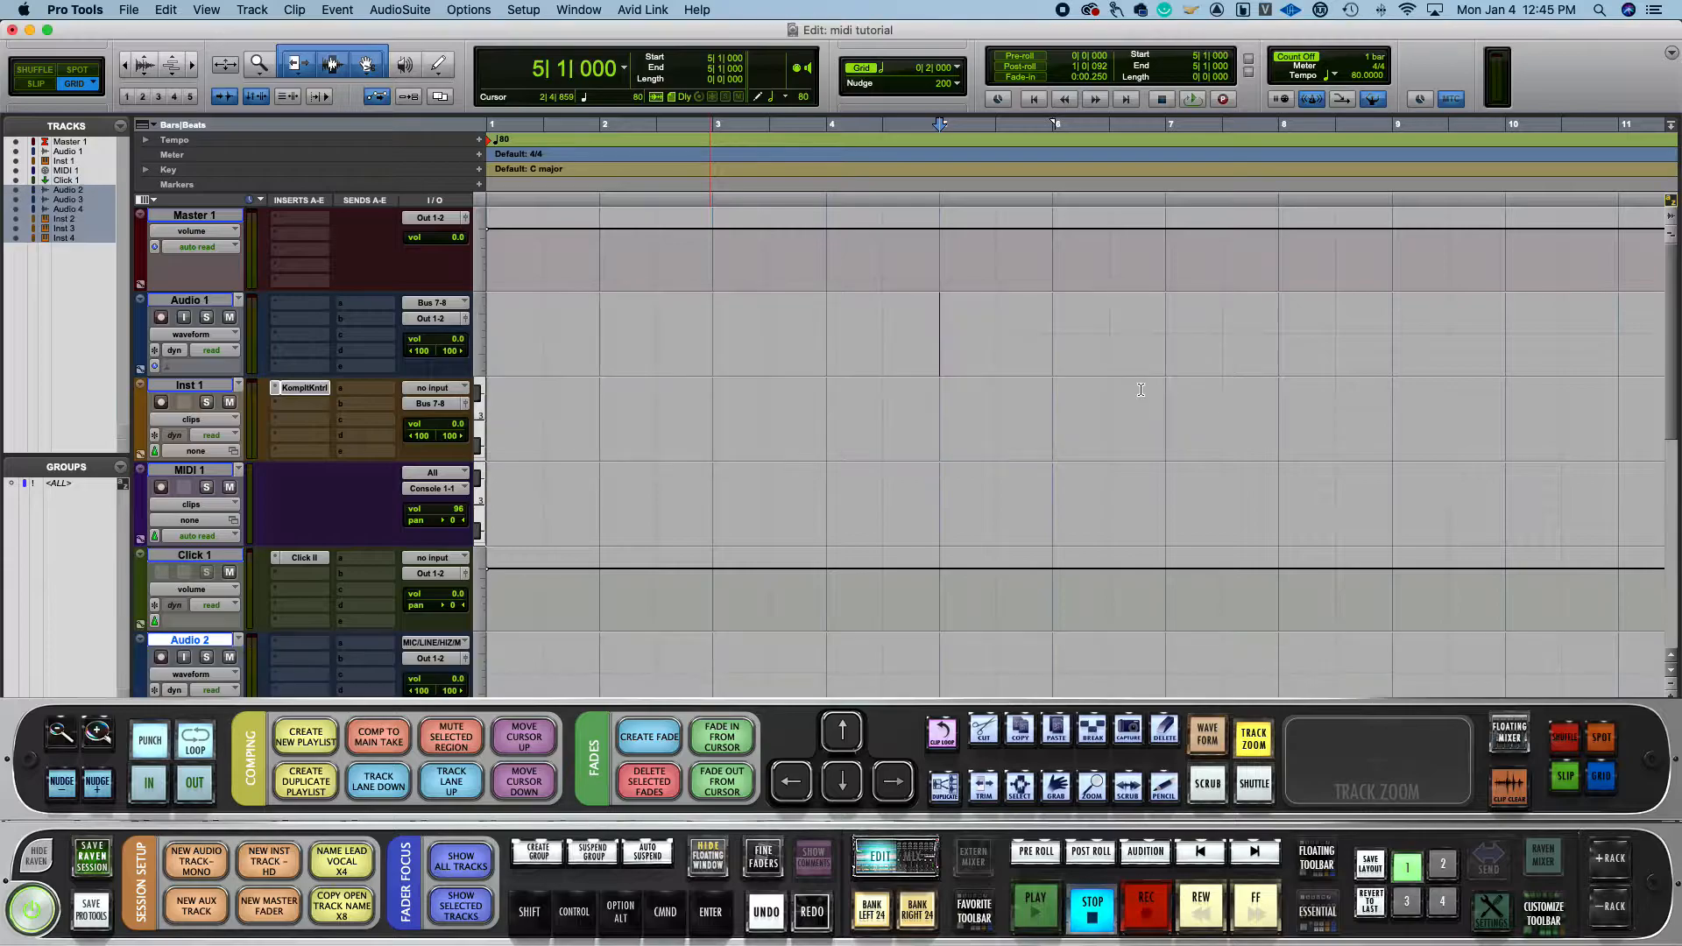
Step: Arrange tracks as Master, MIDI 1, Click 1, then Audio 1–4, then Inst 1–4
{"action": "left_click", "coordinate": [161, 487]}
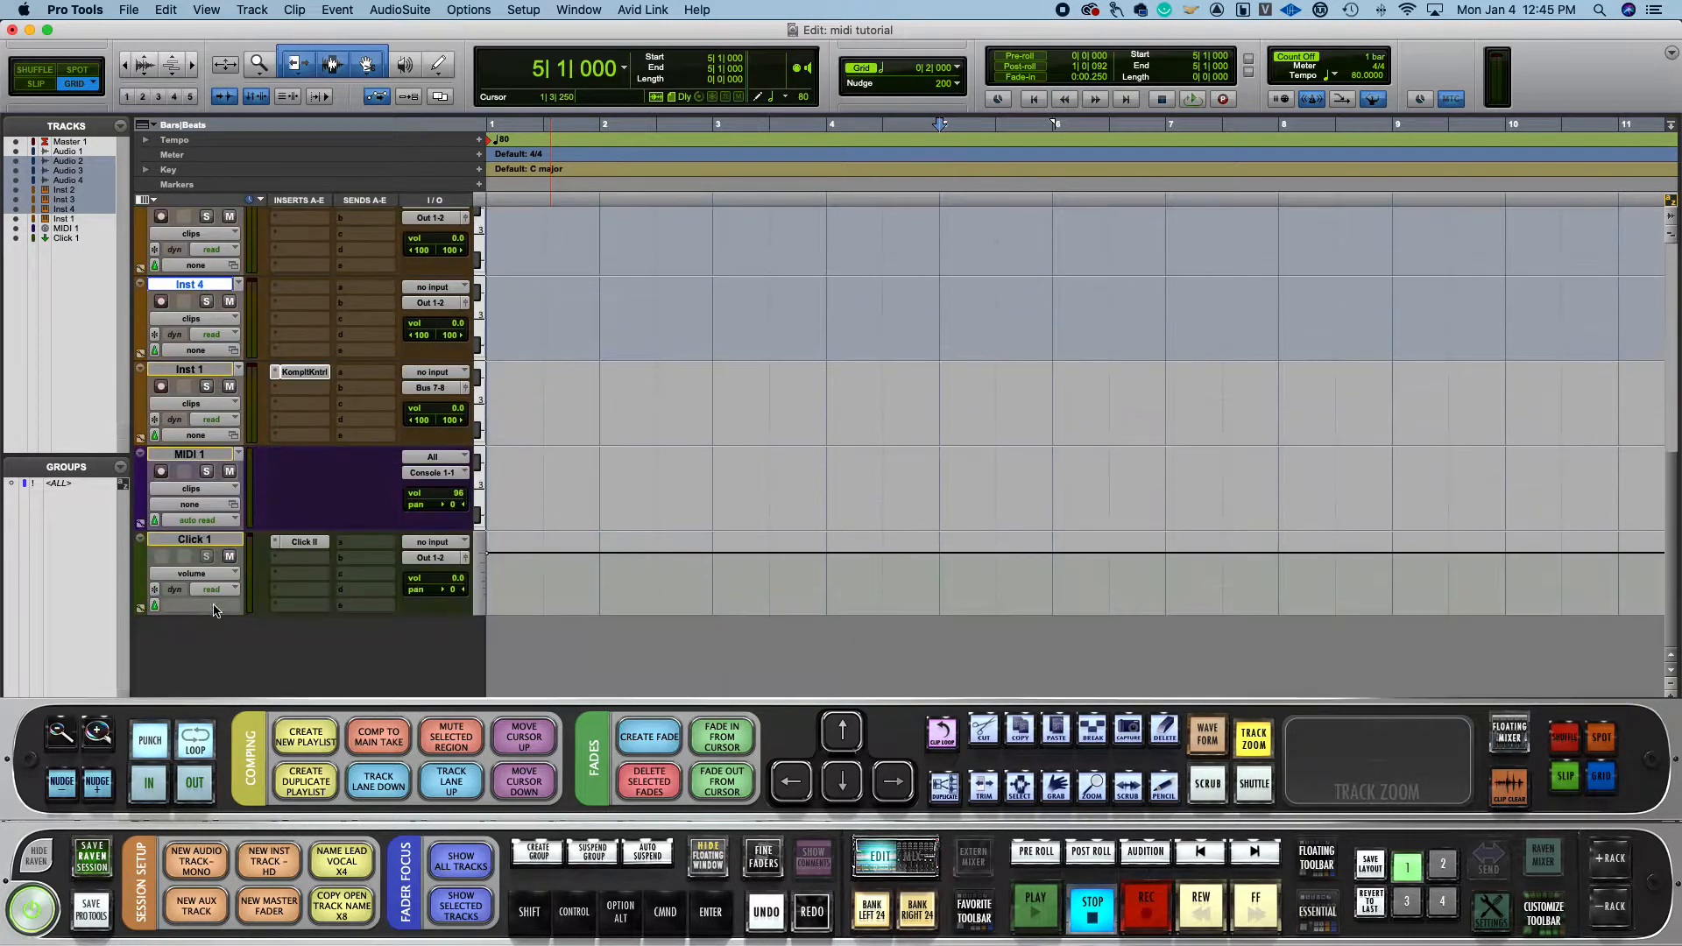
{"action": "scroll", "scroll_direction": "up", "scroll_amount": 3}
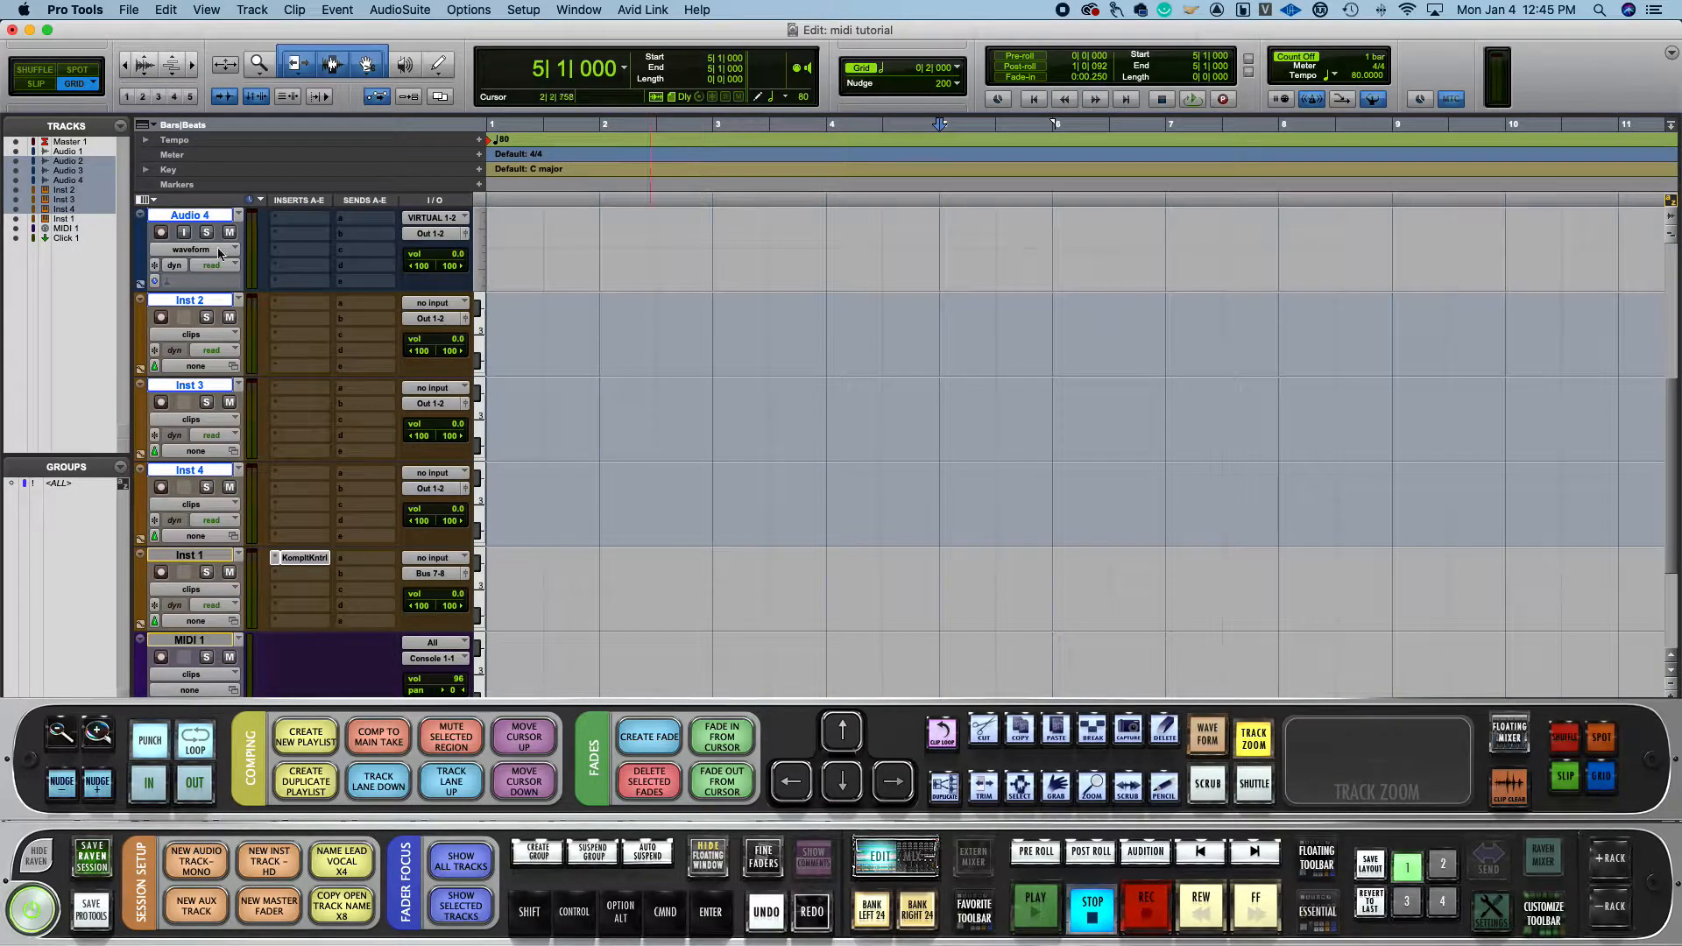
{"action": "double_click", "coordinate": [187, 557]}
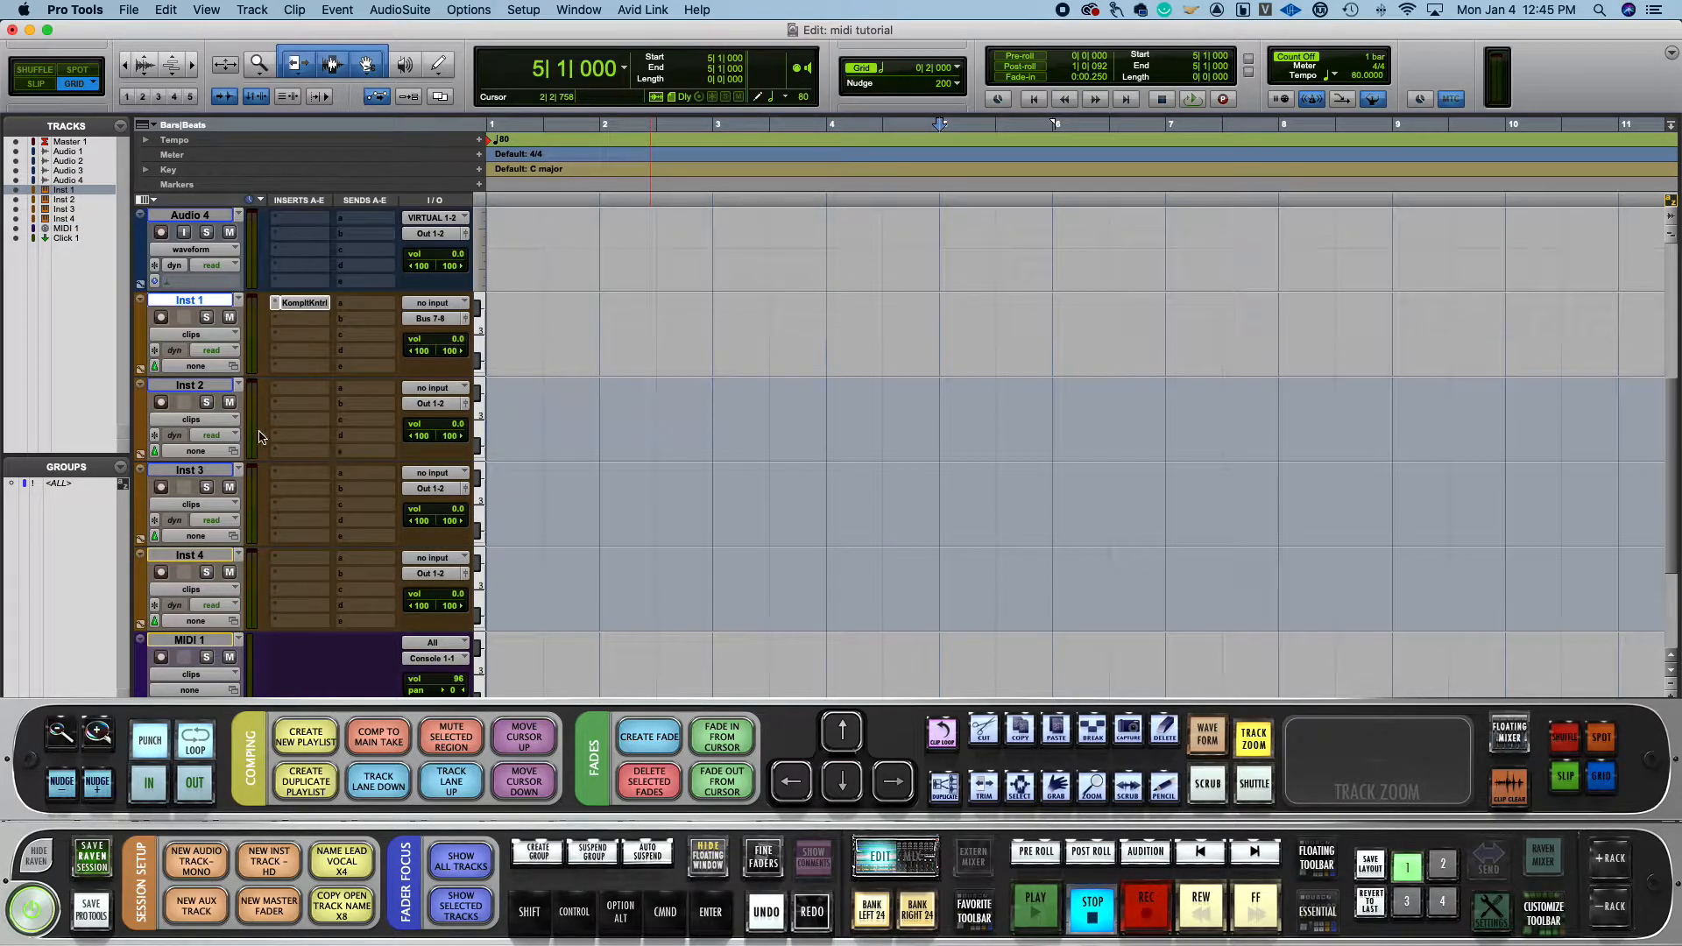
{"action": "scroll", "scroll_direction": "down", "scroll_amount": 3}
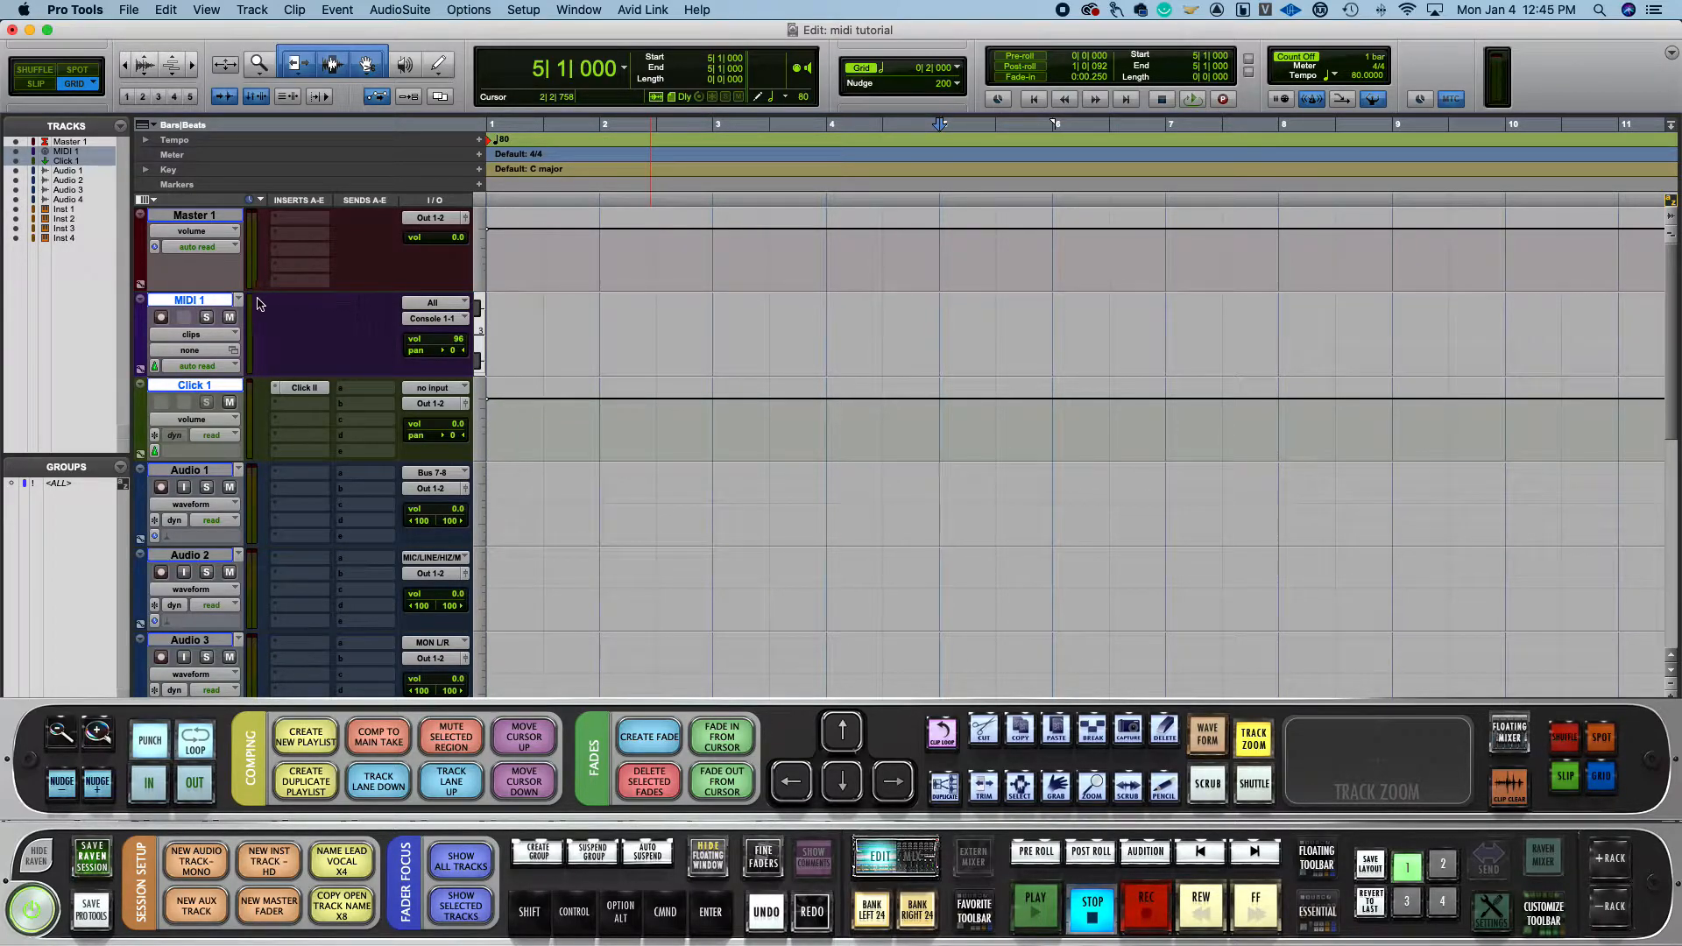
{"action": "scroll", "scroll_direction": "down", "scroll_amount": 3}
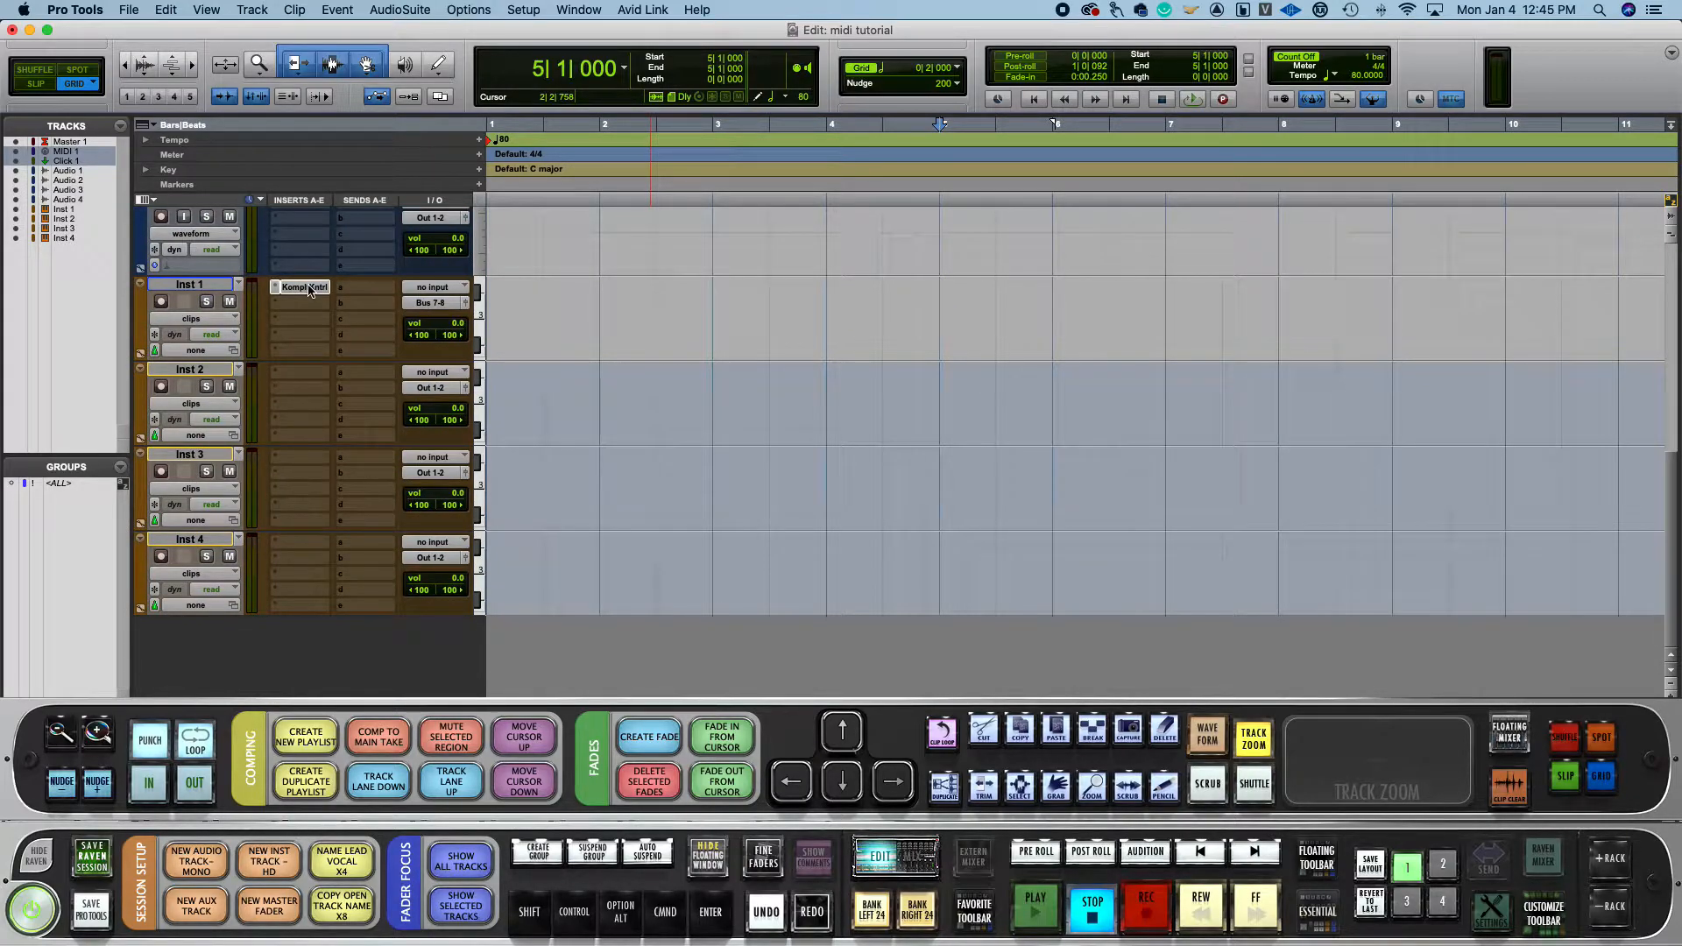
Step: Copy Inst 1's Komplete Kontrol insert onto Inst 2, 3 and 4
{"action": "left_click", "coordinate": [303, 372]}
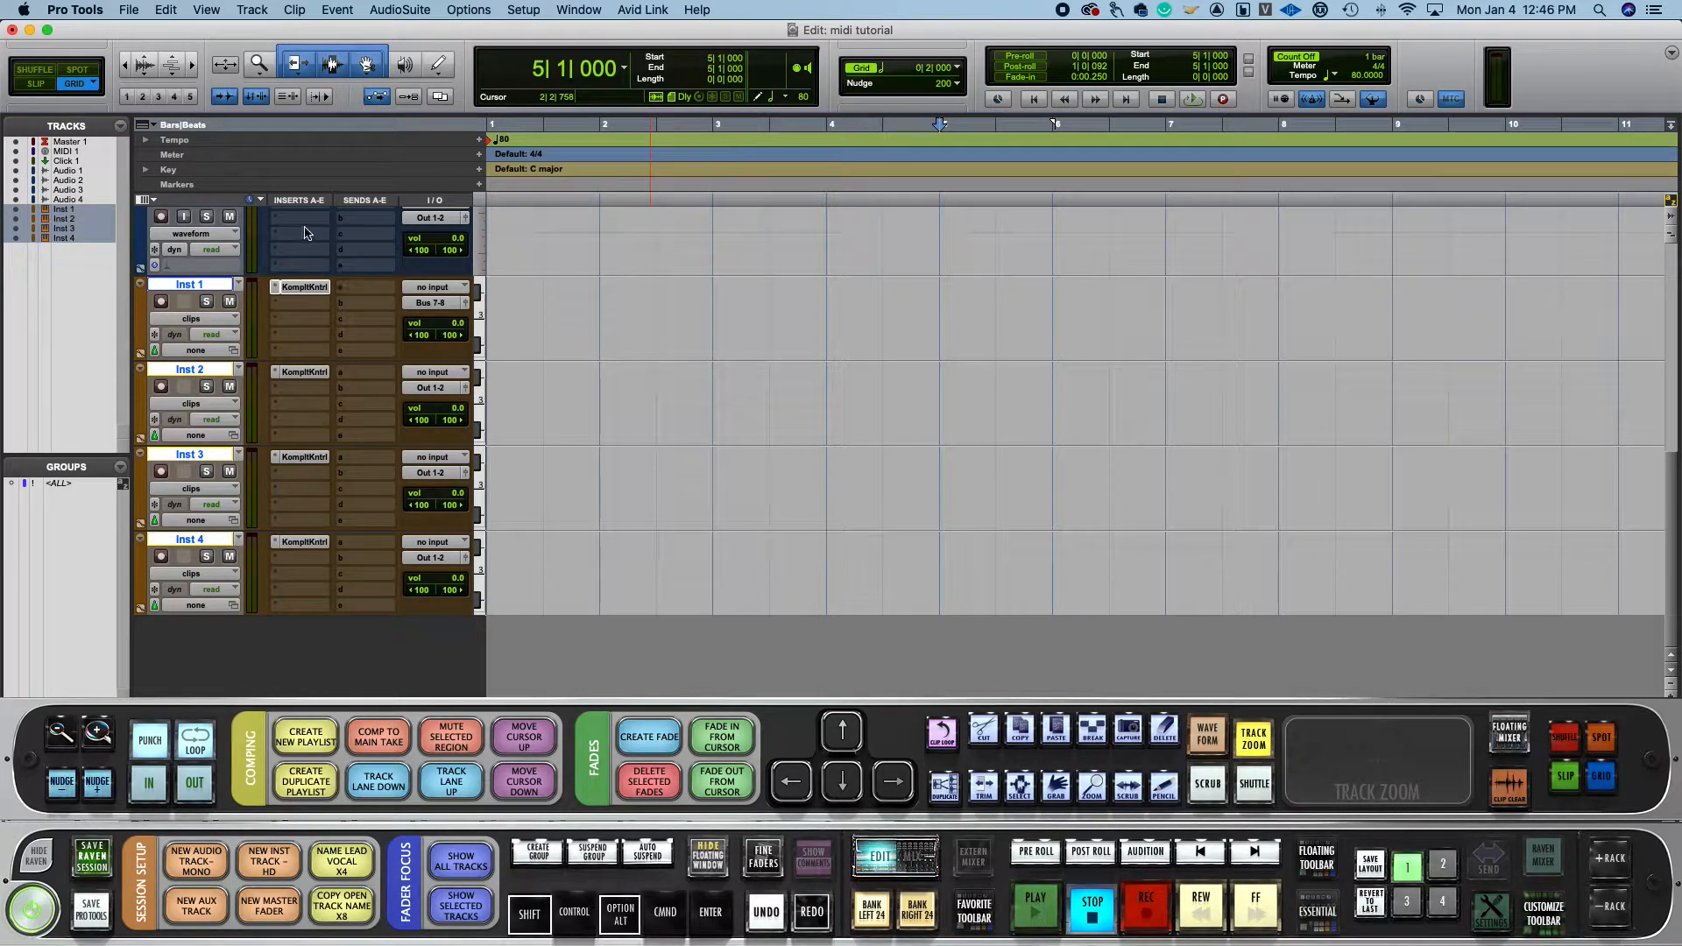
{"action": "left_click", "coordinate": [303, 233]}
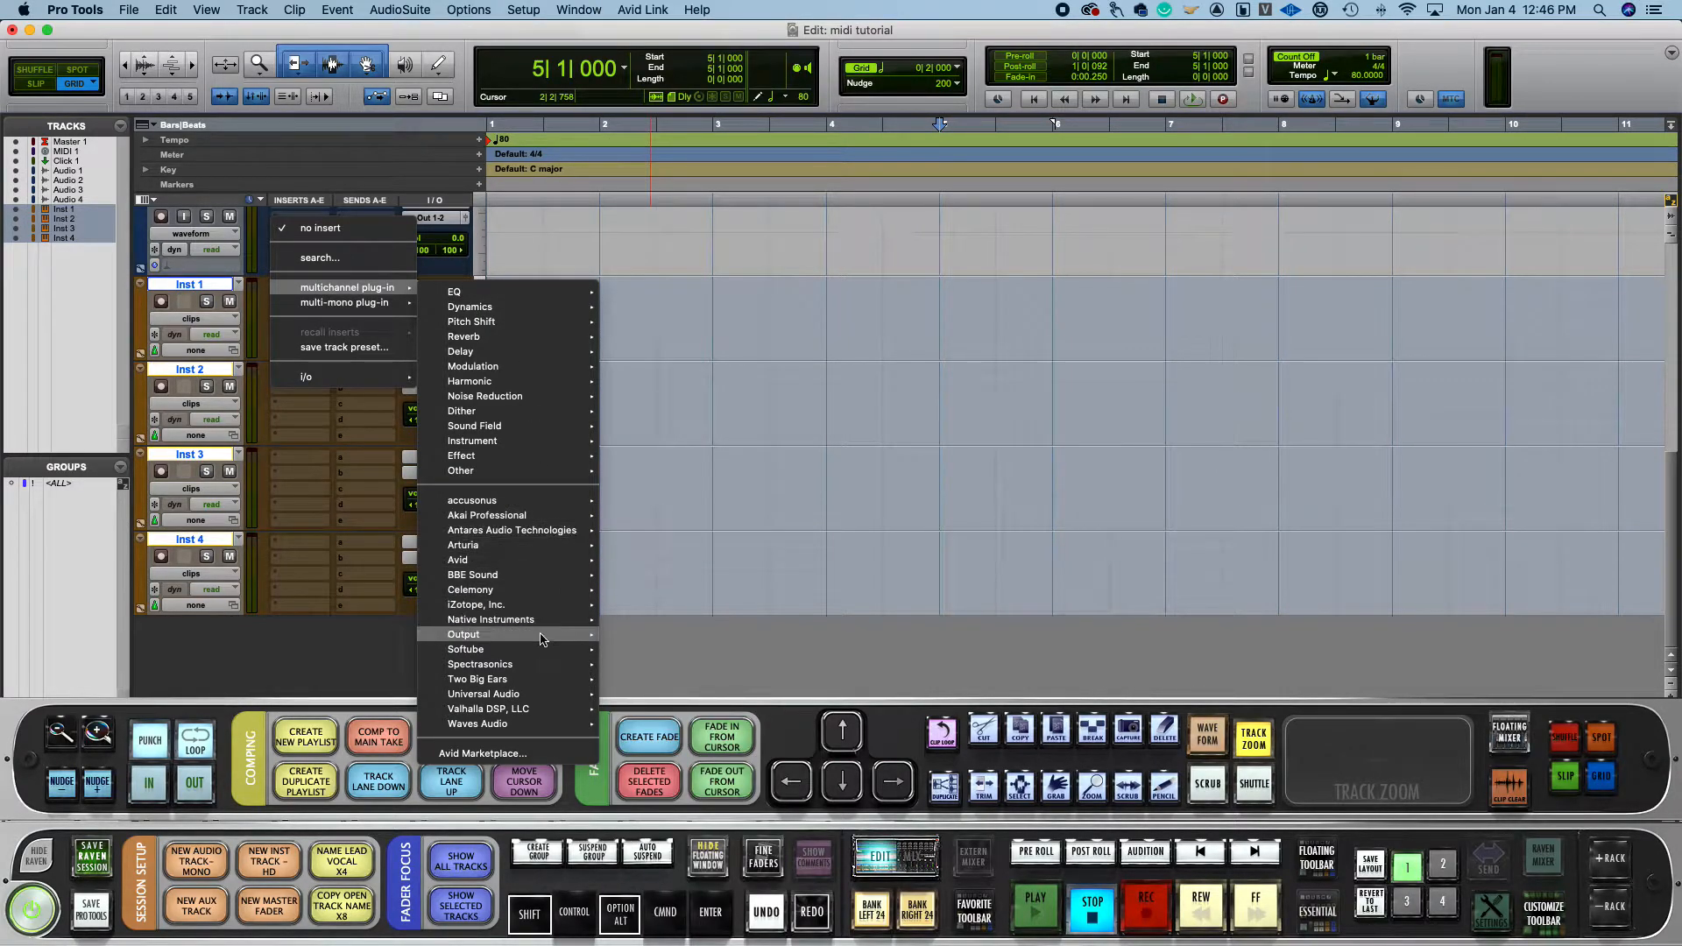
{"action": "mouse_move", "coordinate": [480, 663]}
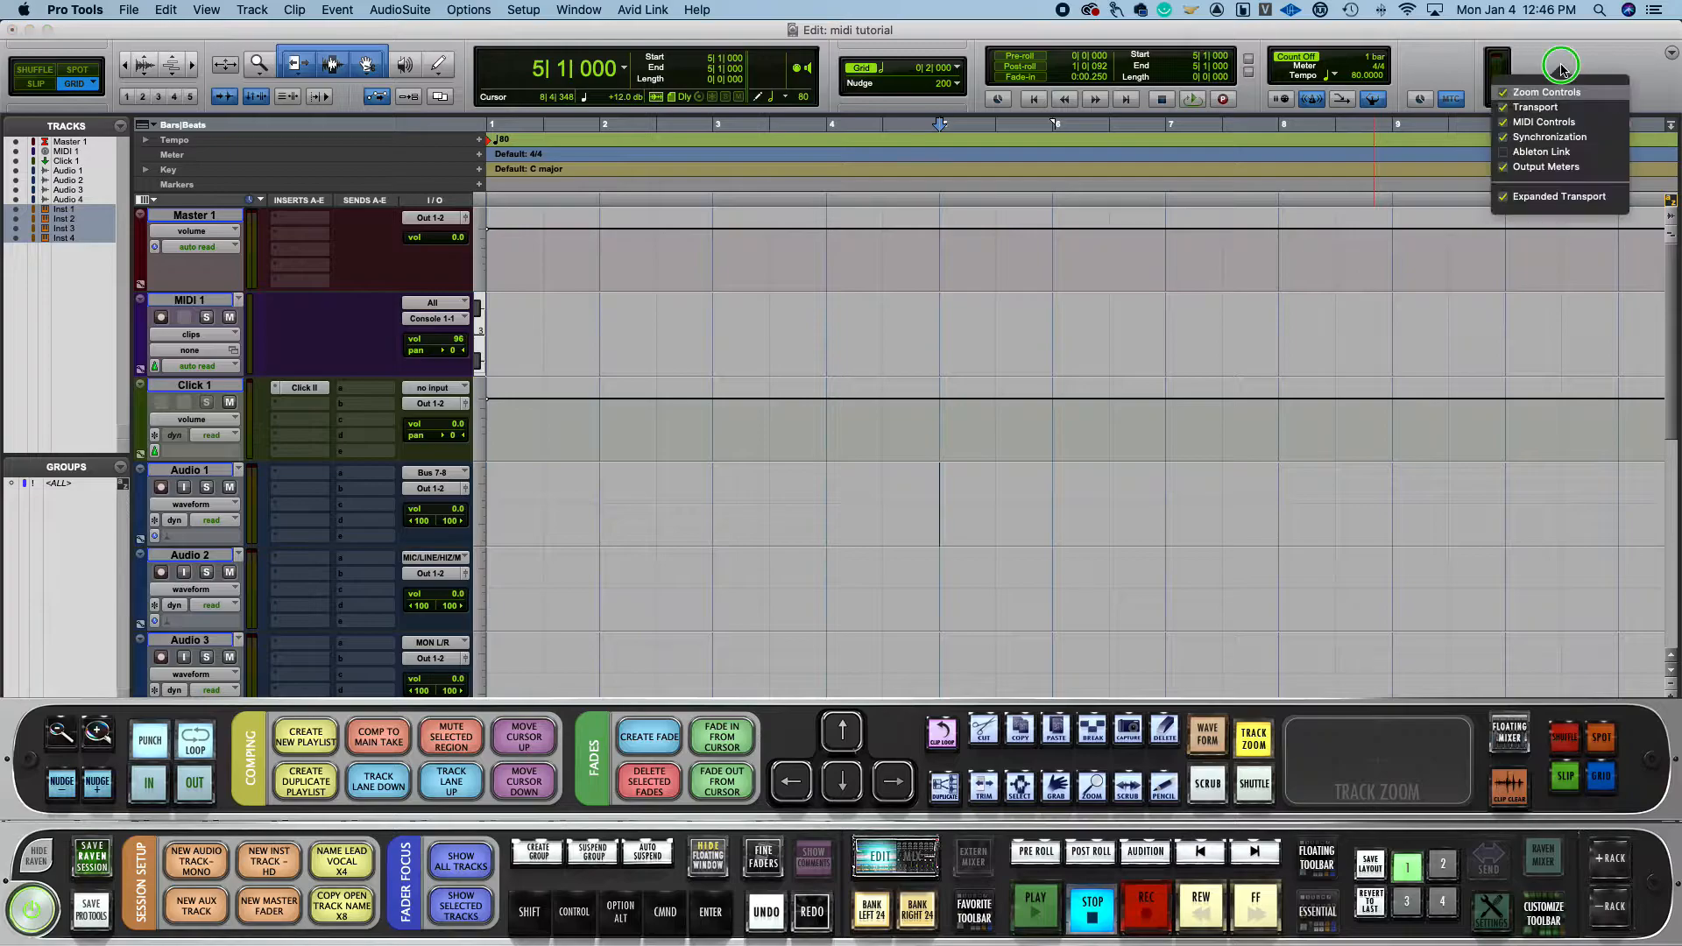
{"action": "mouse_move", "coordinate": [1540, 150]}
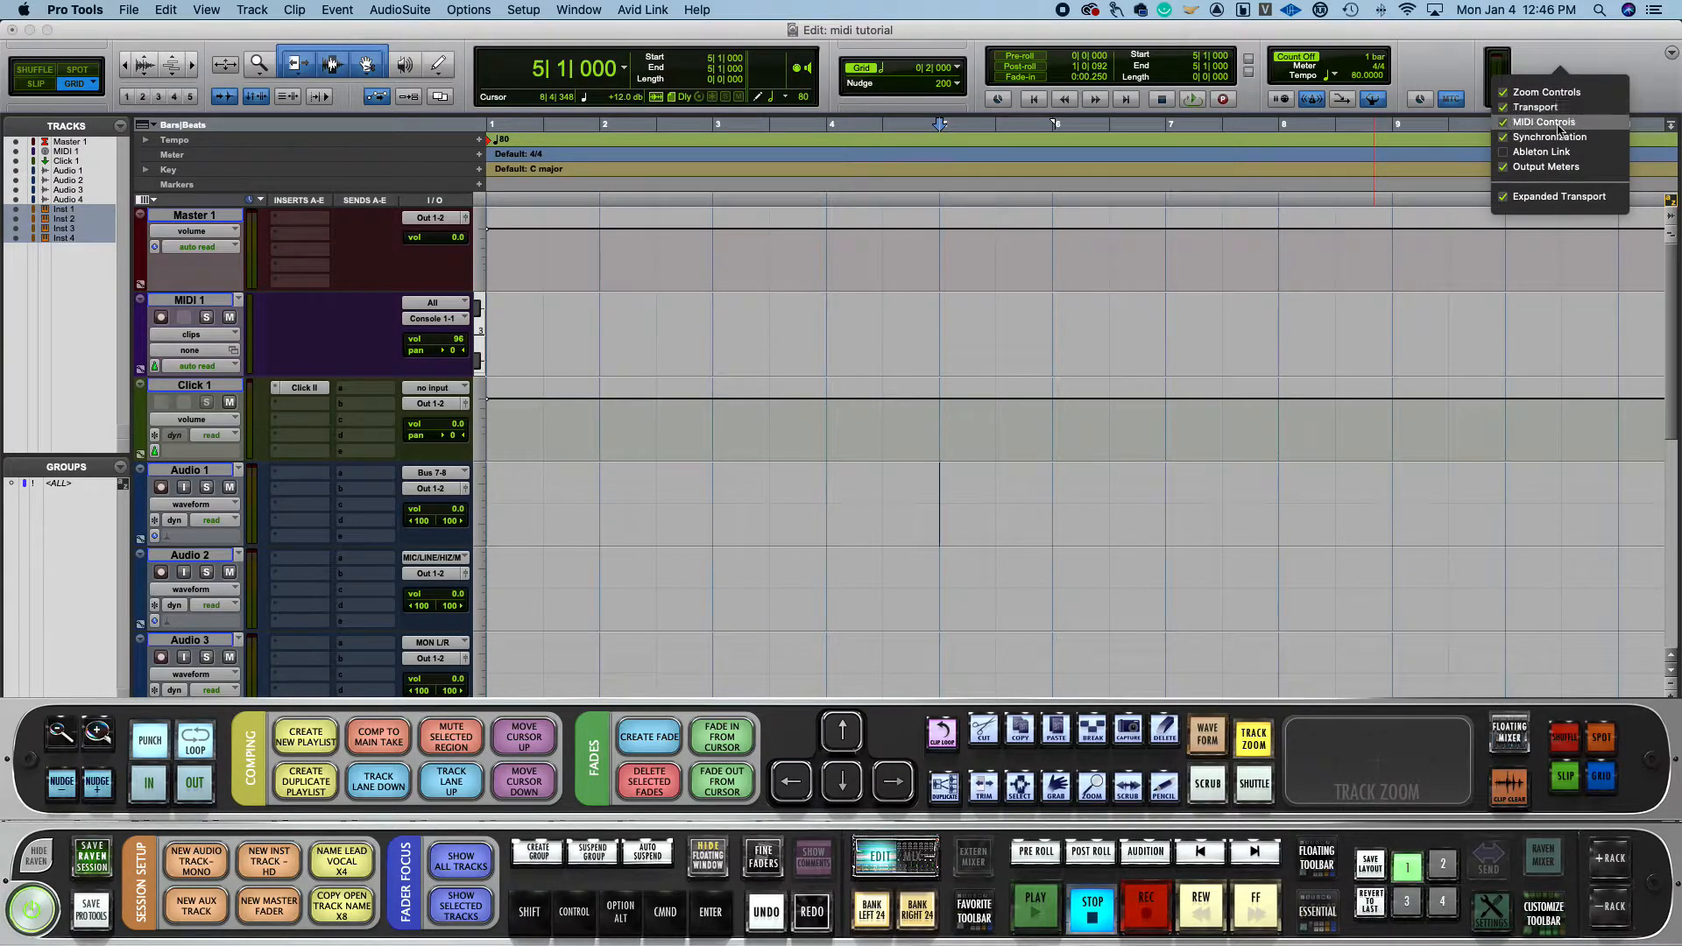
Step: Show the transport, MIDI controls and output meters in the edit window toolbar
{"action": "left_click", "coordinate": [1545, 91]}
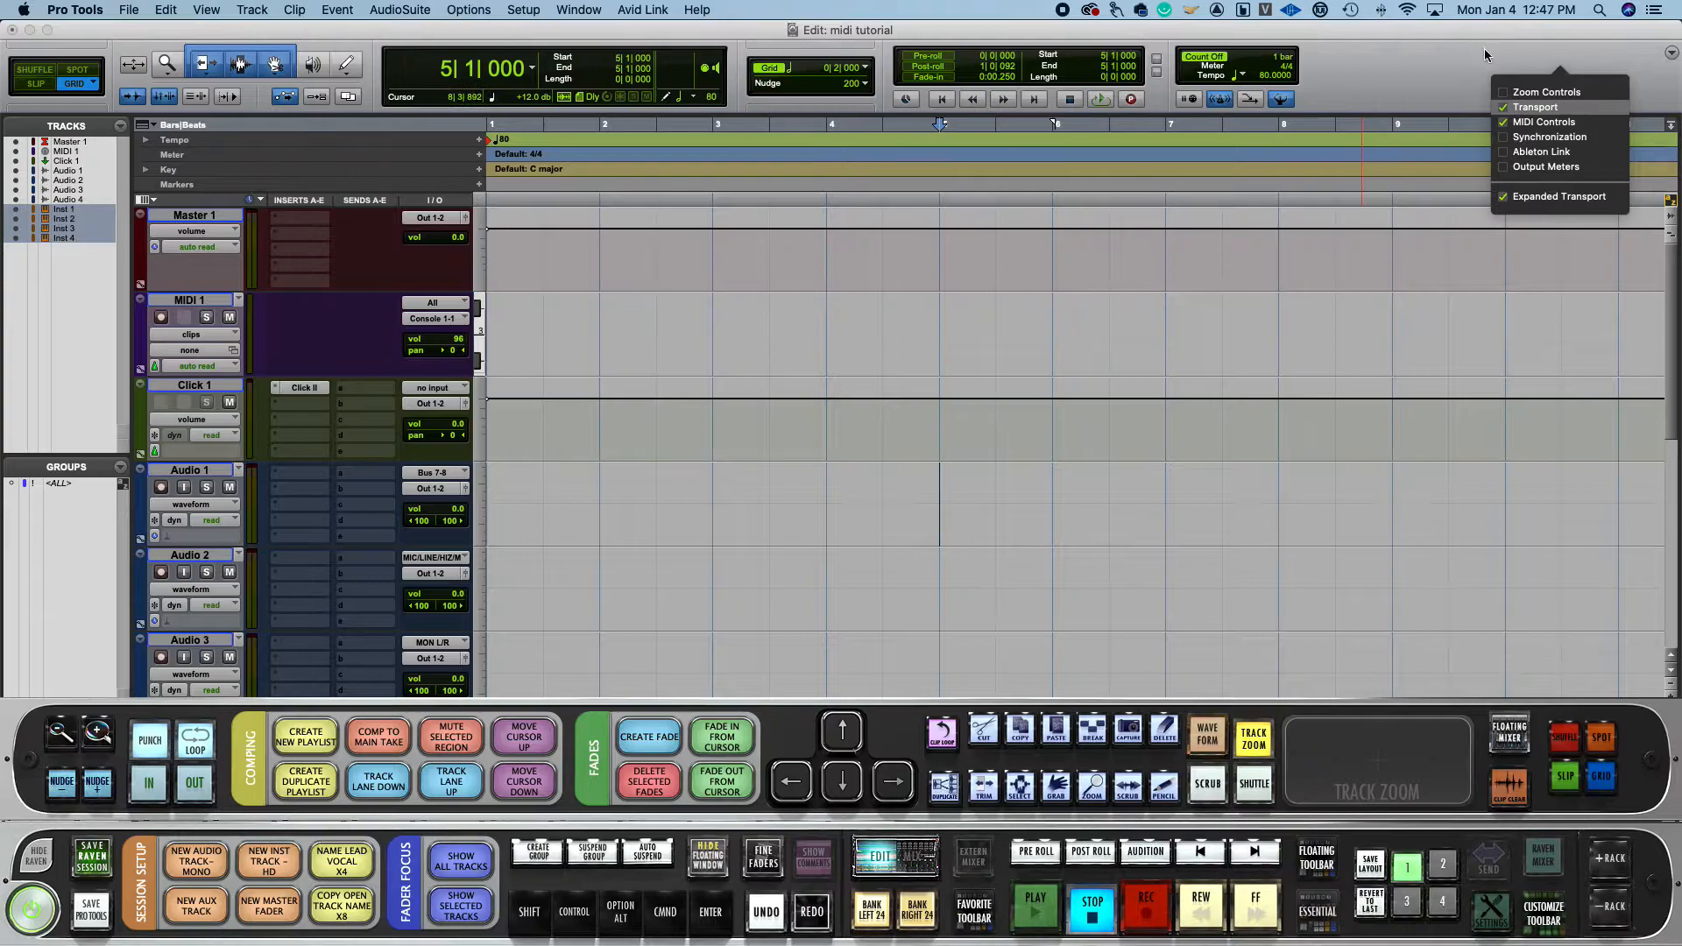
{"action": "left_click", "coordinate": [1545, 91]}
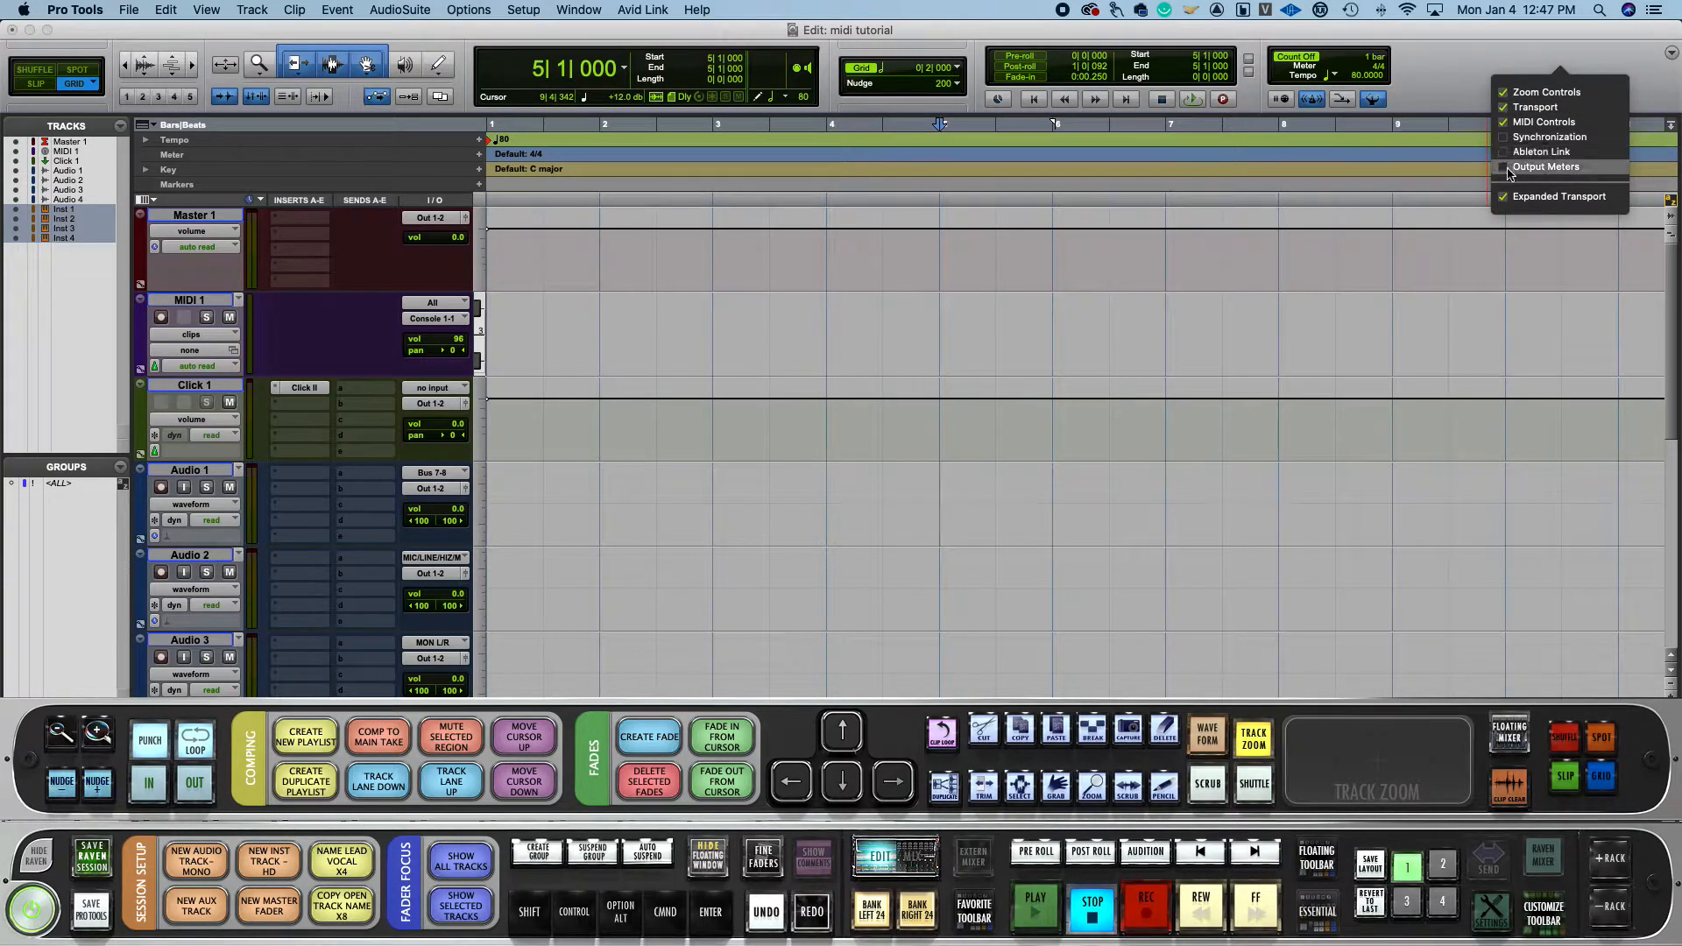
{"action": "left_click", "coordinate": [1547, 166]}
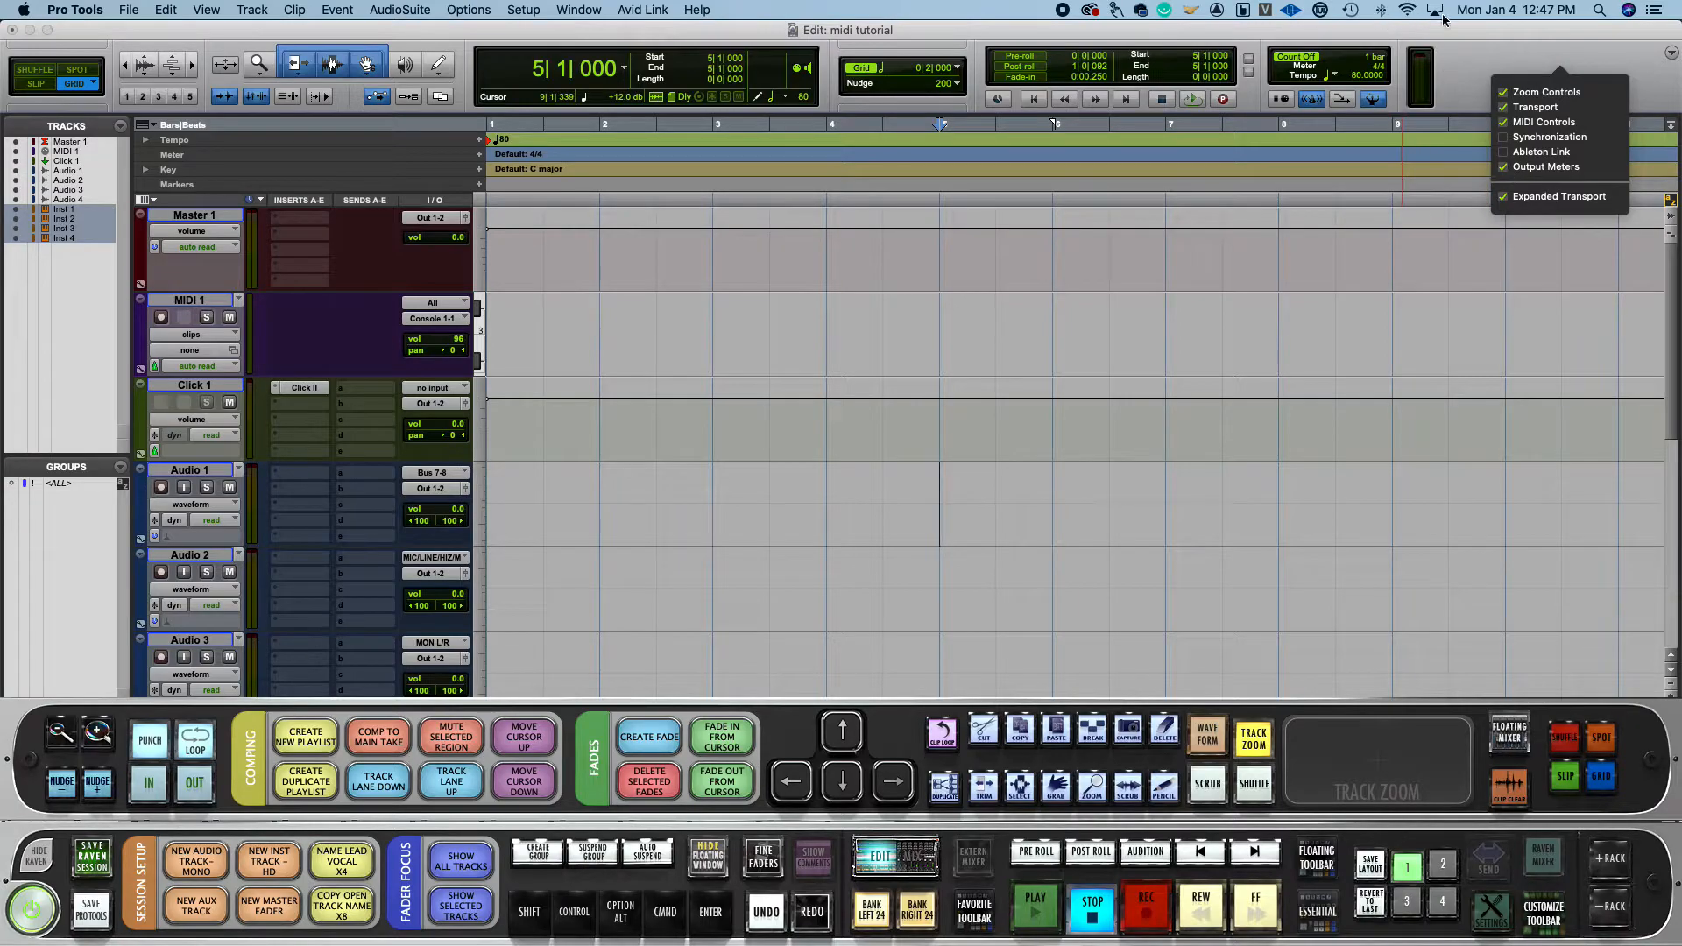
{"action": "mouse_move", "coordinate": [1491, 59]}
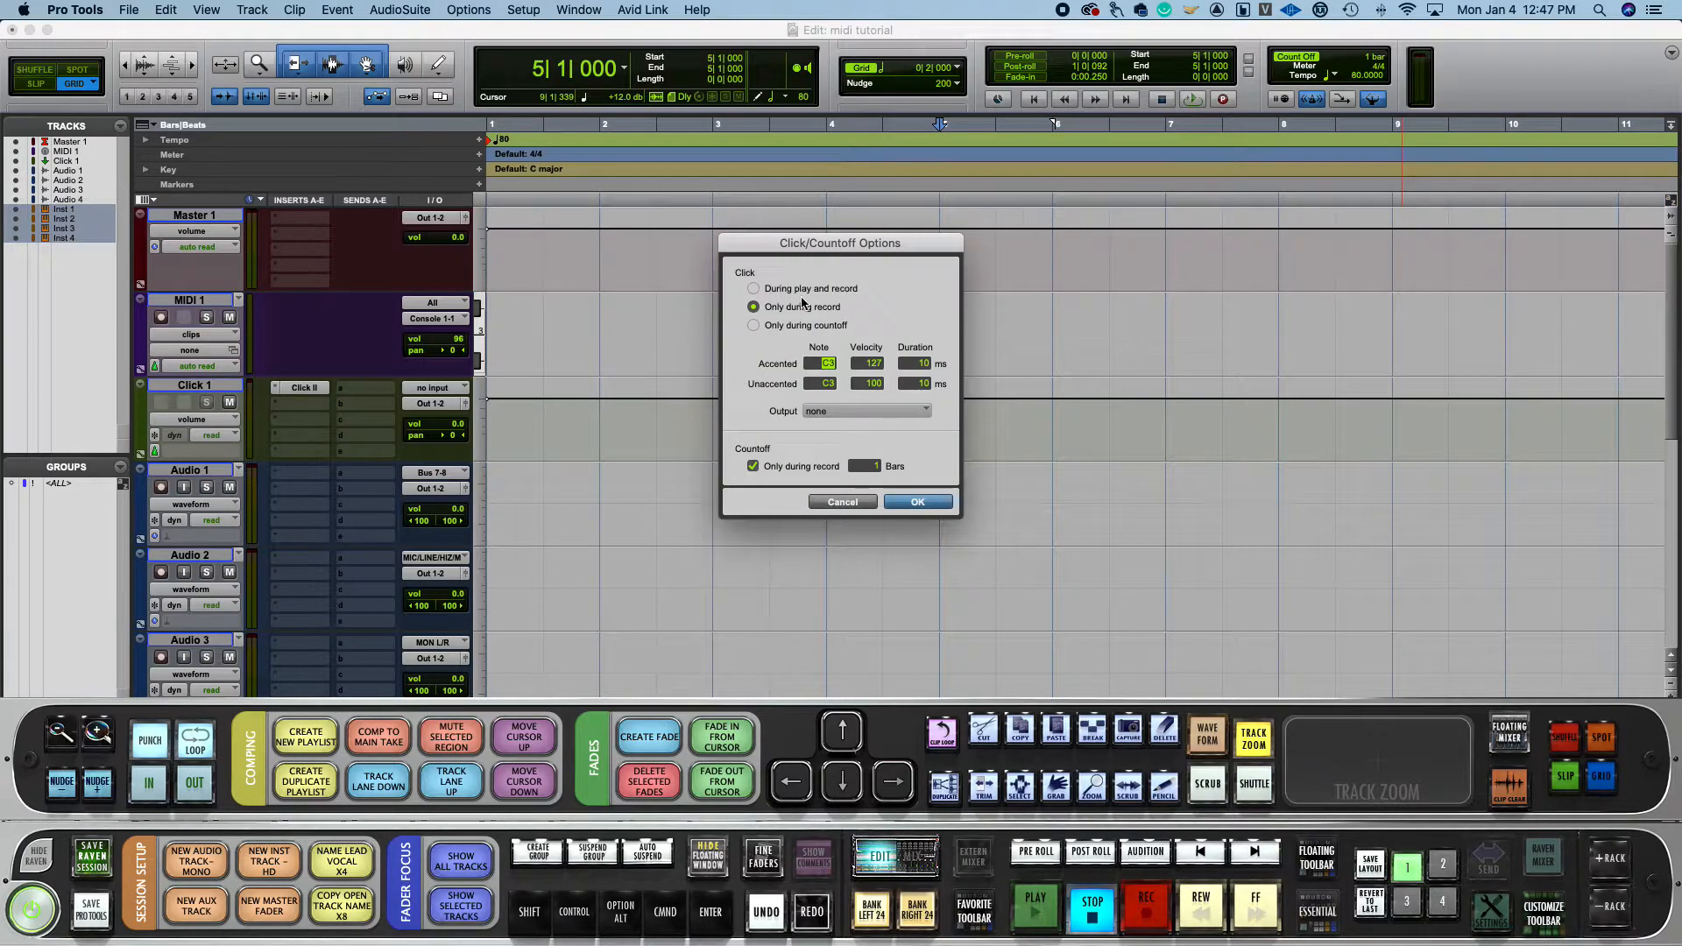
{"action": "mouse_move", "coordinate": [794, 248]}
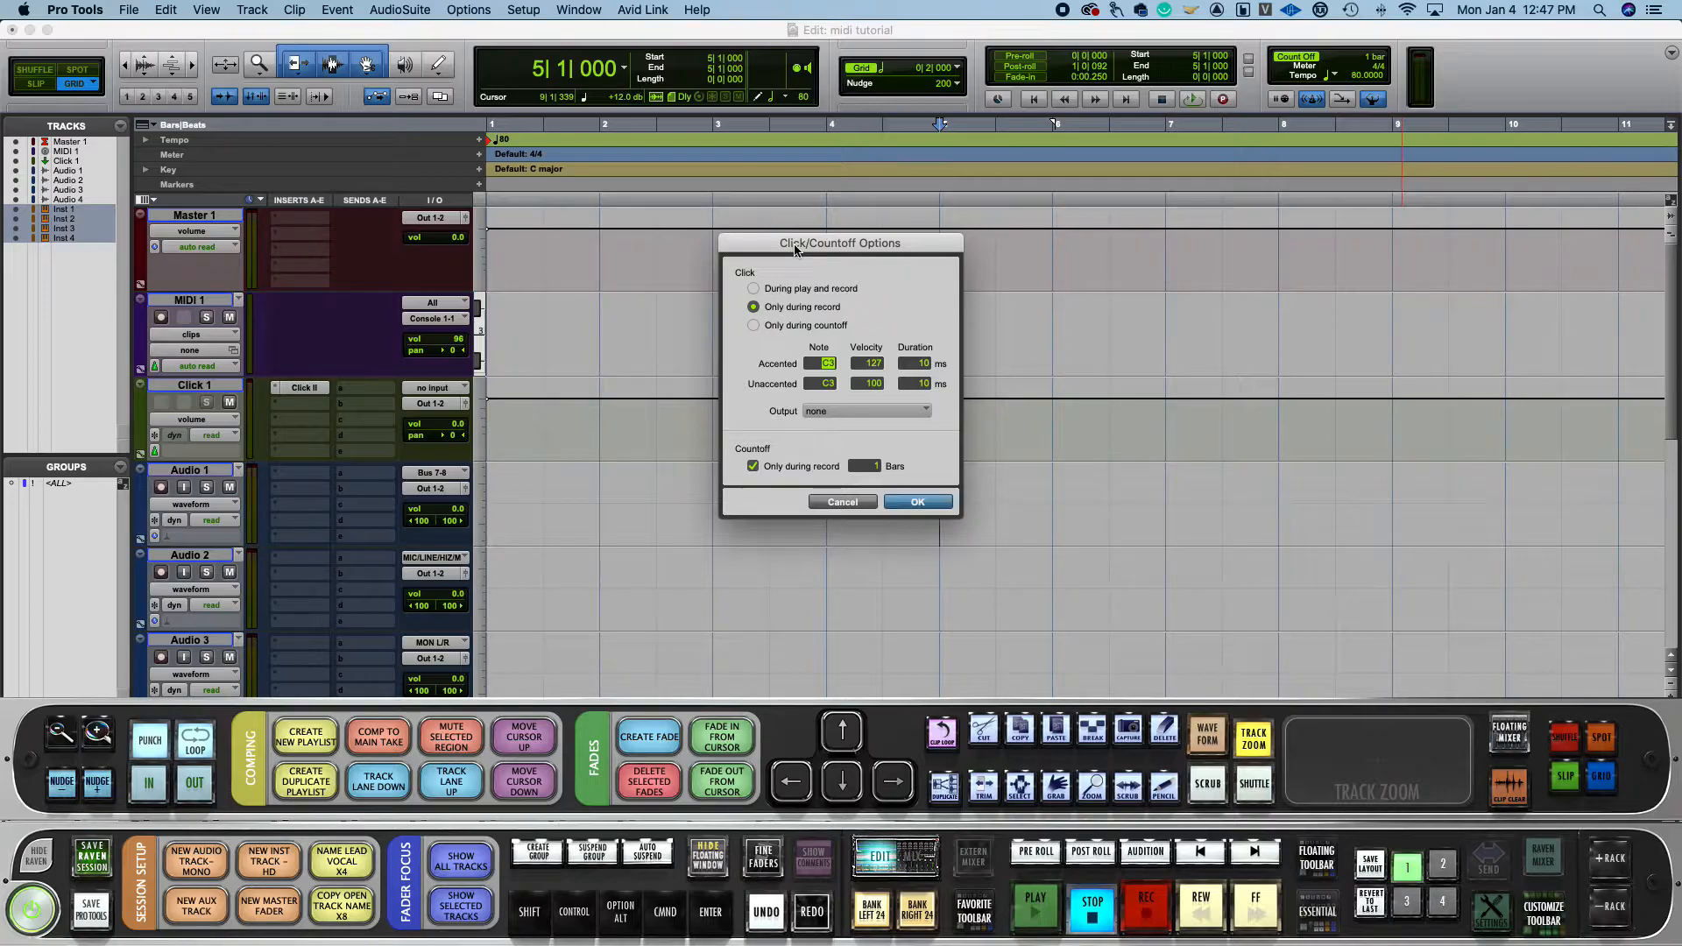
{"action": "mouse_move", "coordinate": [737, 283]}
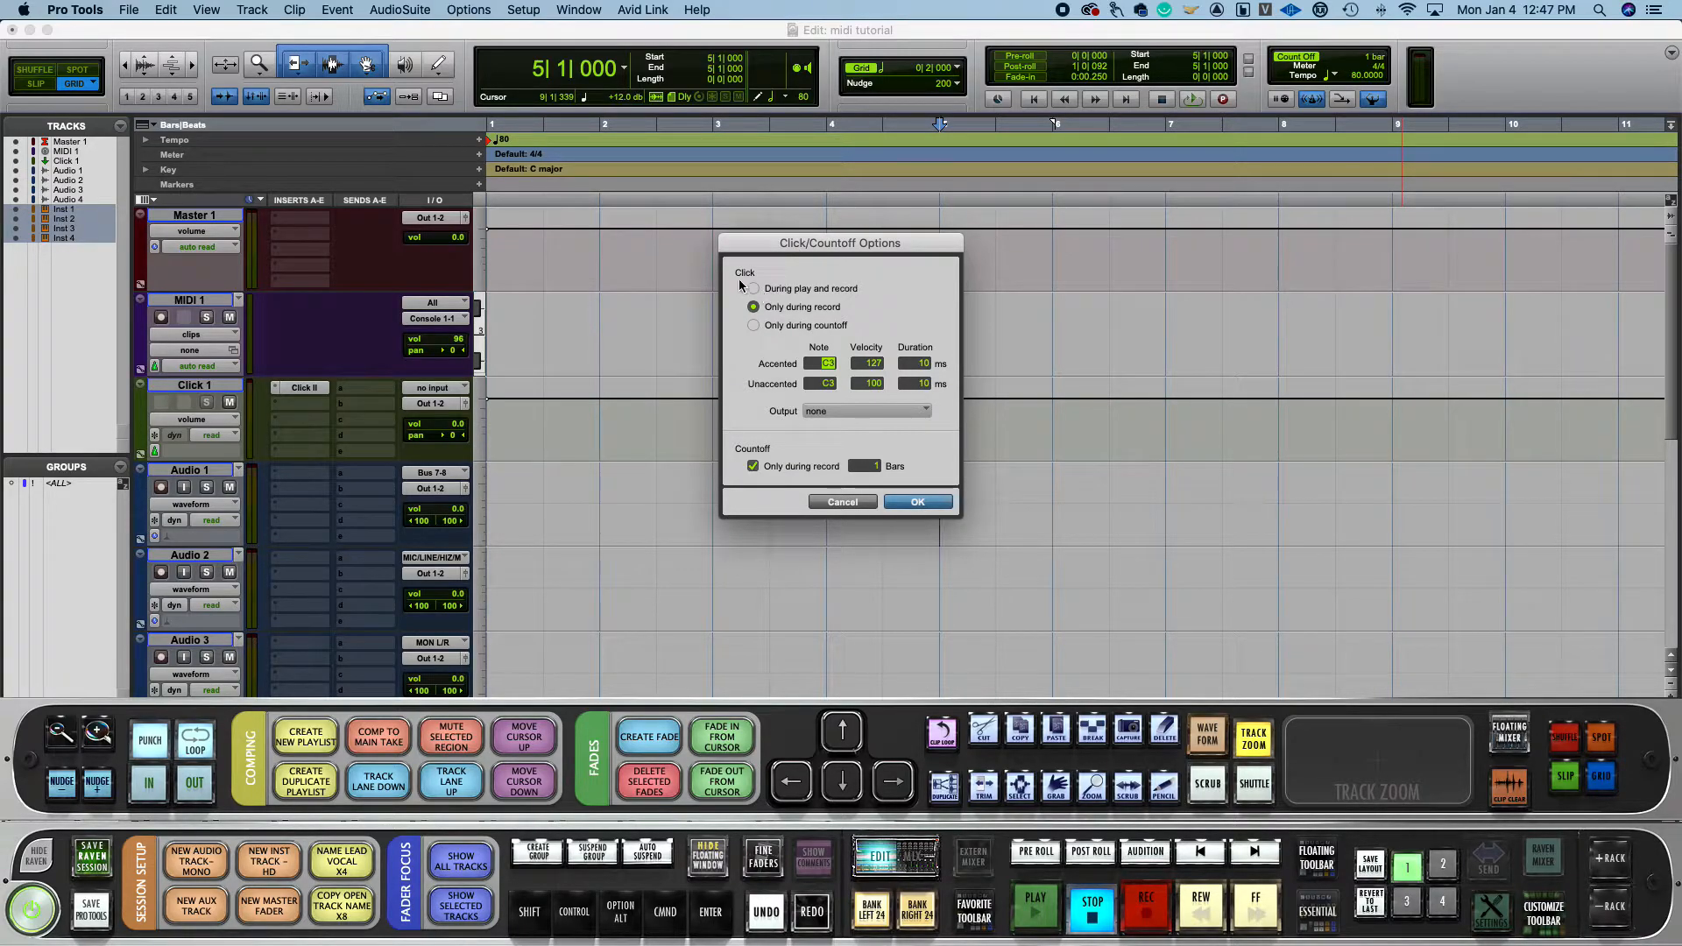
{"action": "mouse_move", "coordinate": [781, 267]}
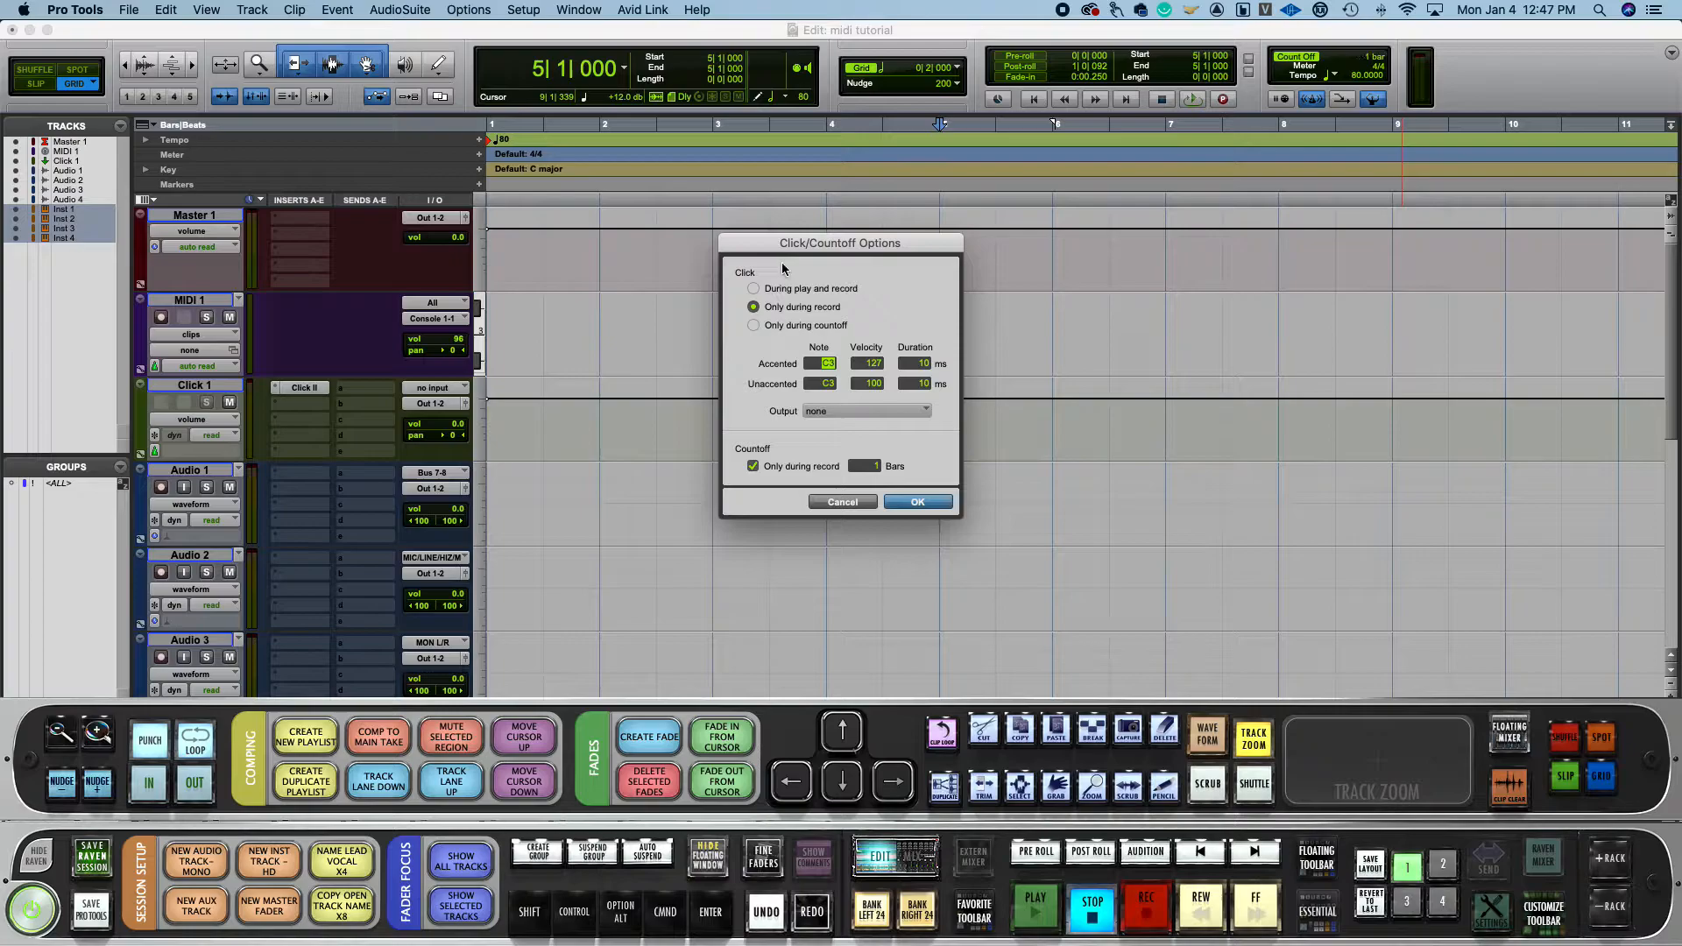
{"action": "mouse_move", "coordinate": [734, 284]}
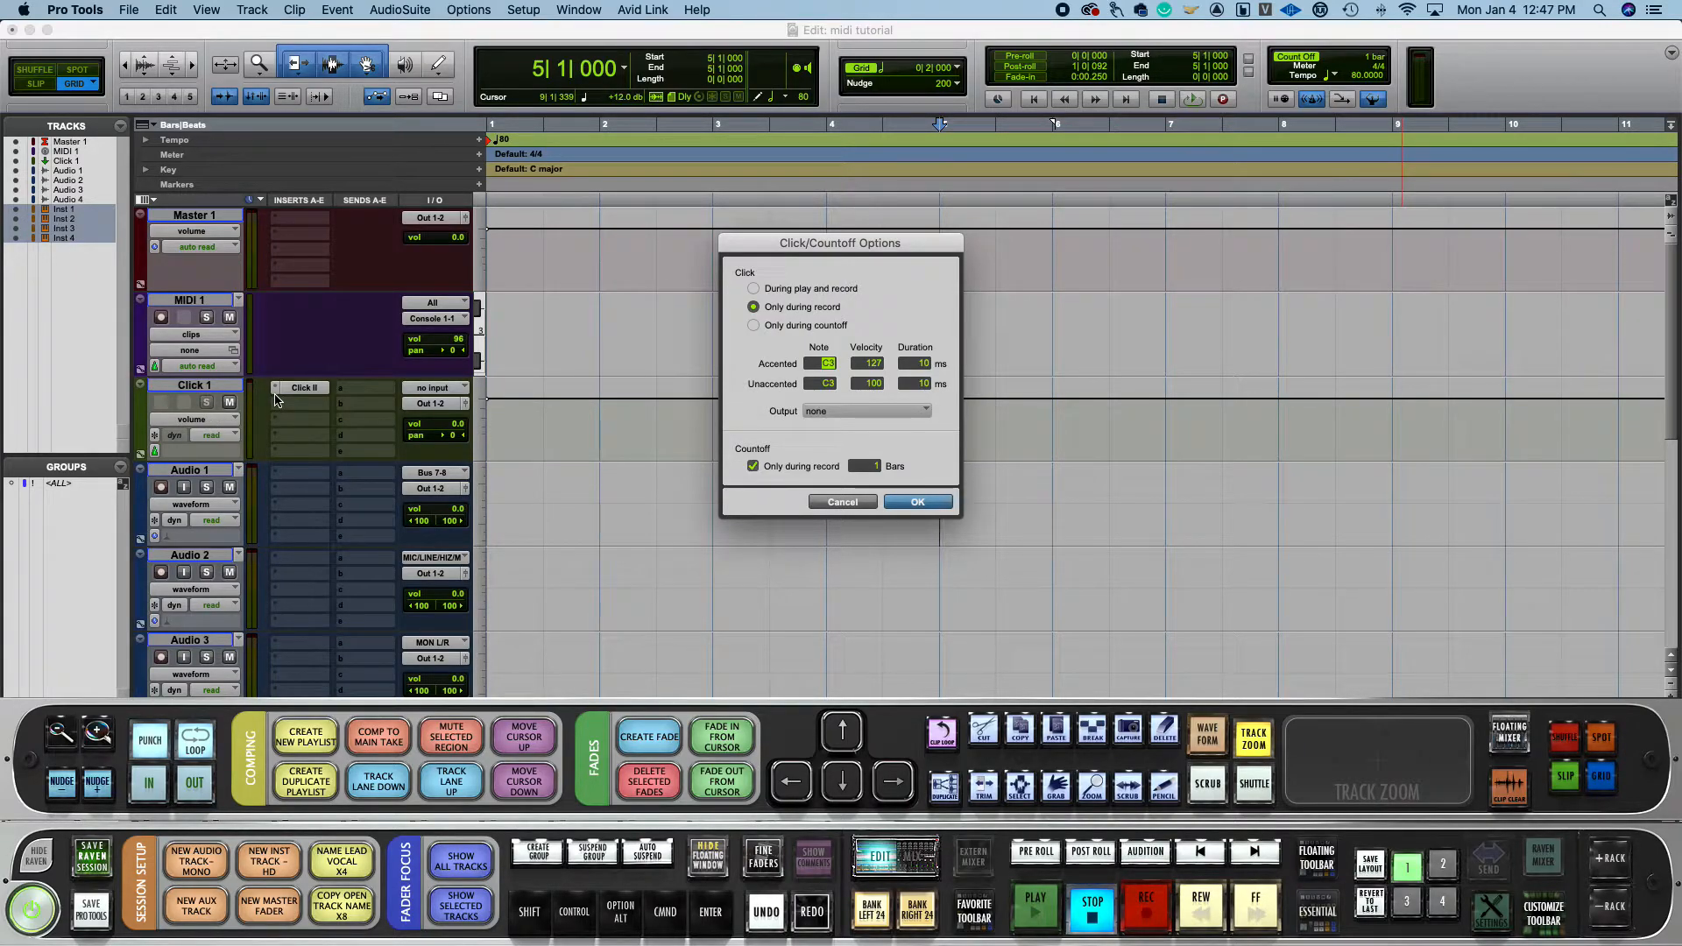
{"action": "mouse_move", "coordinate": [767, 499]}
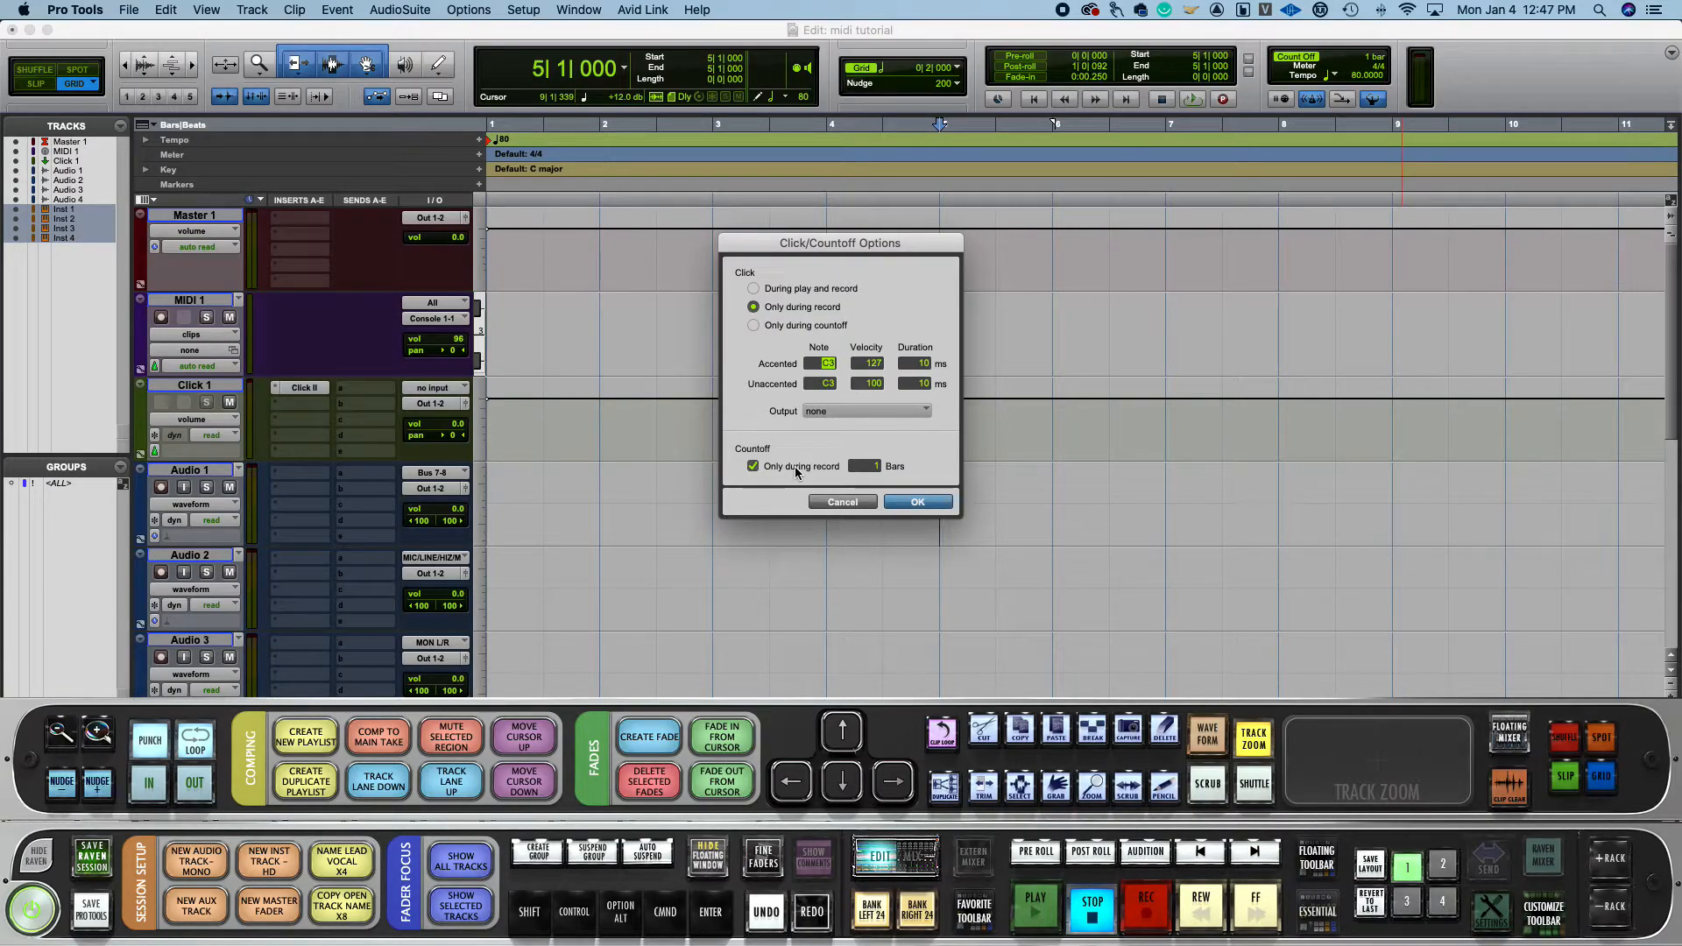
{"action": "mouse_move", "coordinate": [810, 351]}
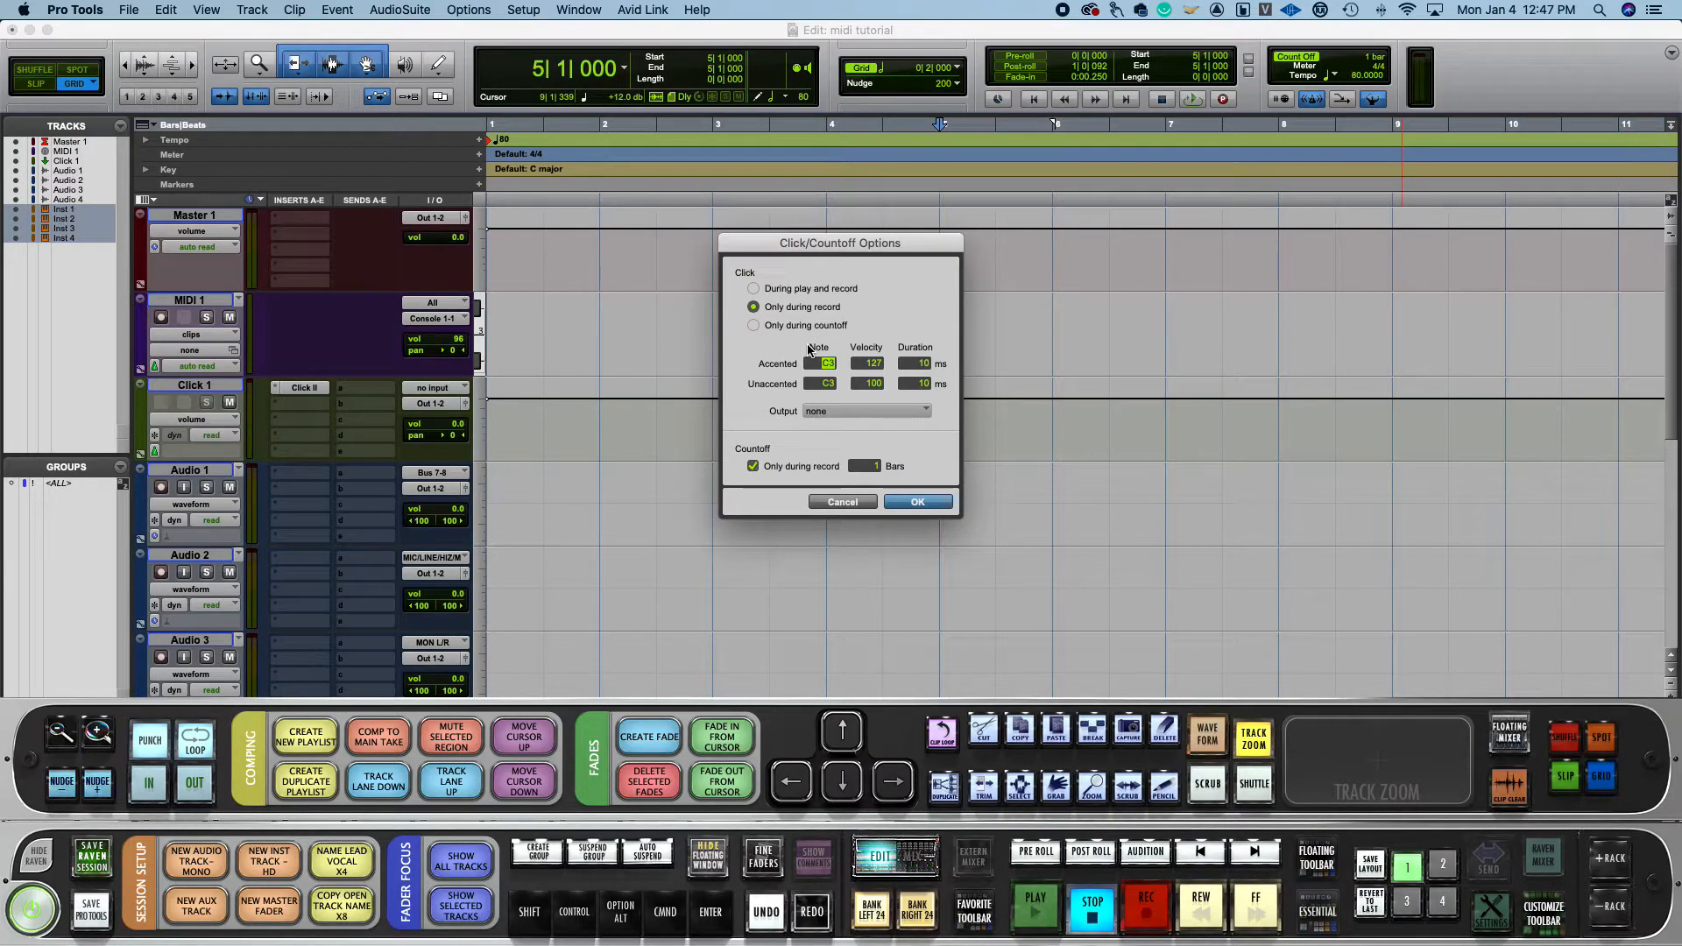
{"action": "mouse_move", "coordinate": [803, 330]}
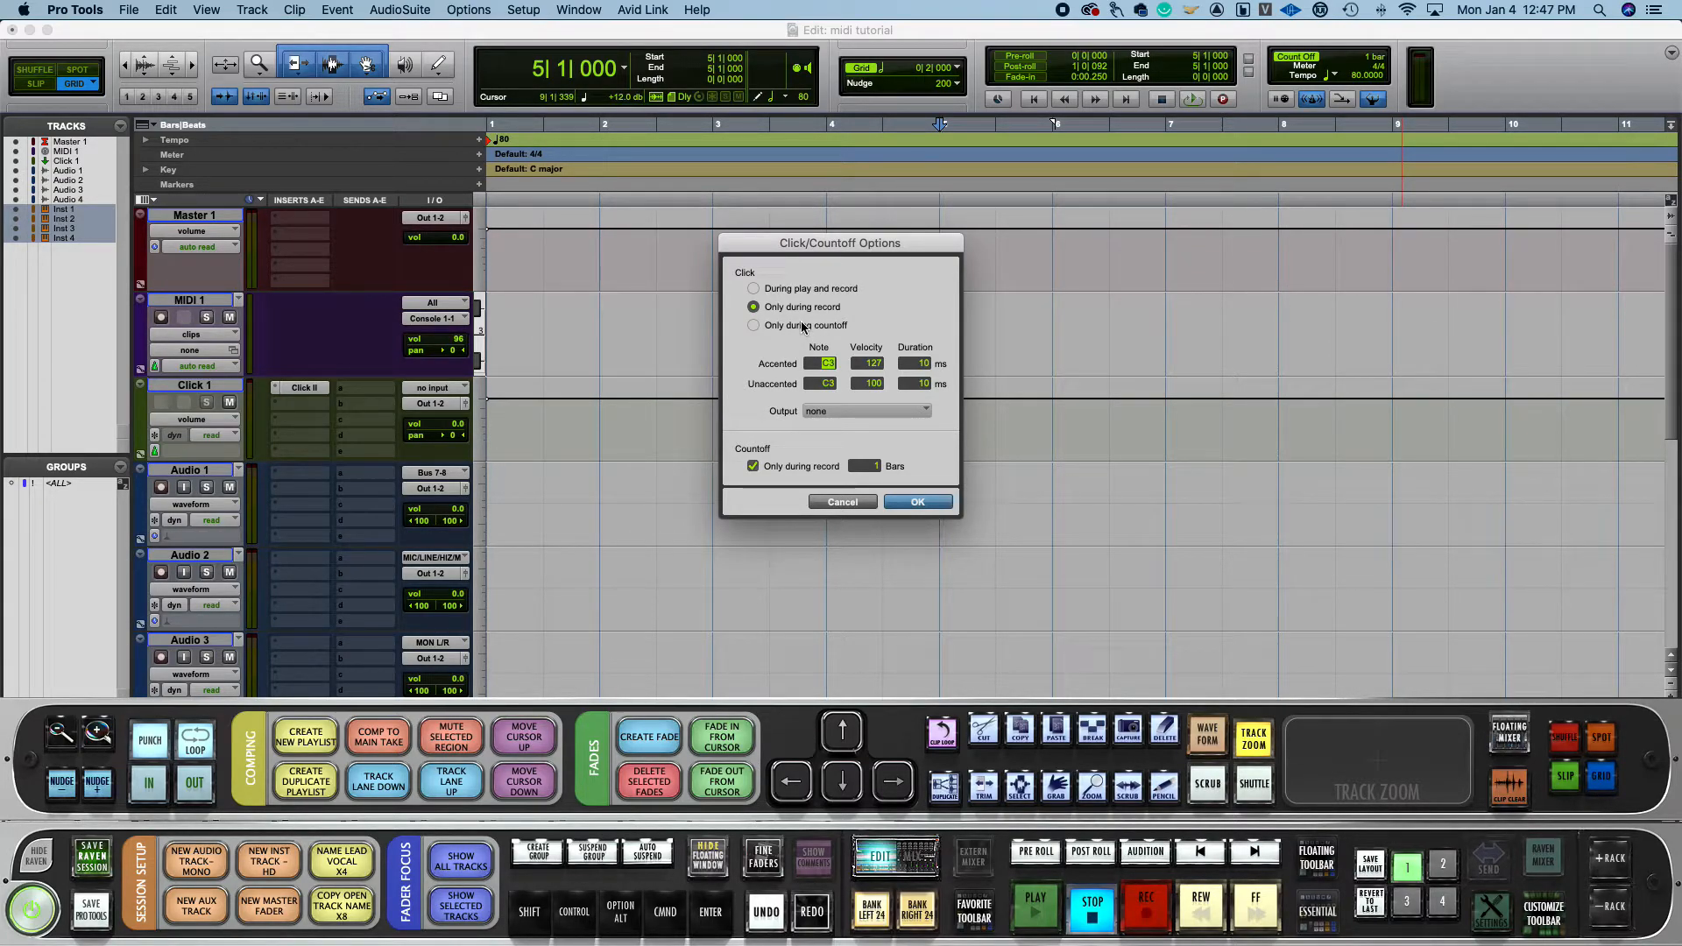
{"action": "mouse_move", "coordinate": [825, 405]}
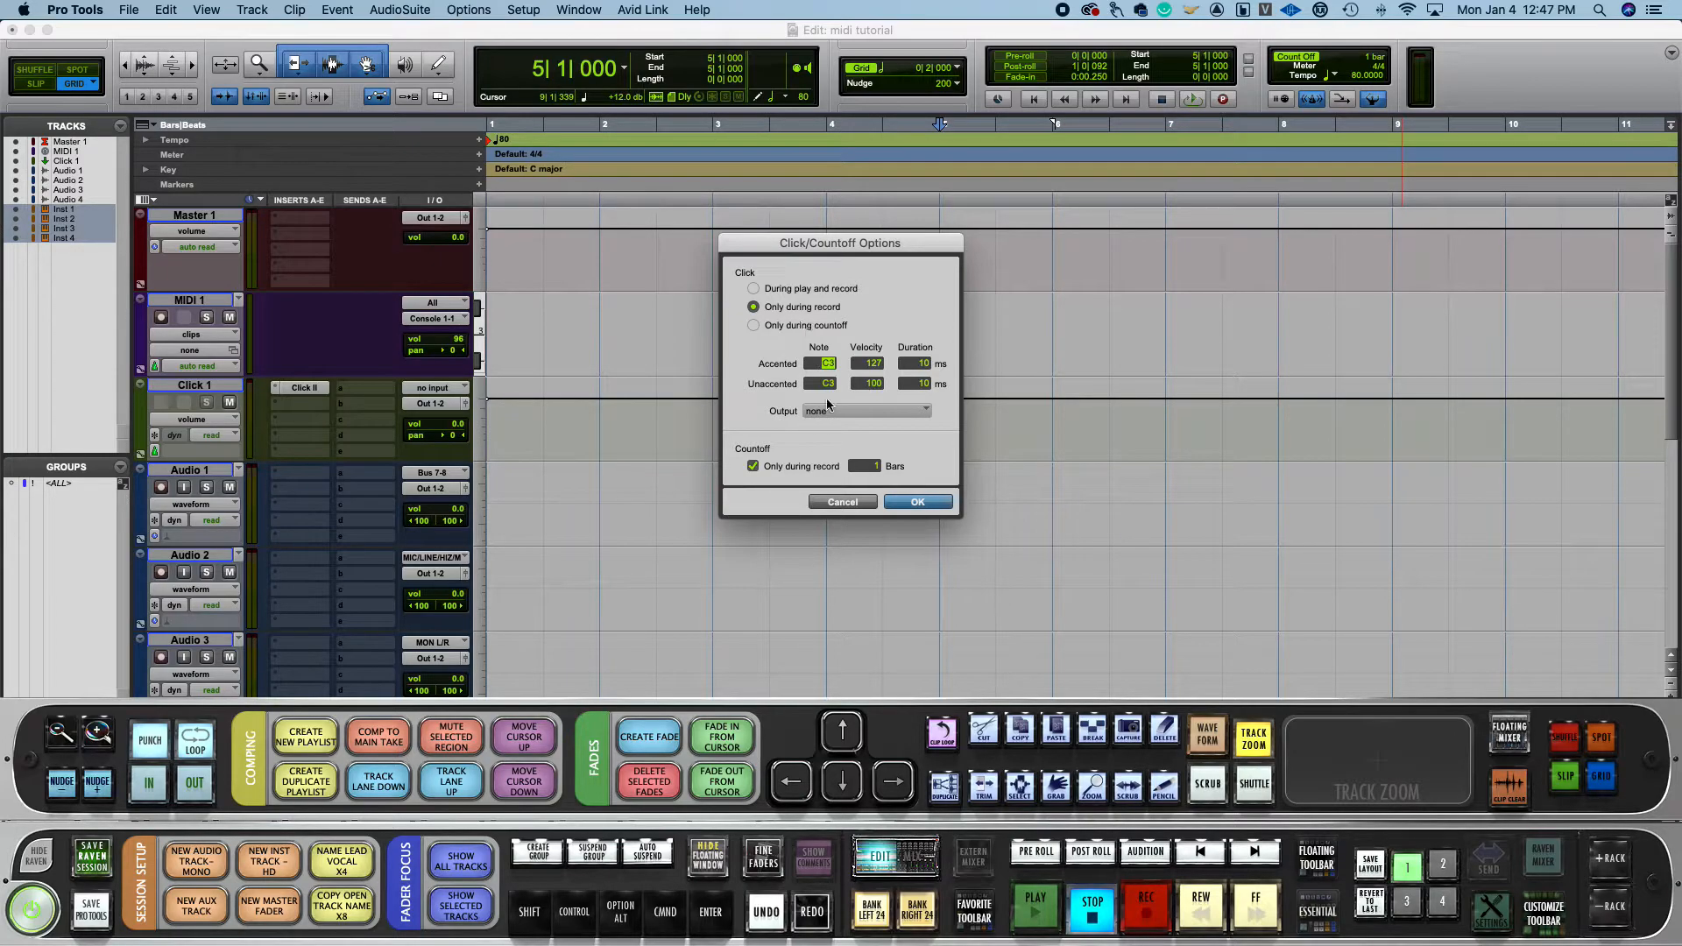
Step: Confirm click only during record with a 1-bar countoff during record
{"action": "left_click", "coordinate": [916, 501]}
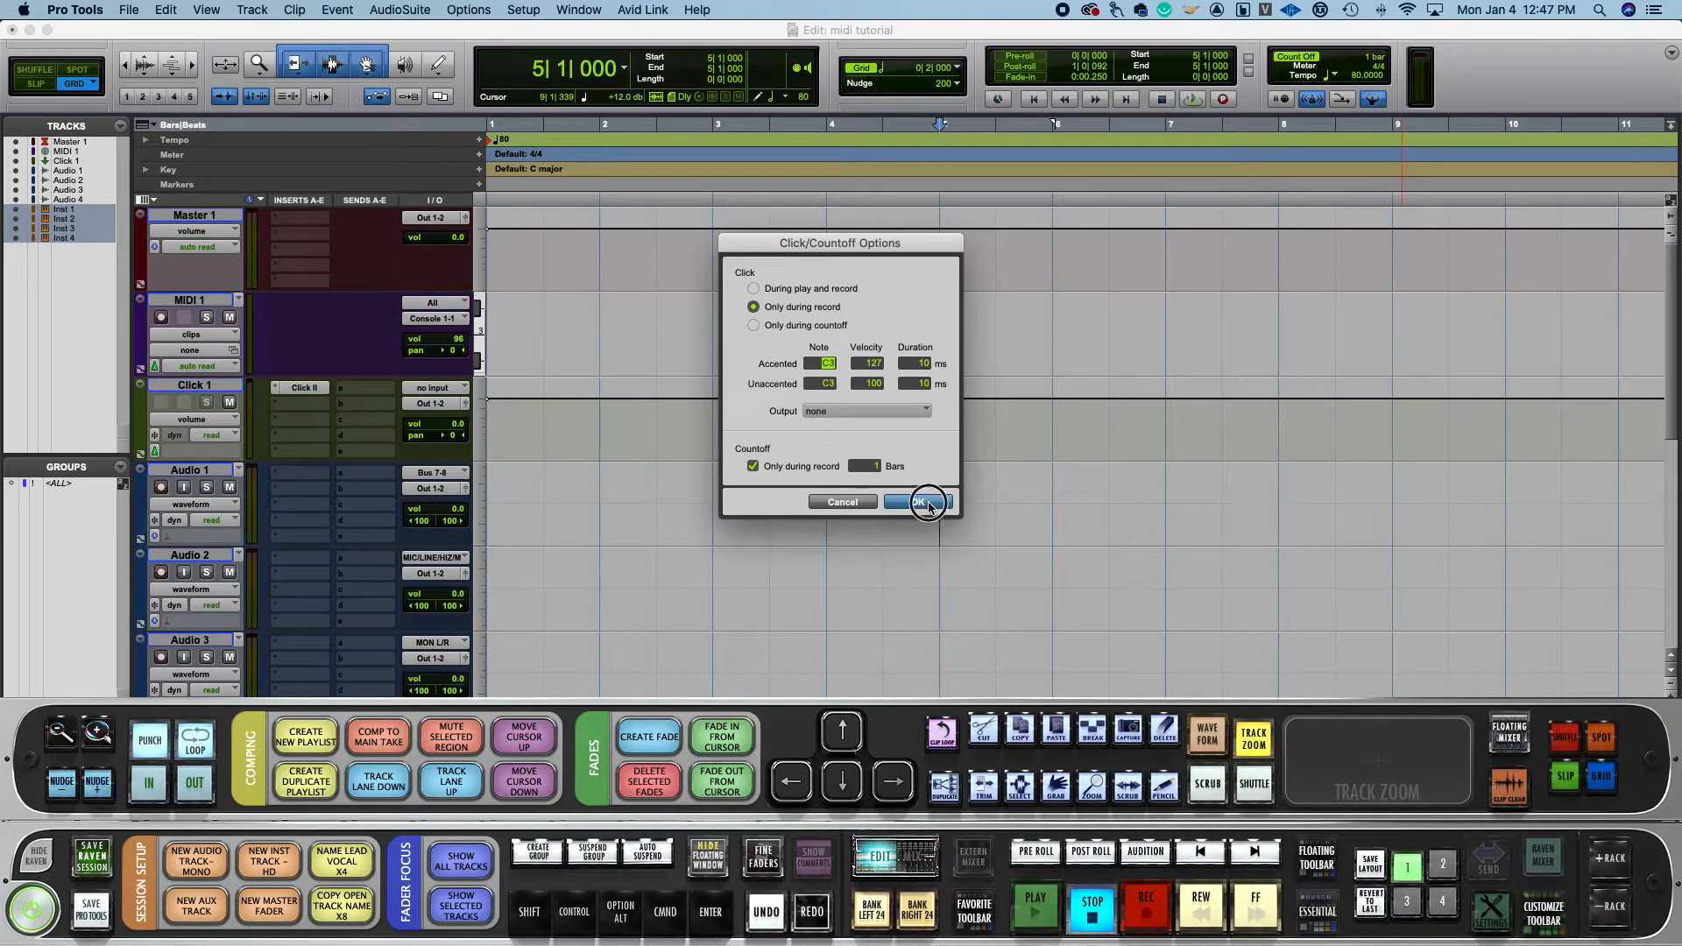
{"action": "left_click", "coordinate": [920, 501]}
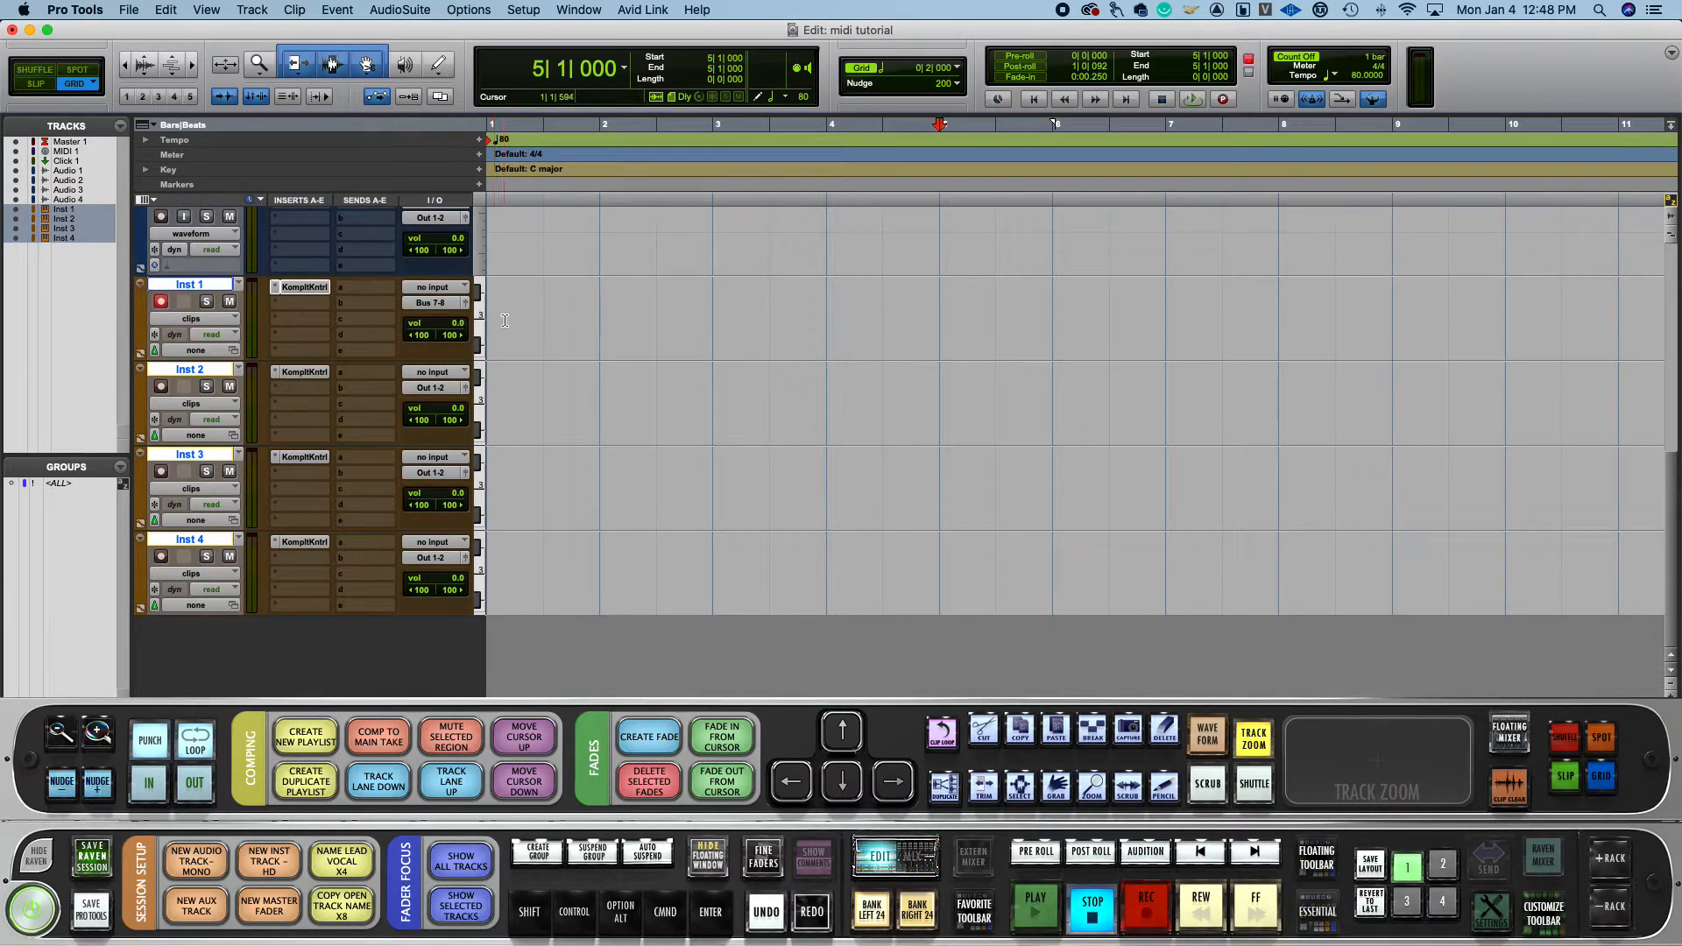
Step: Reach the MIDI setup submenu from the Setup menu
{"action": "left_click", "coordinate": [659, 322]}
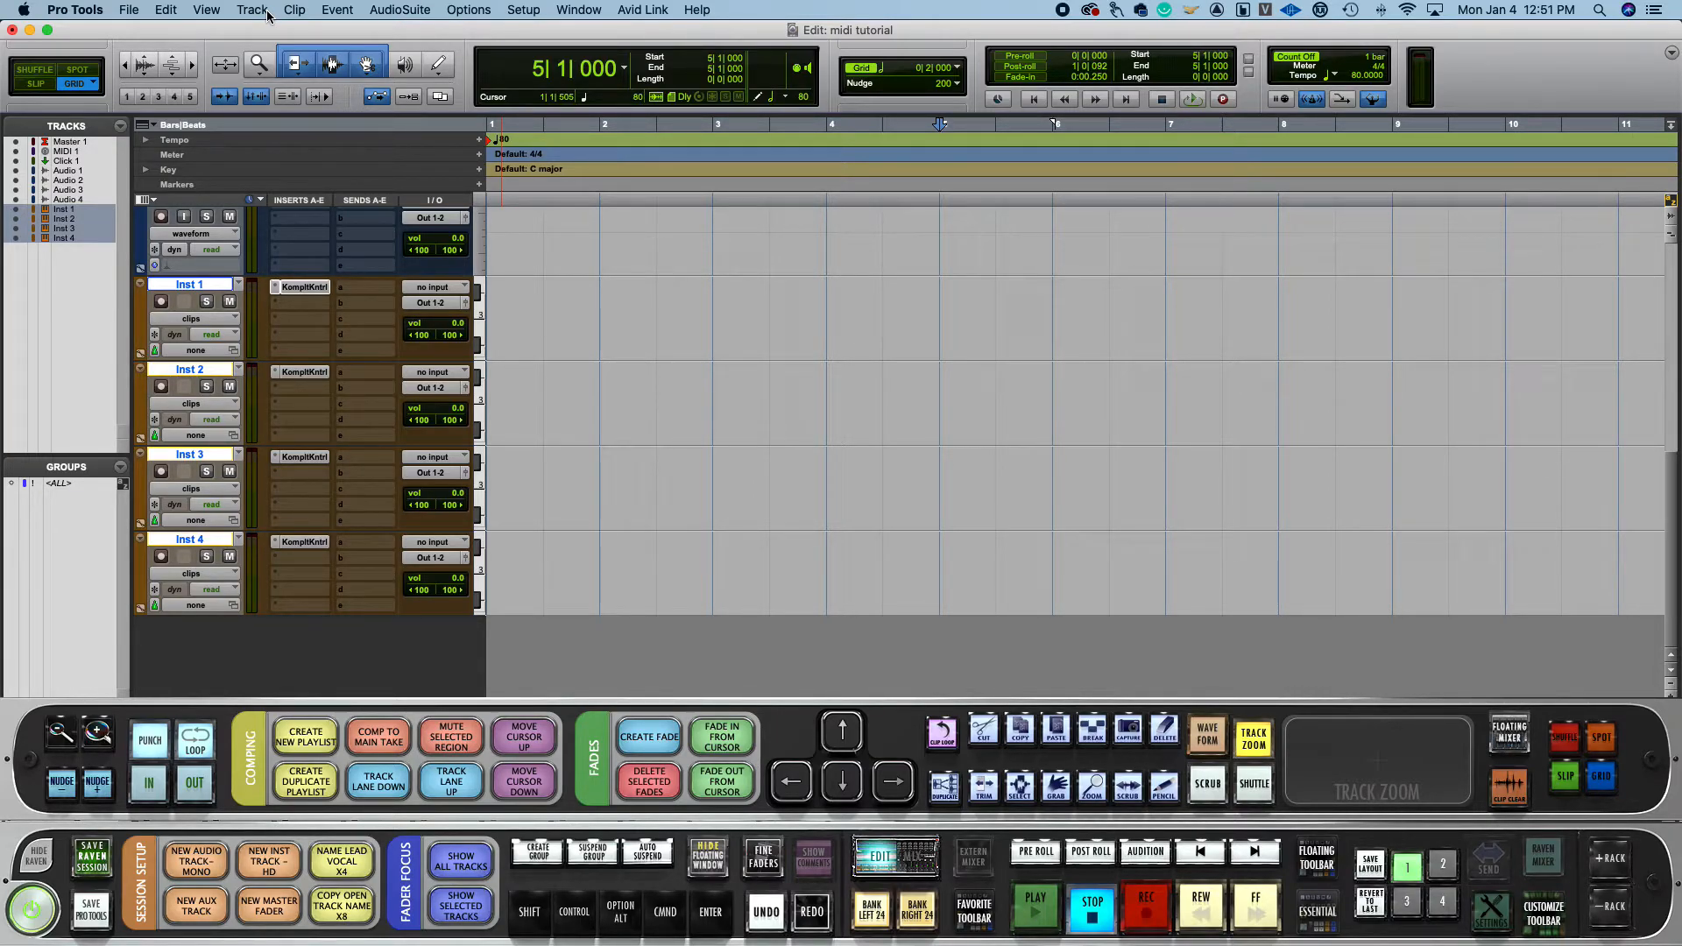
{"action": "left_click", "coordinate": [522, 11]}
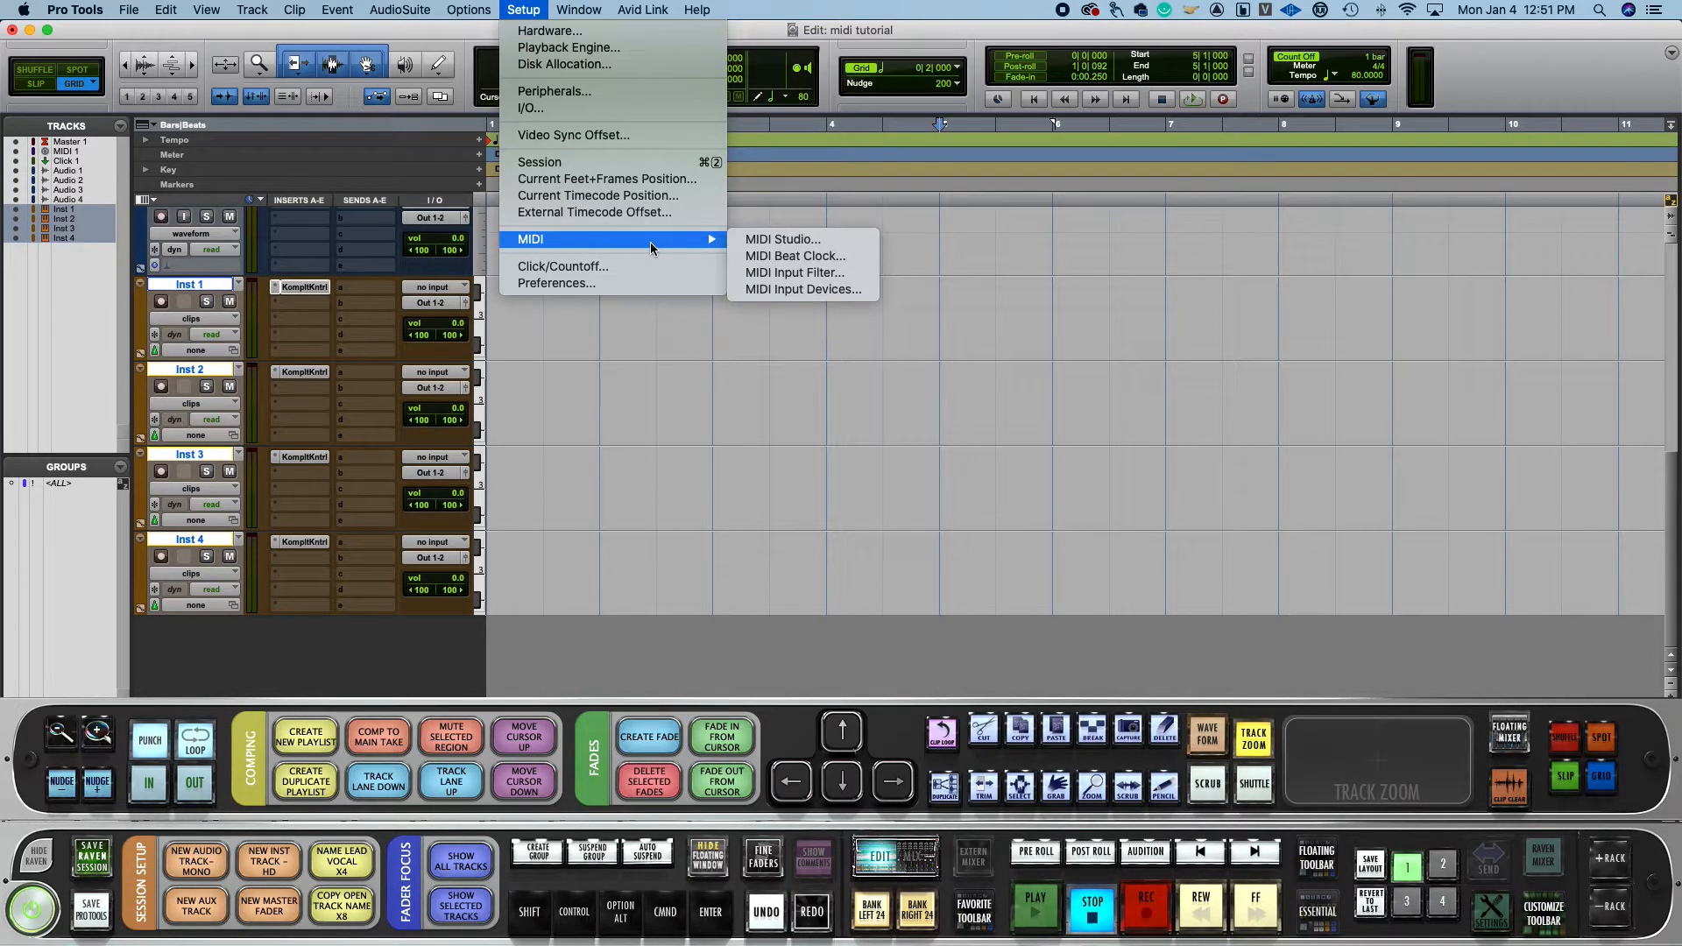
{"action": "mouse_move", "coordinate": [803, 289]}
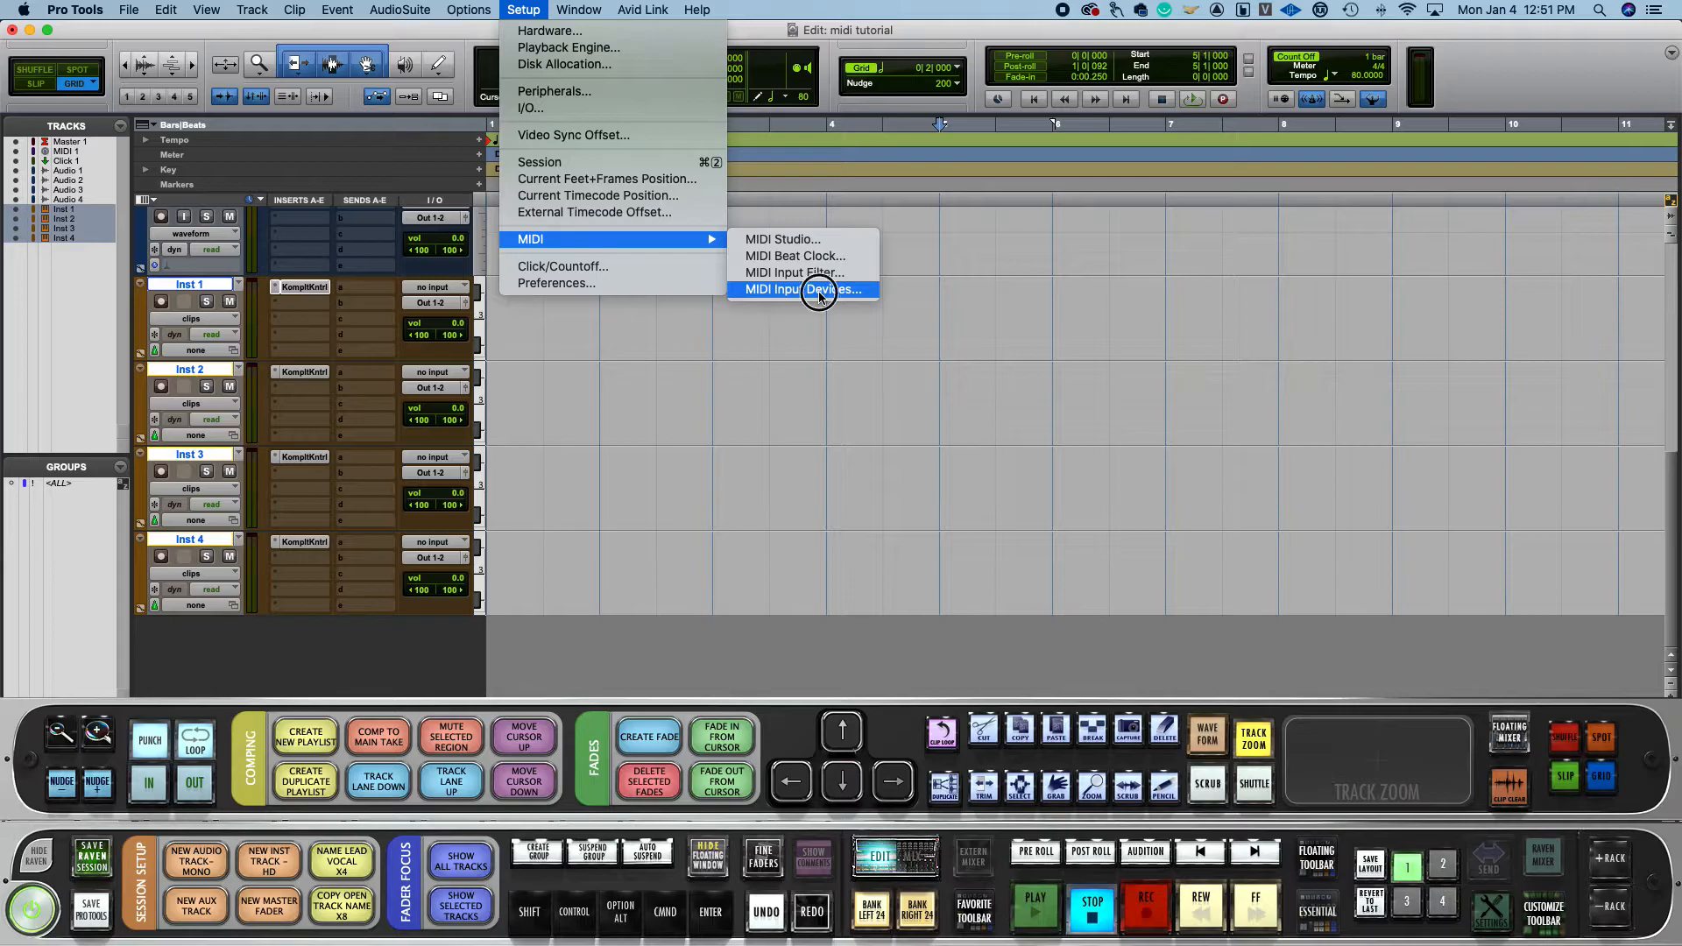
Step: Keep Oxygen 49, V-Control, V-Control XT2 and XT3 enabled as MIDI input devices and confirm
{"action": "left_click", "coordinate": [799, 289]}
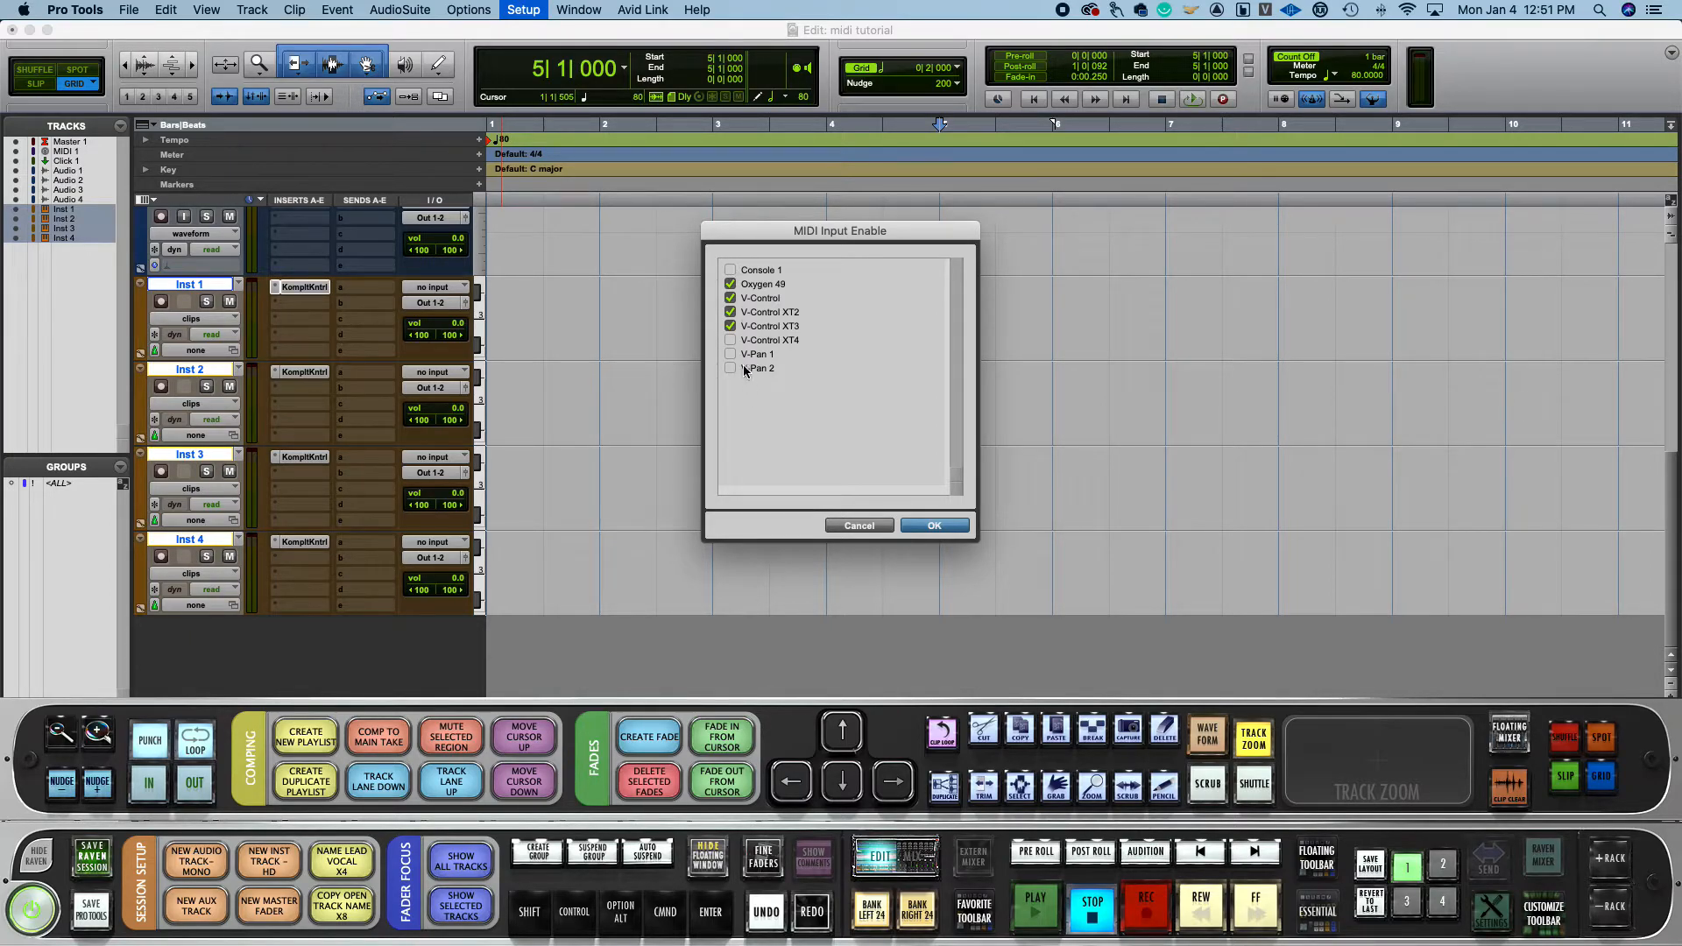
{"action": "left_click", "coordinate": [730, 340]}
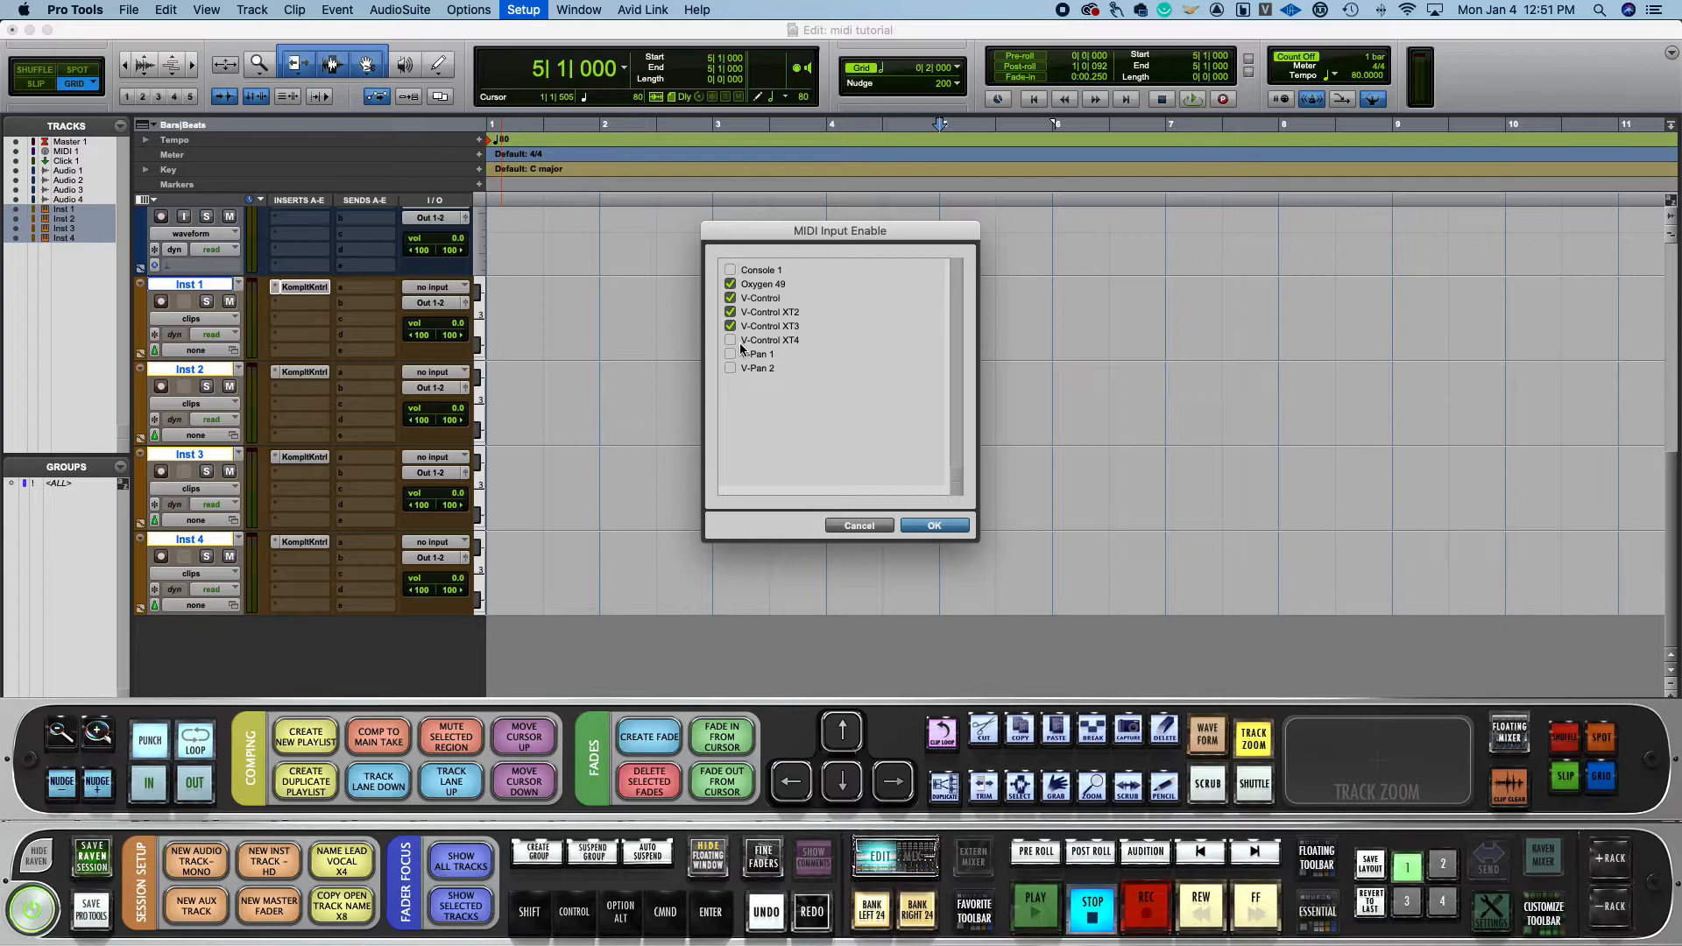
{"action": "left_click", "coordinate": [730, 340]}
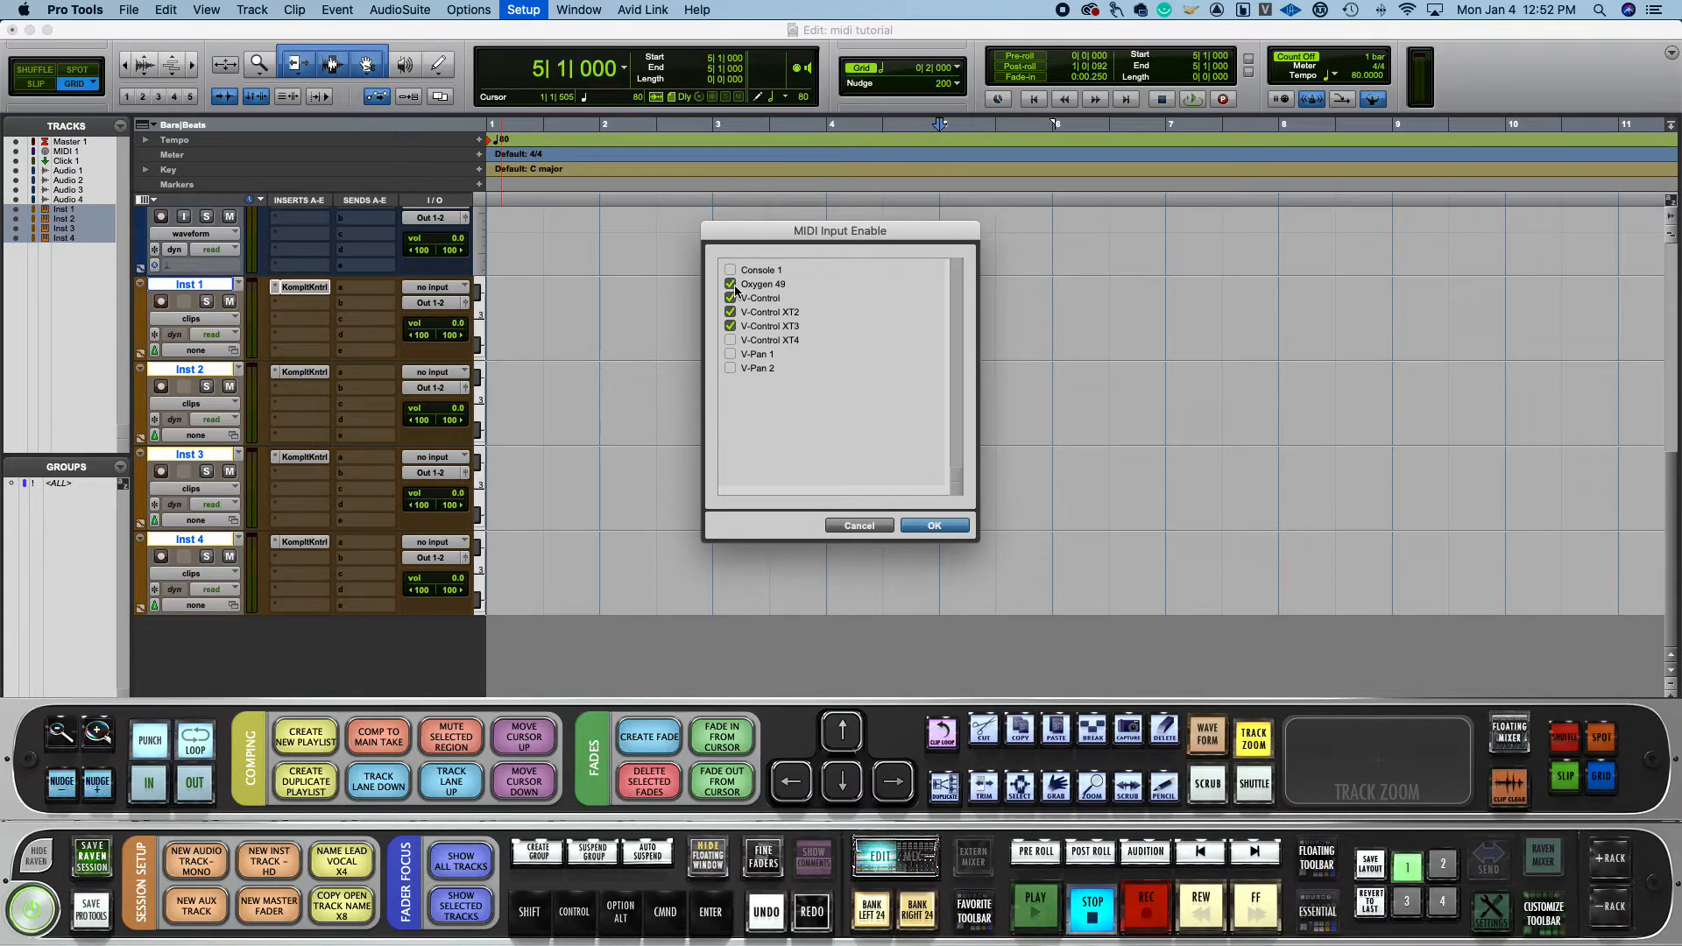
{"action": "mouse_move", "coordinate": [909, 459]}
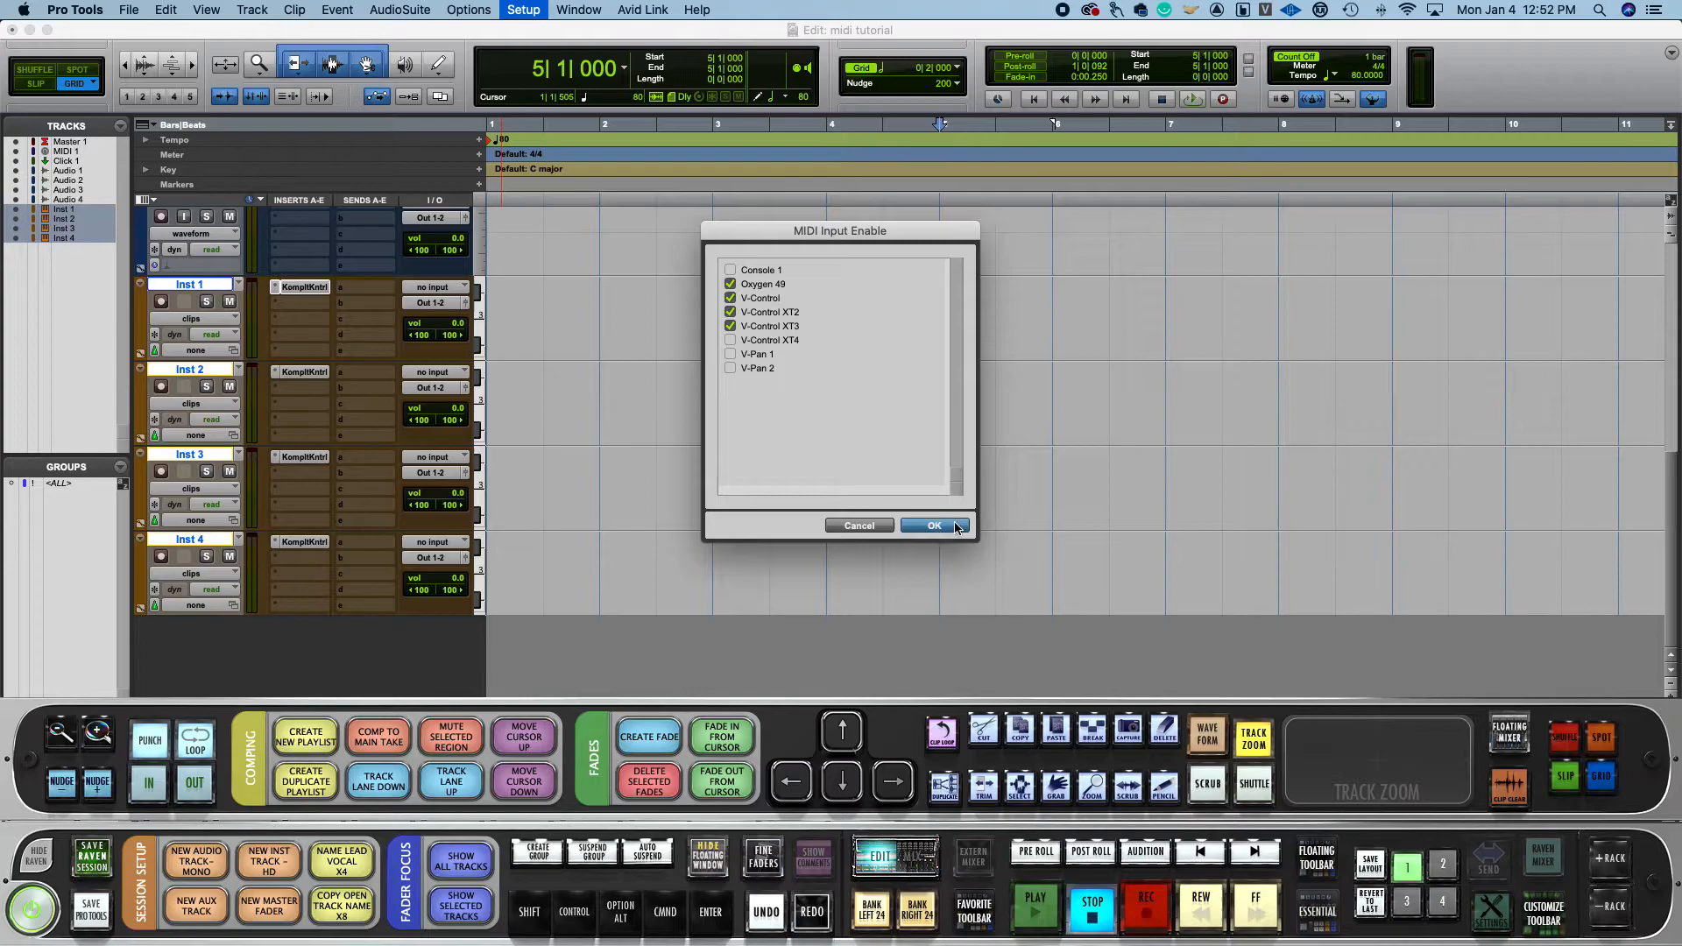
{"action": "left_click", "coordinate": [931, 526]}
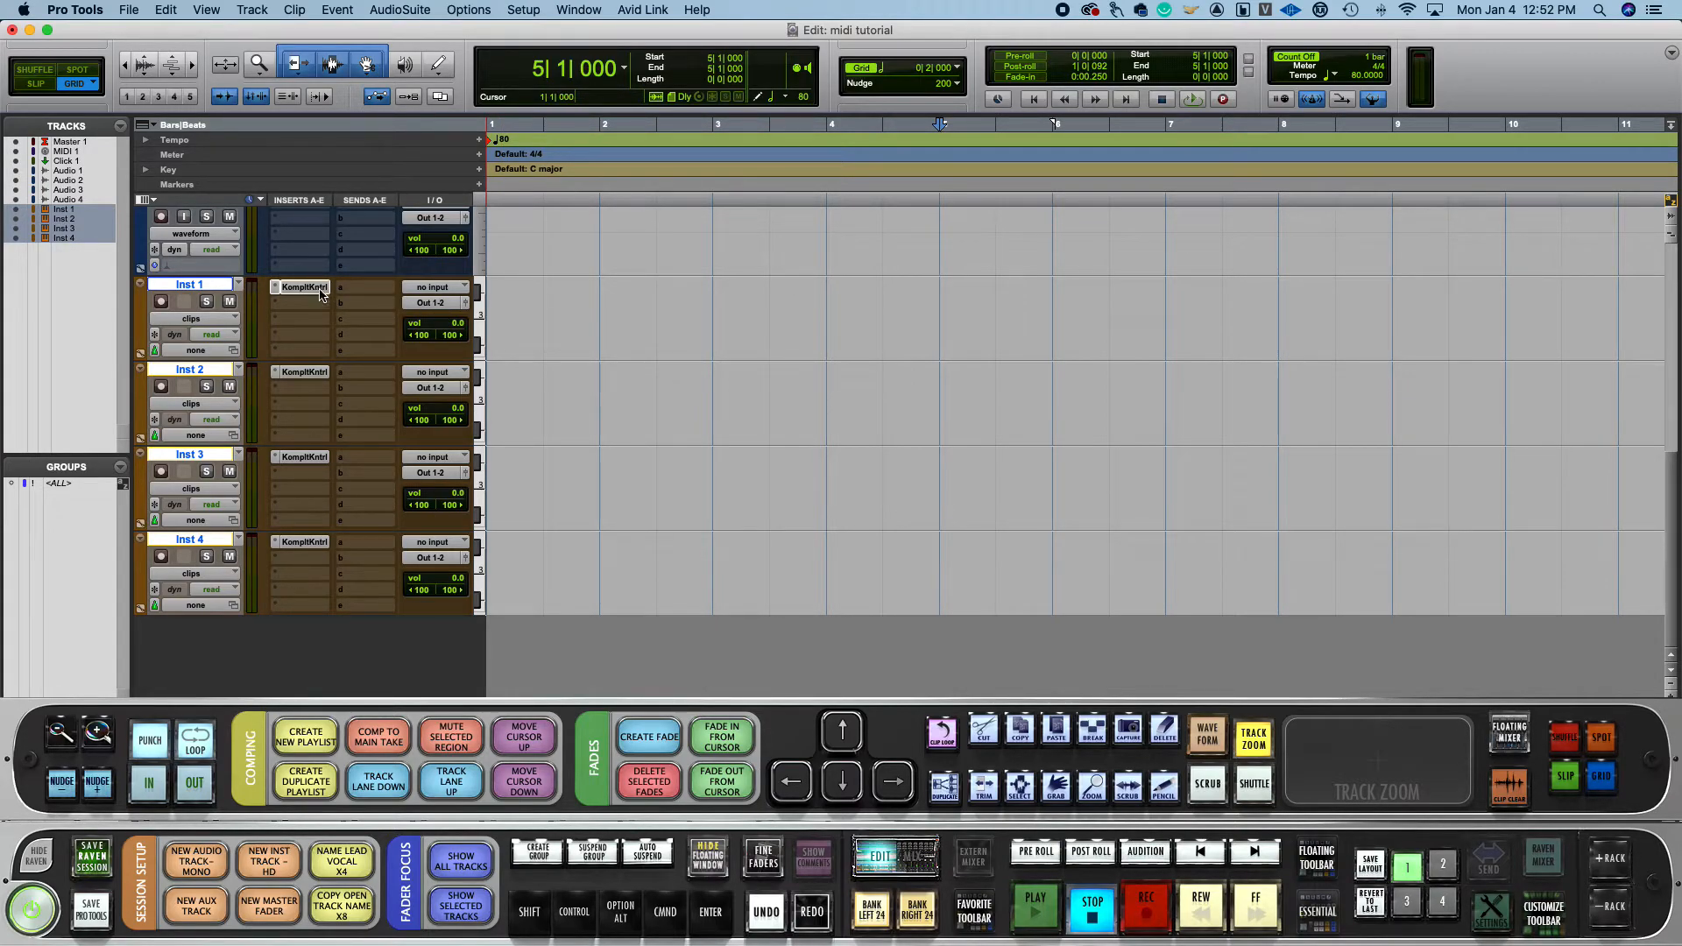
{"action": "mouse_move", "coordinate": [303, 286]}
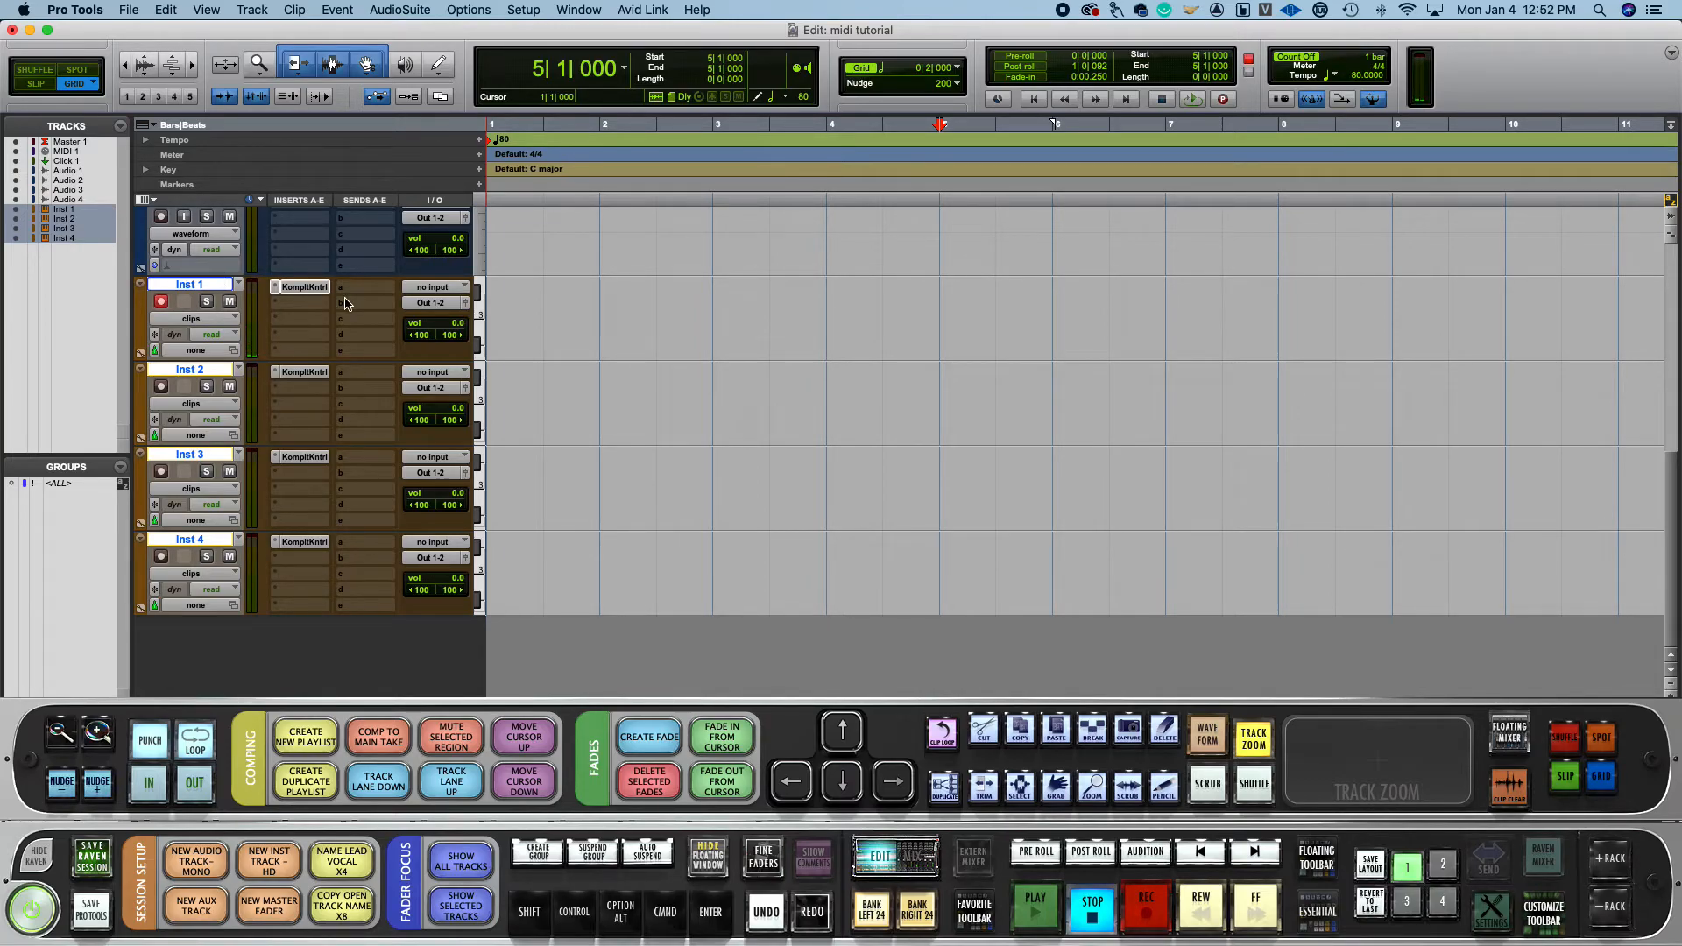
{"action": "mouse_move", "coordinate": [340, 303]}
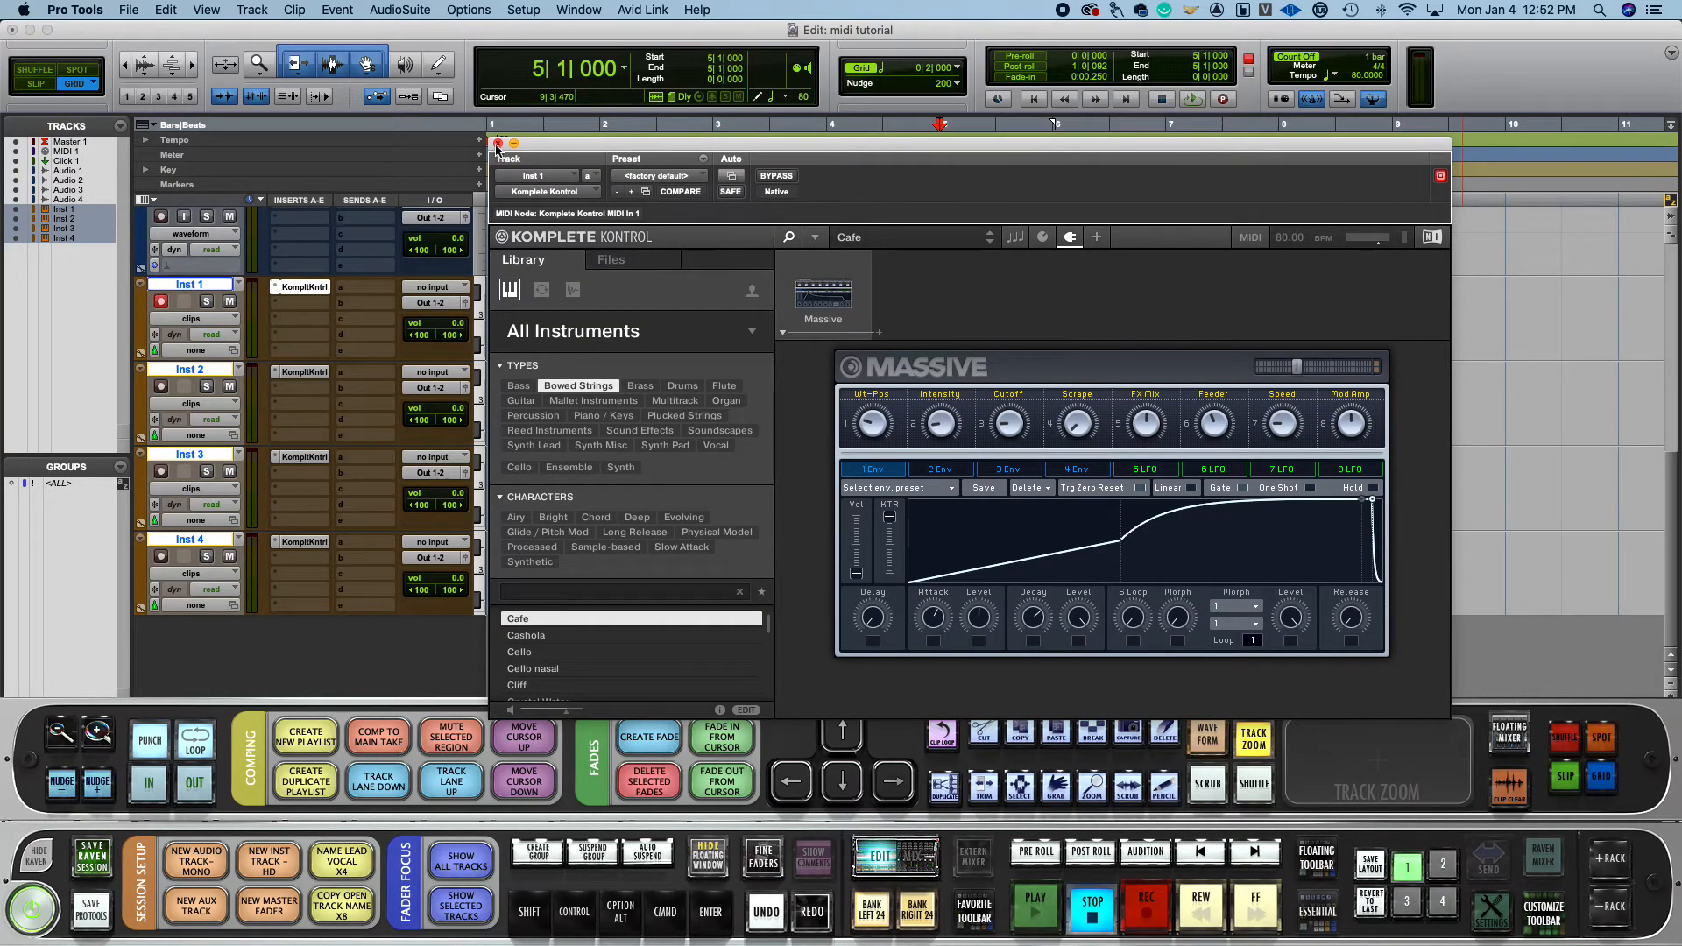
Step: Close the Inst 1 Komplete Kontrol window and show the File menu's save and template options
{"action": "left_click", "coordinate": [496, 145]}
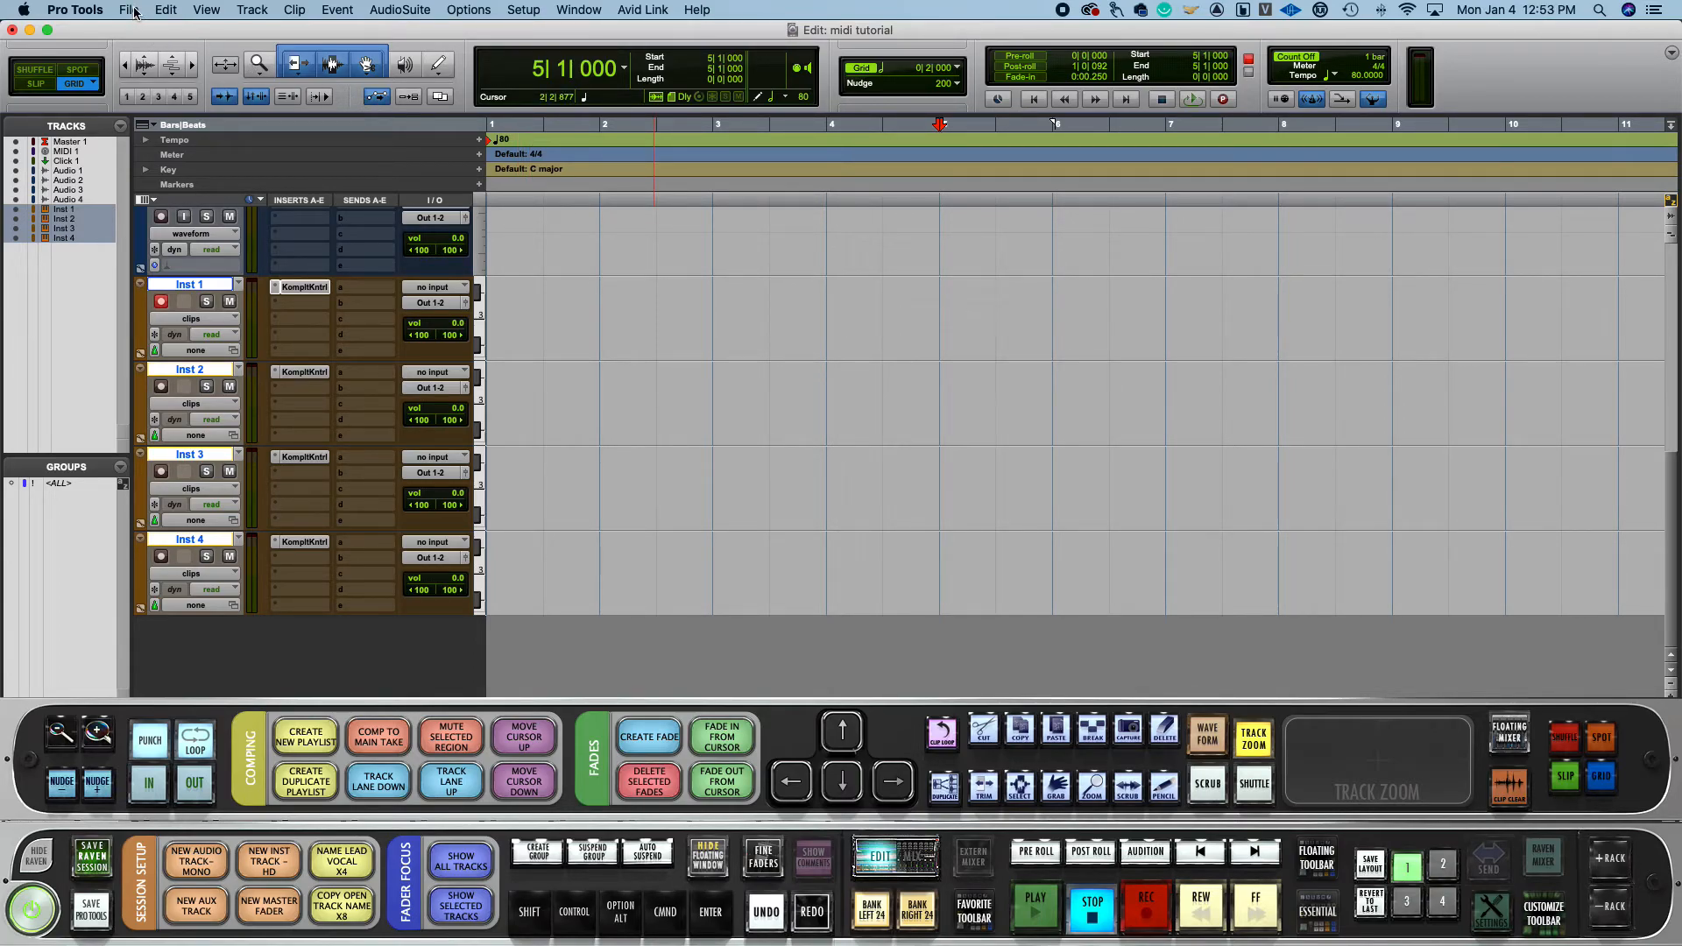
{"action": "left_click", "coordinate": [129, 10]}
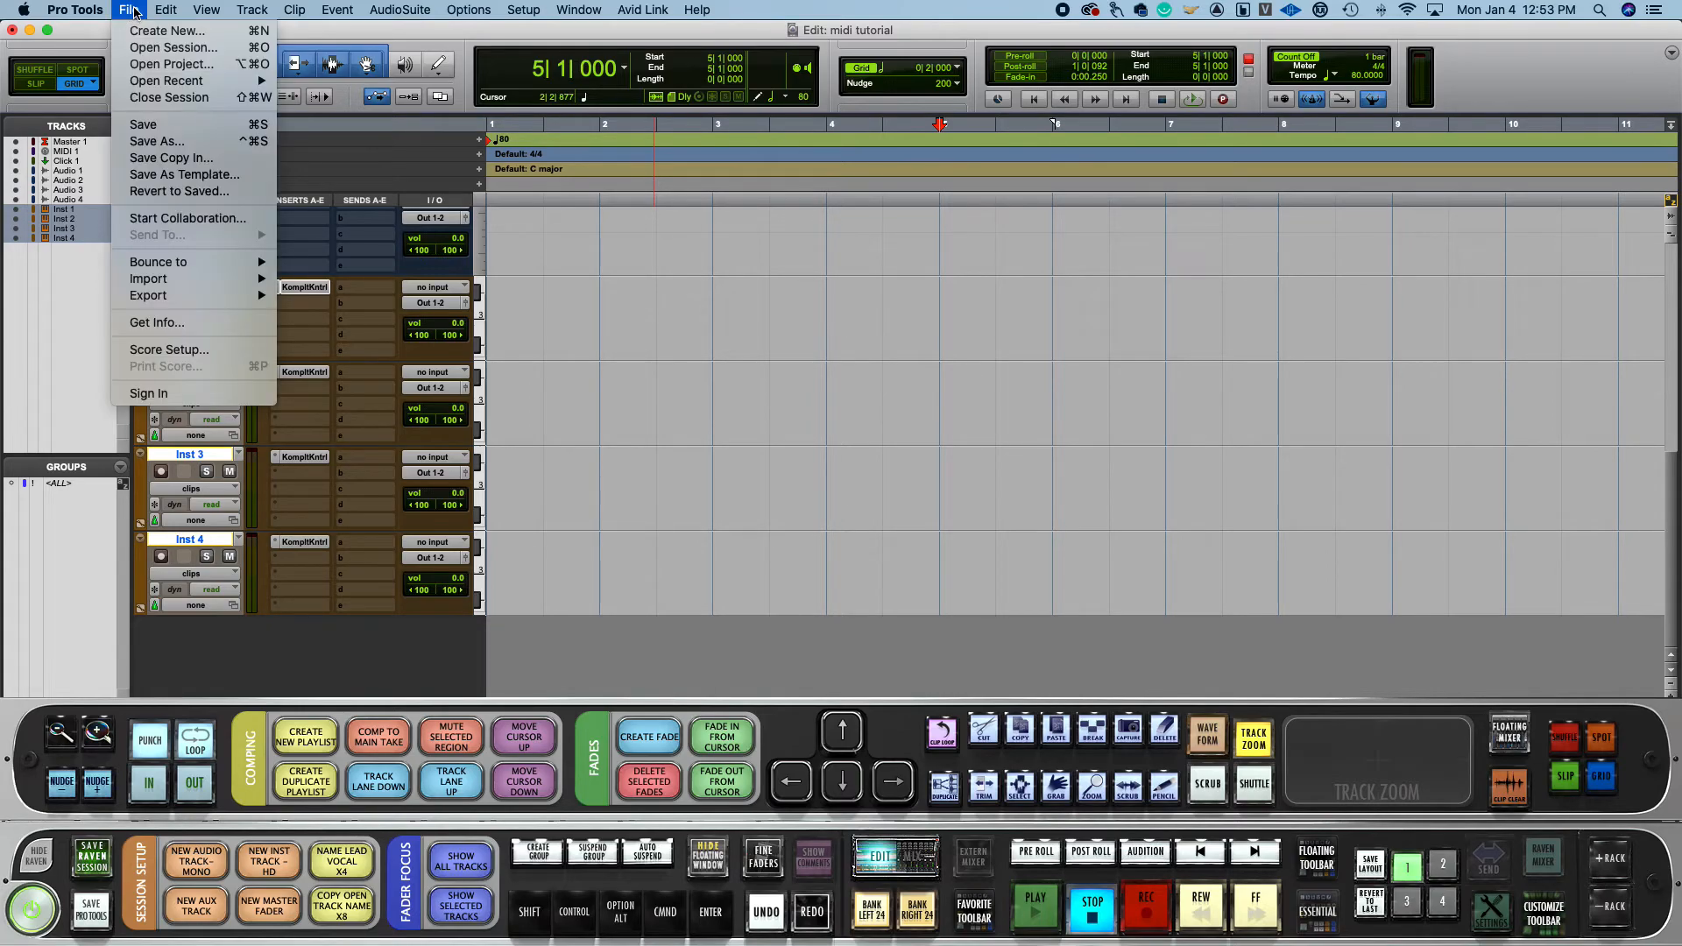
{"action": "mouse_move", "coordinate": [182, 173]}
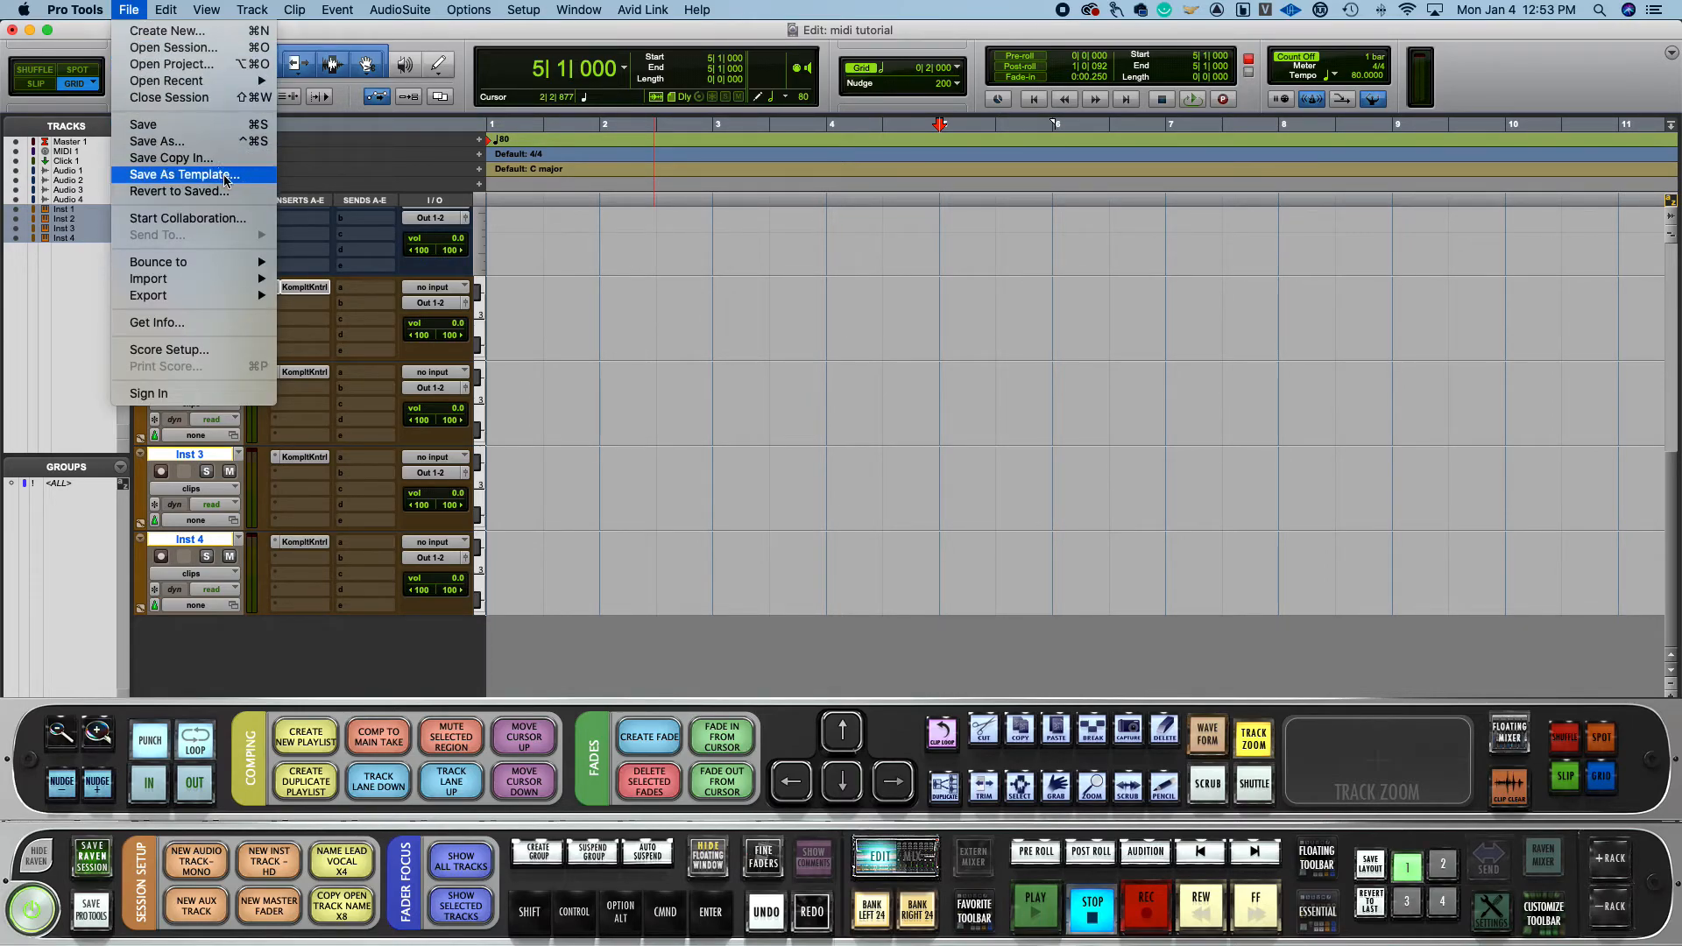